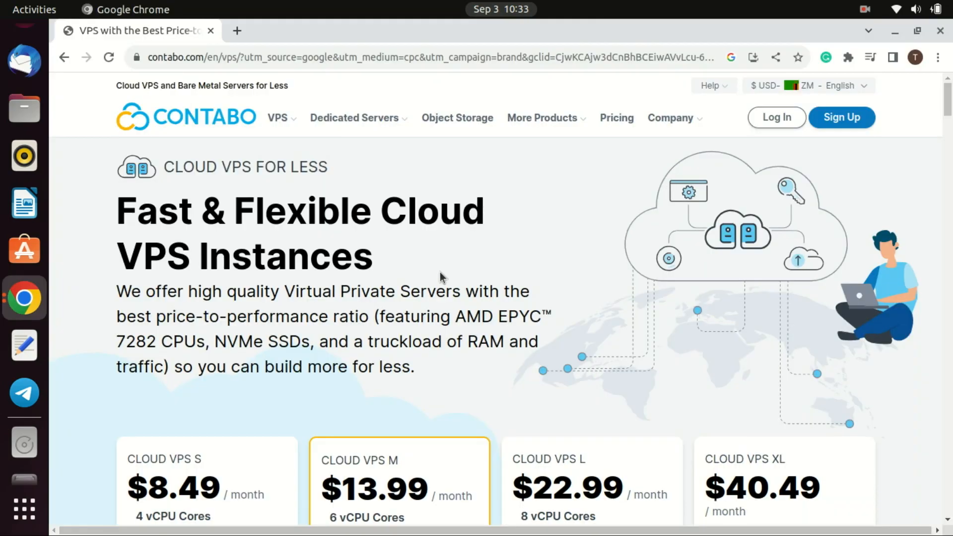
mouse_move(444, 277)
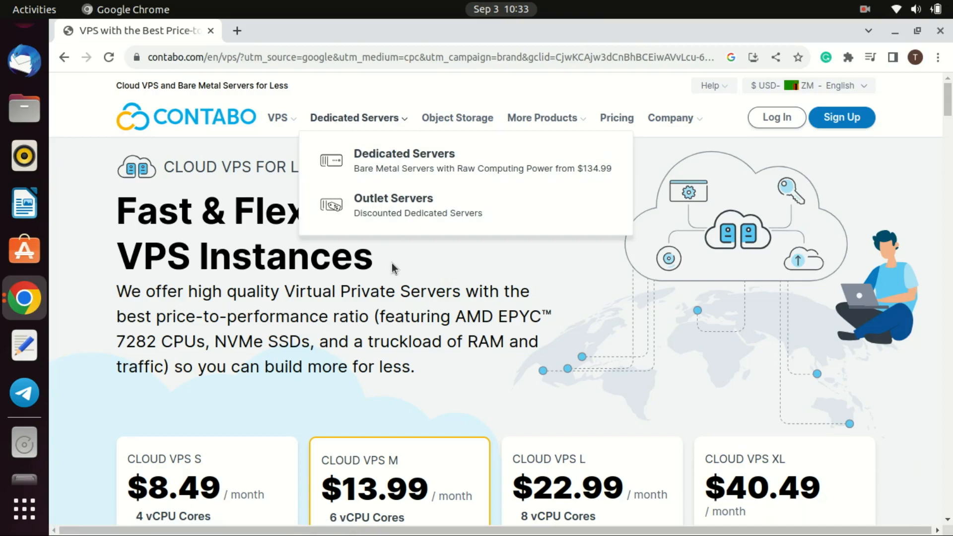
Scroll to the Cloud VPS pricing cards on the Contabo VPS page
scroll(down, 3)
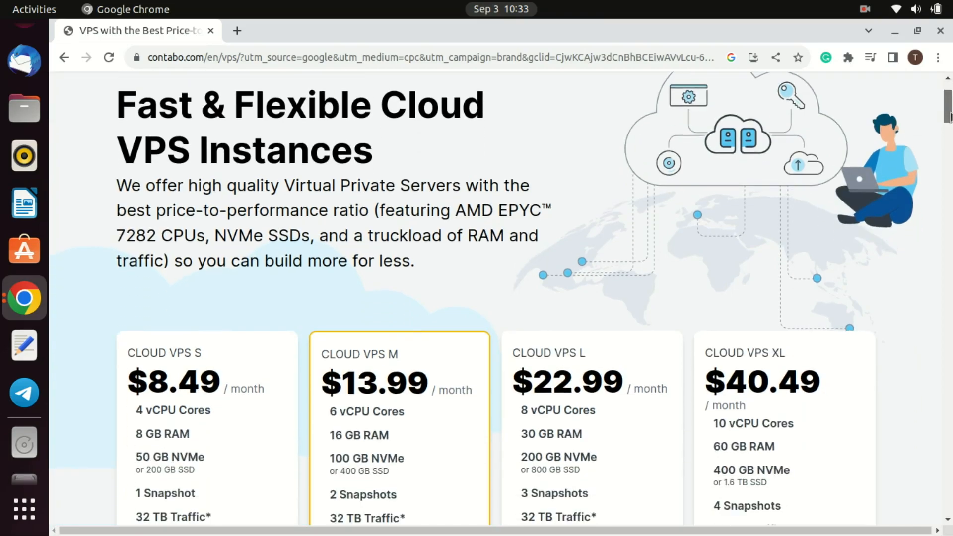
scroll(down, 3)
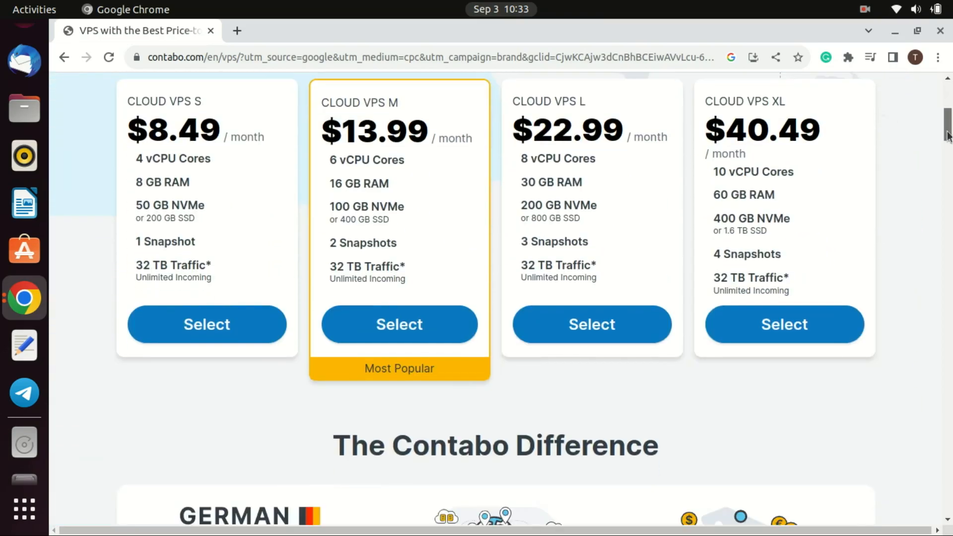
click(404, 31)
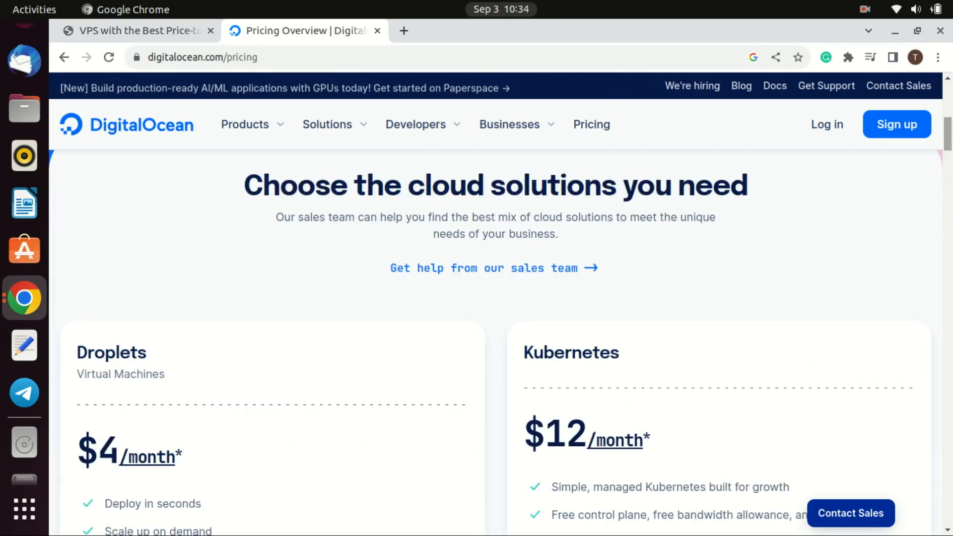
click(377, 31)
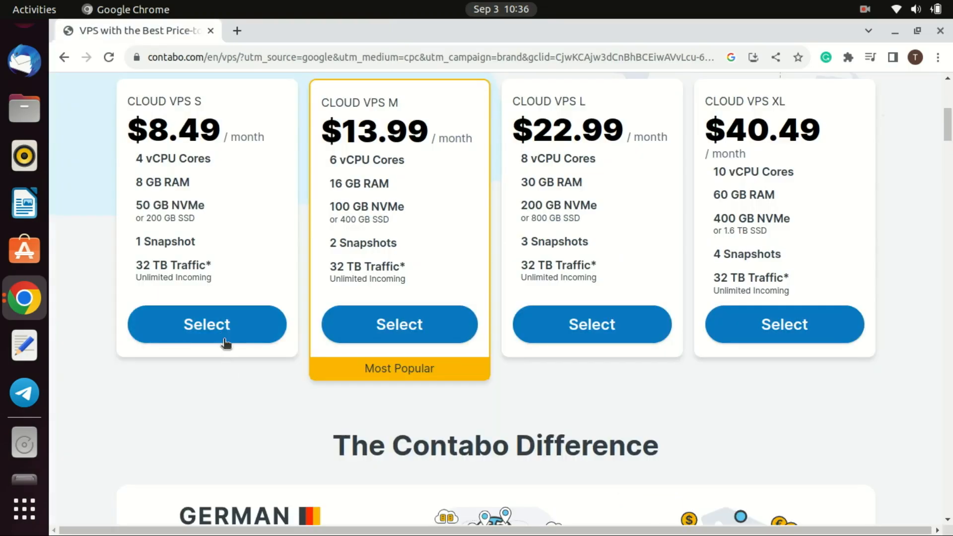
Order the Cloud VPS S plan ($8.49/month), reaching its configuration page
click(207, 323)
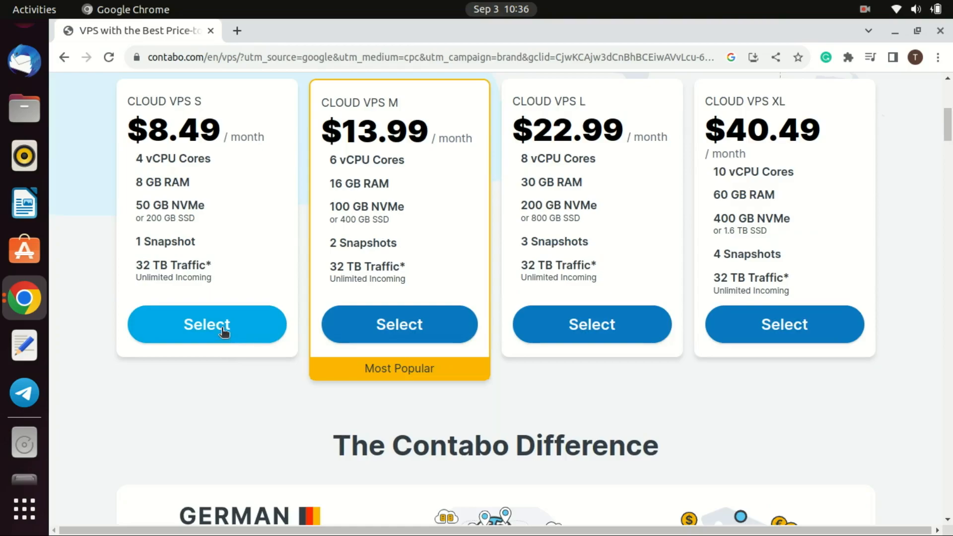
click(207, 324)
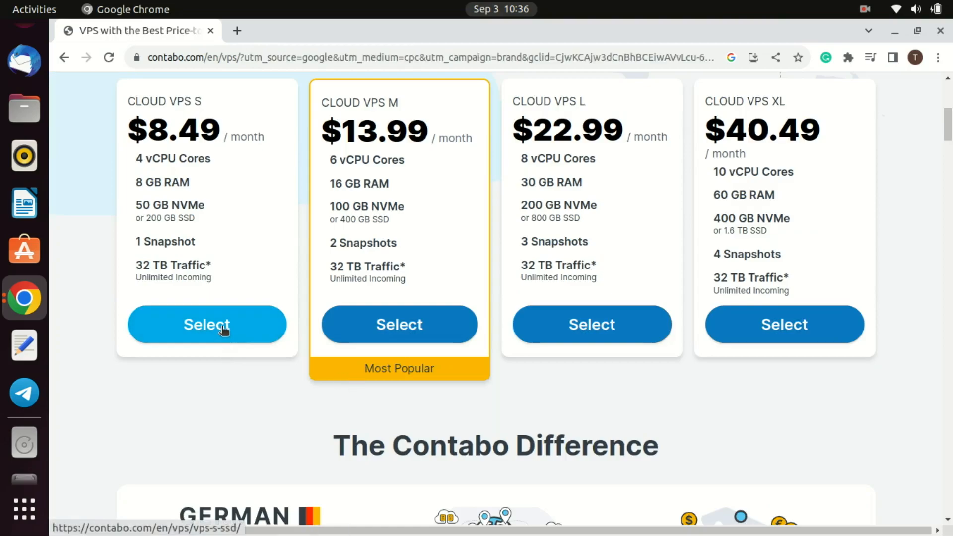
click(207, 323)
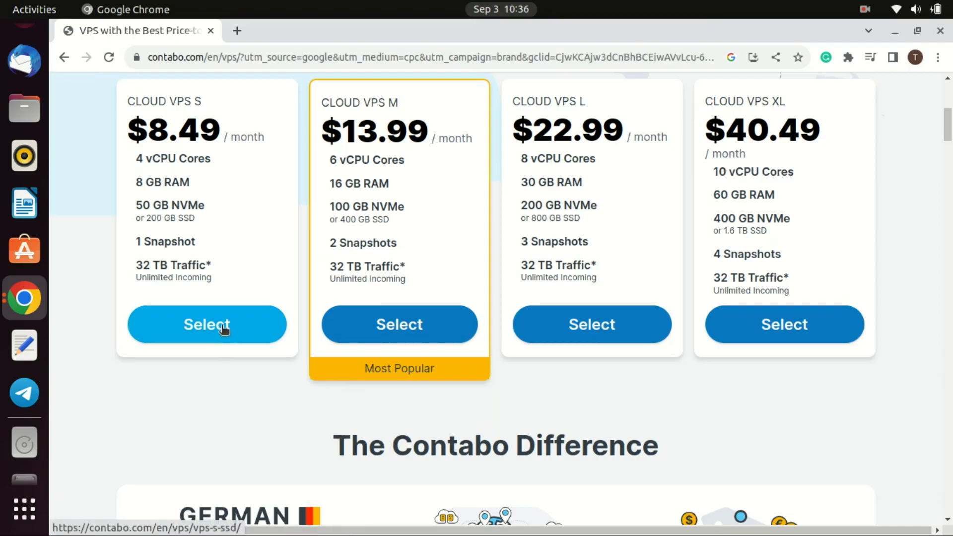
click(207, 324)
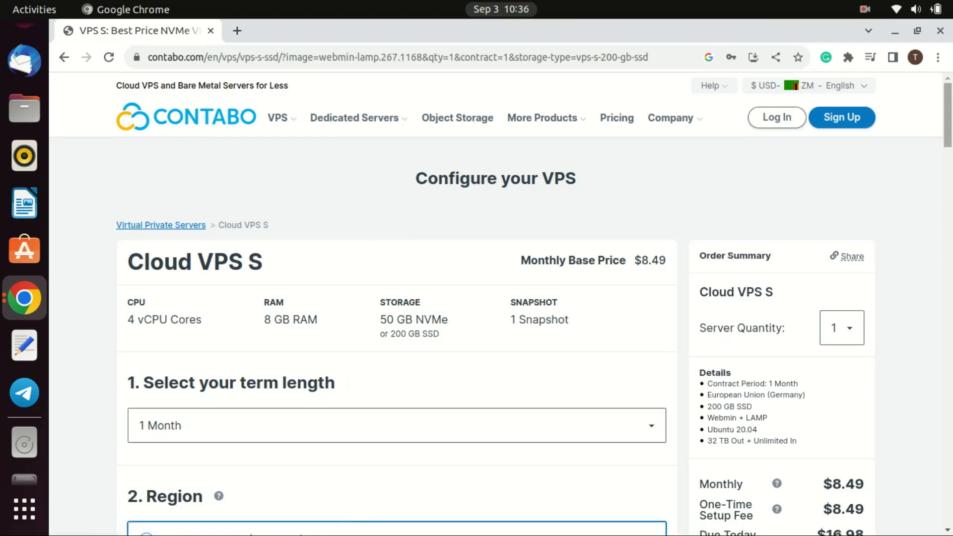
Set the contract term to 12 Months so the setup fee drops to $0.00
scroll(down, 3)
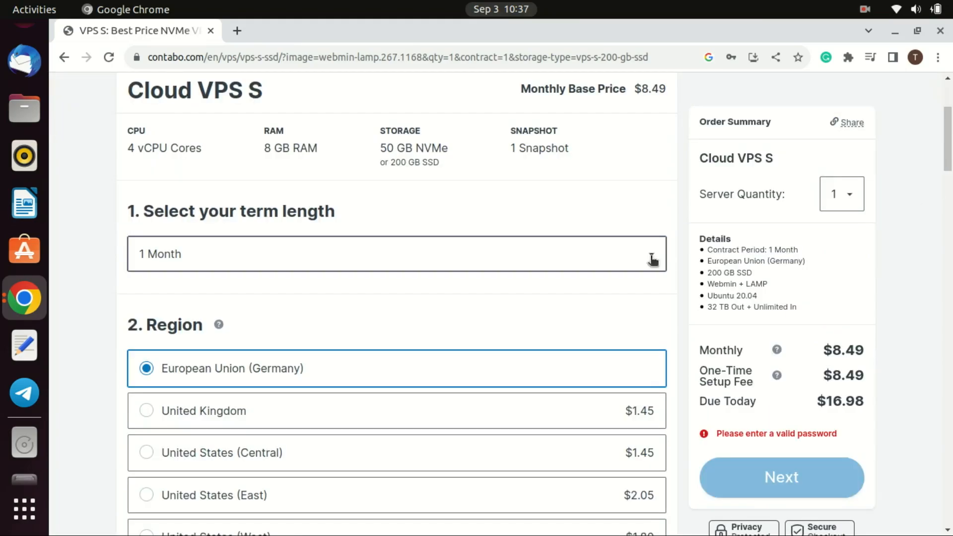
click(396, 253)
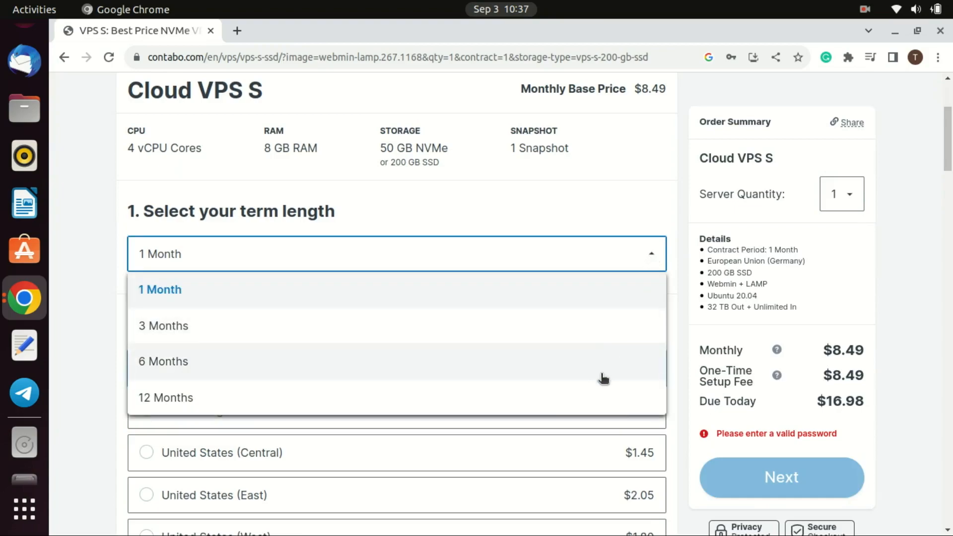
click(165, 398)
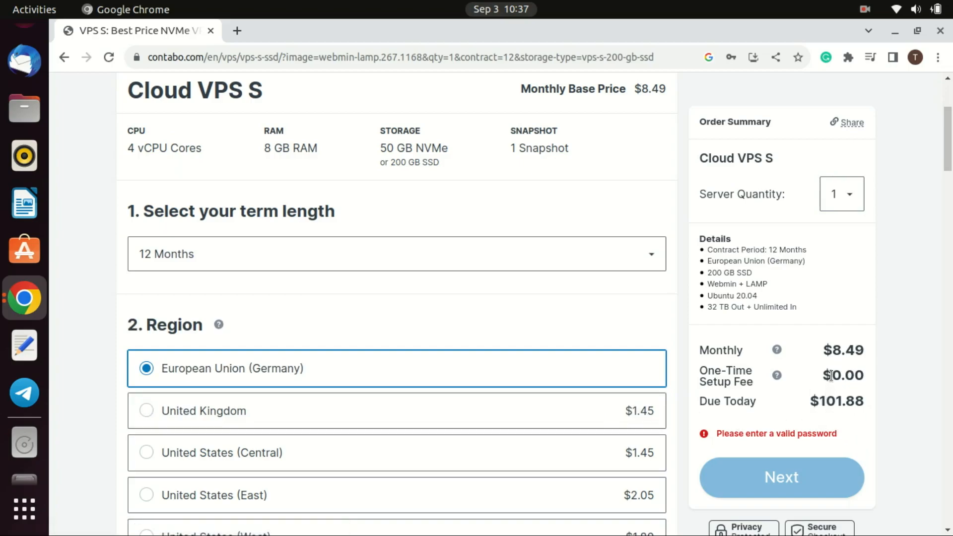
scroll(down, 3)
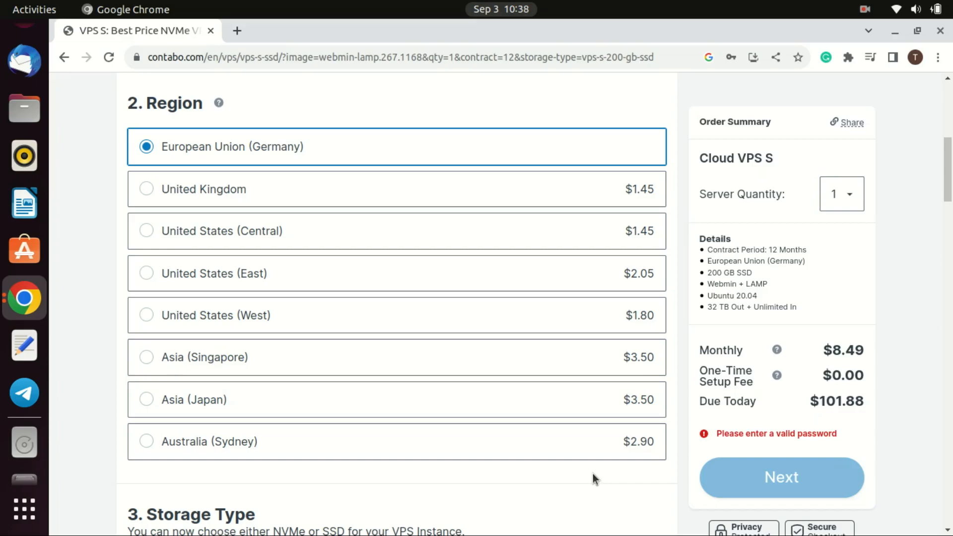
scroll(down, 3)
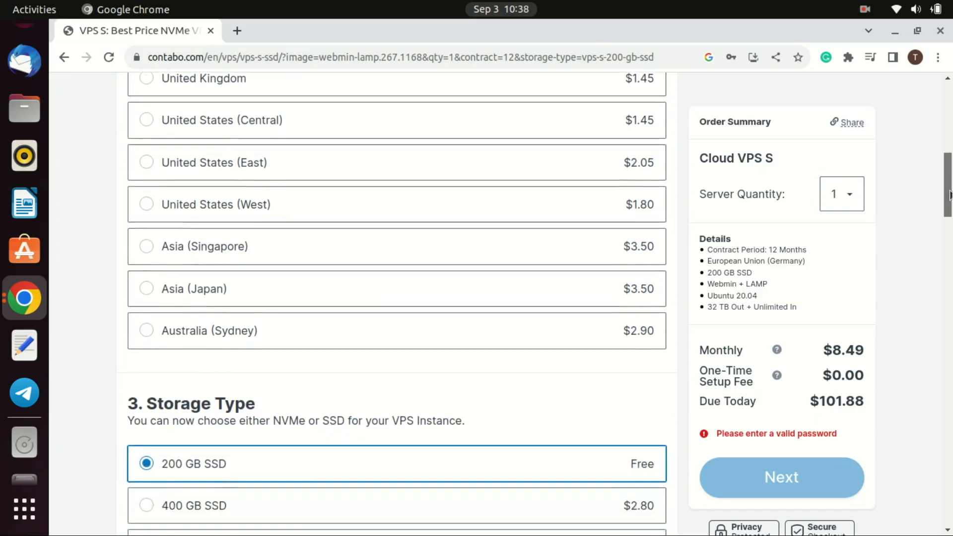
scroll(down, 3)
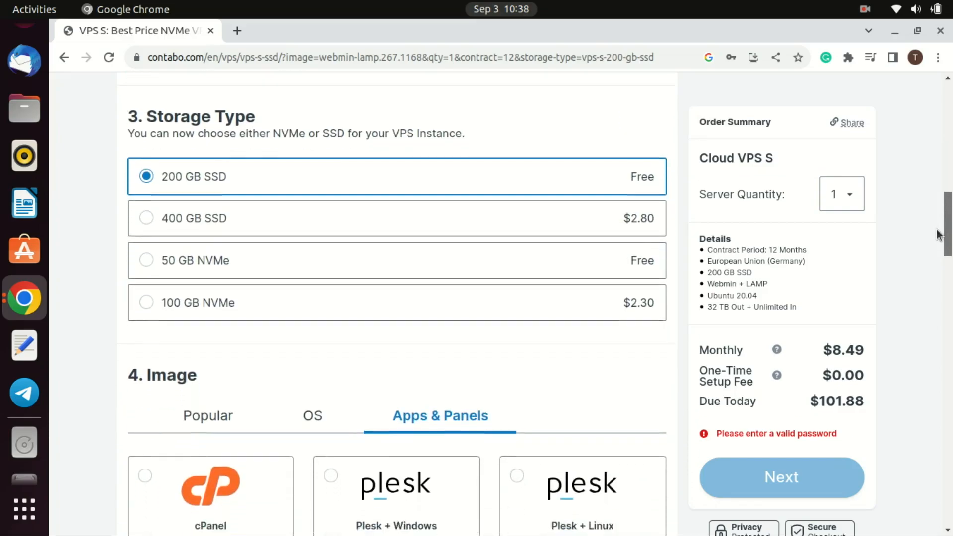
scroll(down, 3)
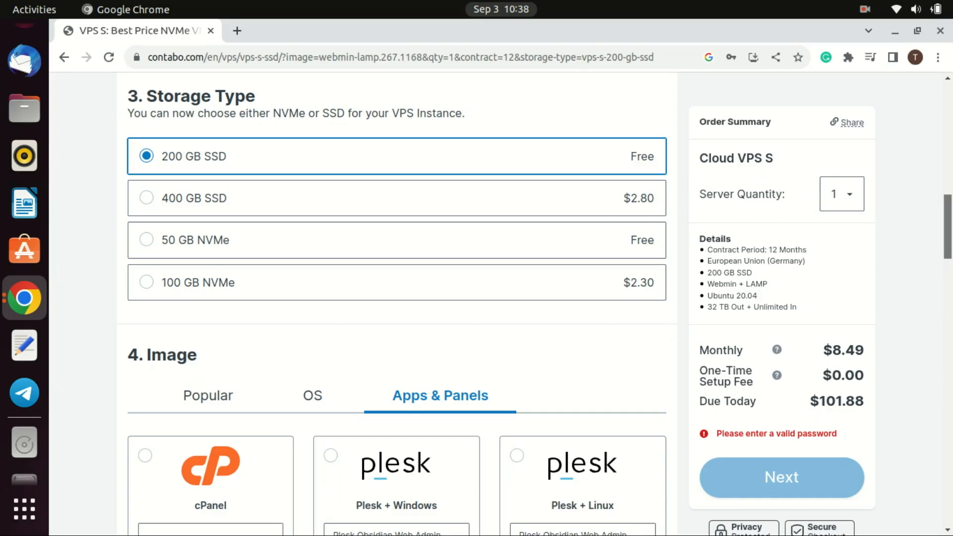
Browse the popular images and pick Ubuntu with version 22.04
scroll(down, 3)
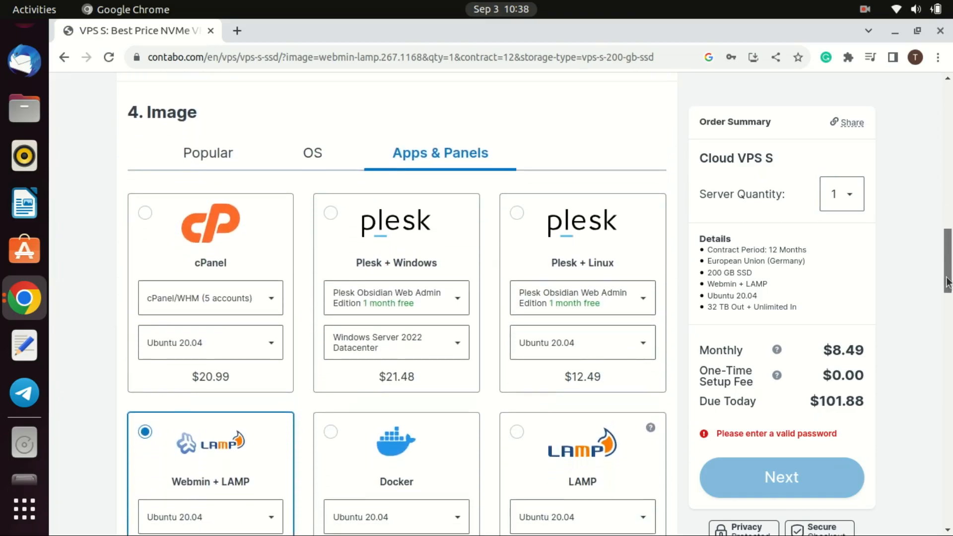
scroll(down, 3)
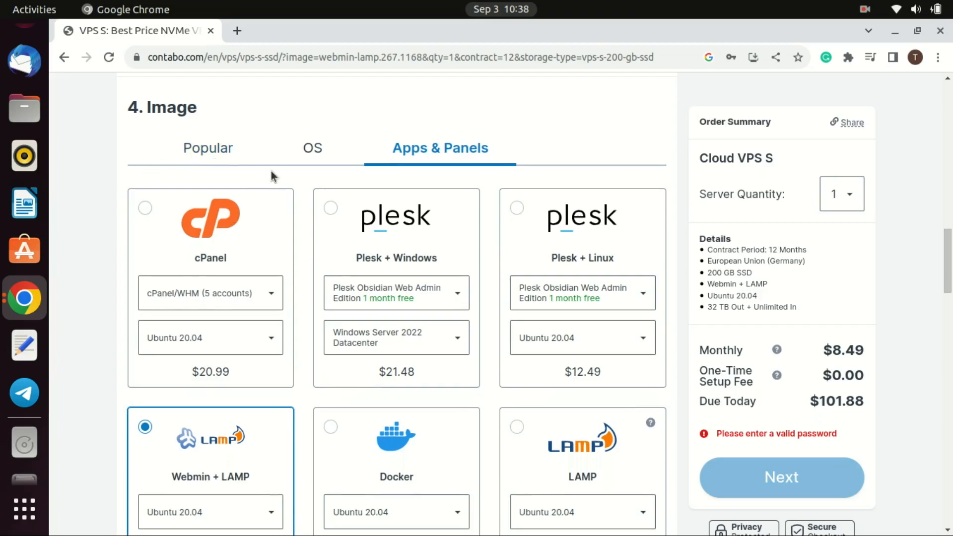
click(313, 148)
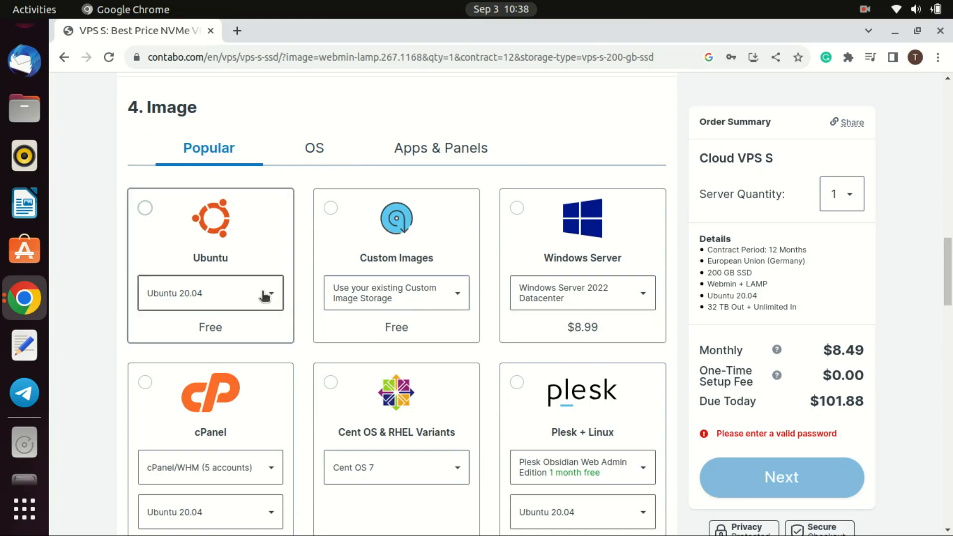
mouse_move(146, 209)
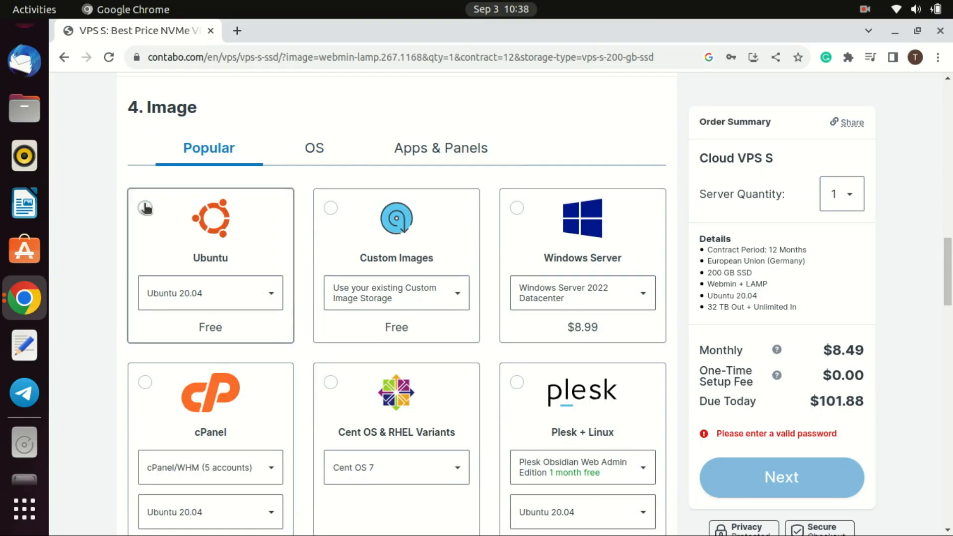
click(209, 293)
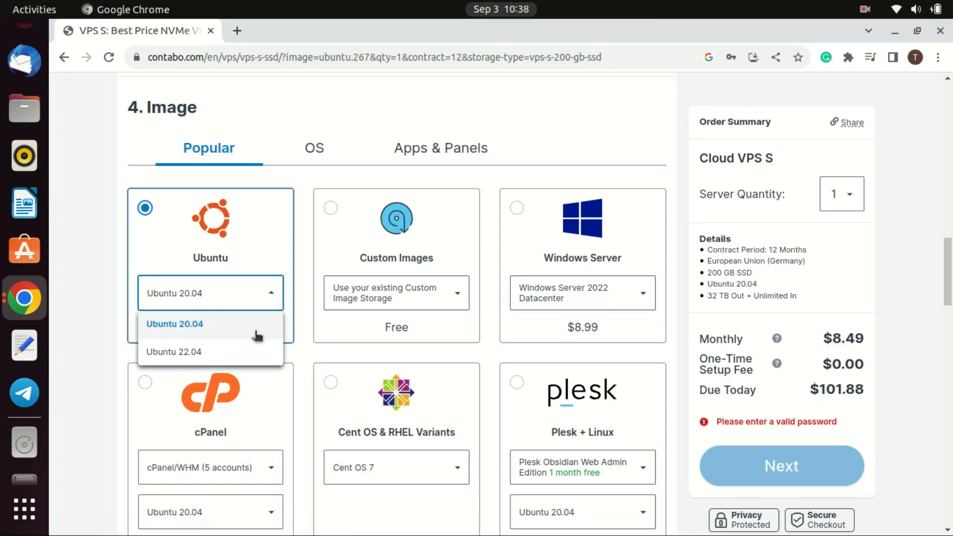
click(173, 352)
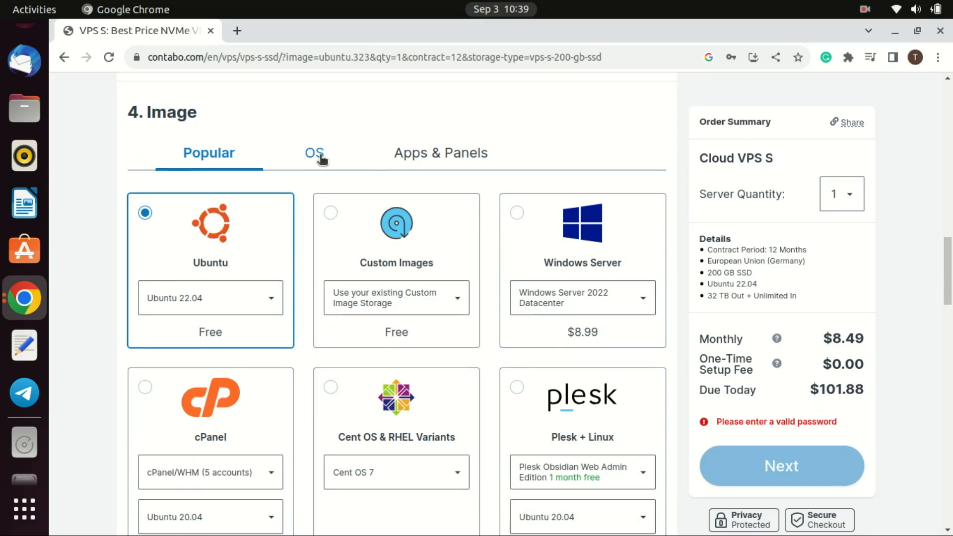
click(313, 153)
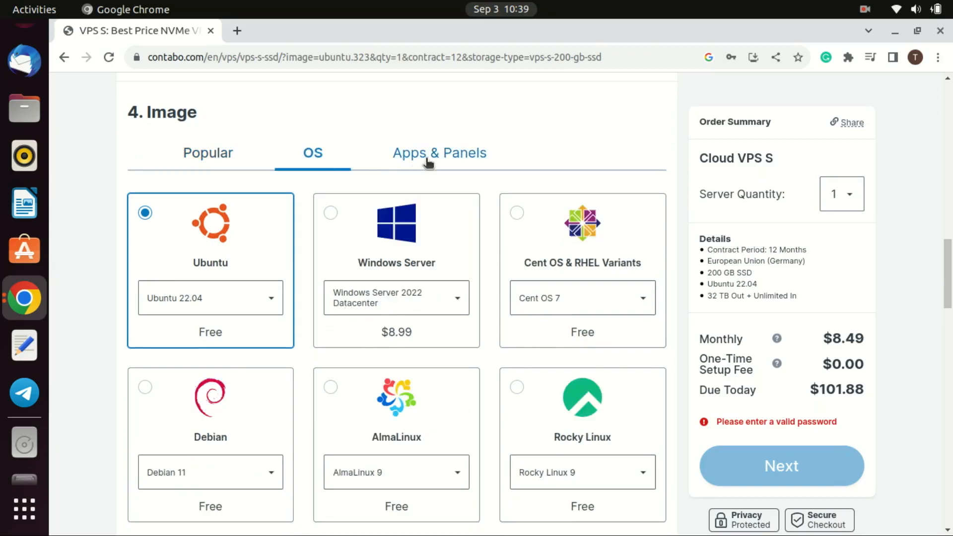
Switch to the apps and panels images and choose LAMP on Ubuntu 22.04
click(439, 153)
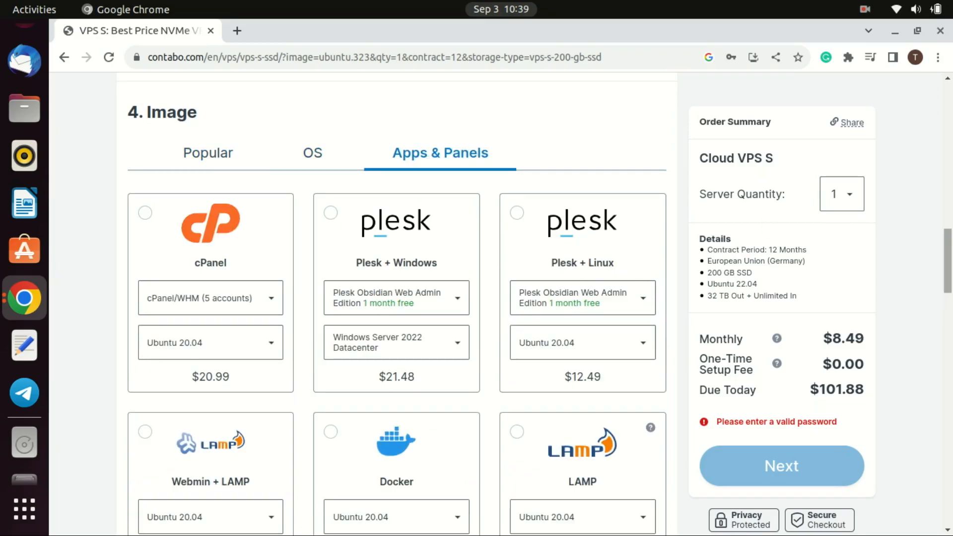
scroll(down, 3)
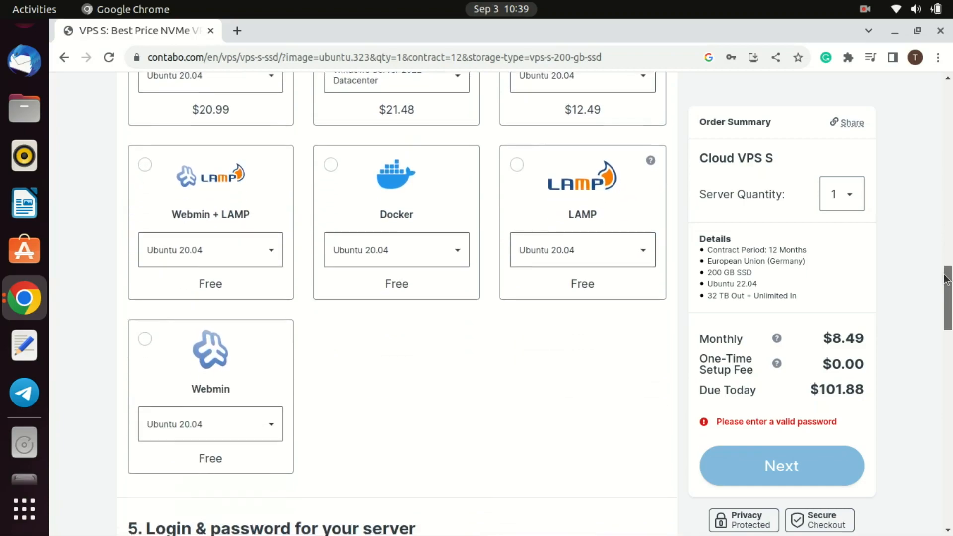
scroll(down, 3)
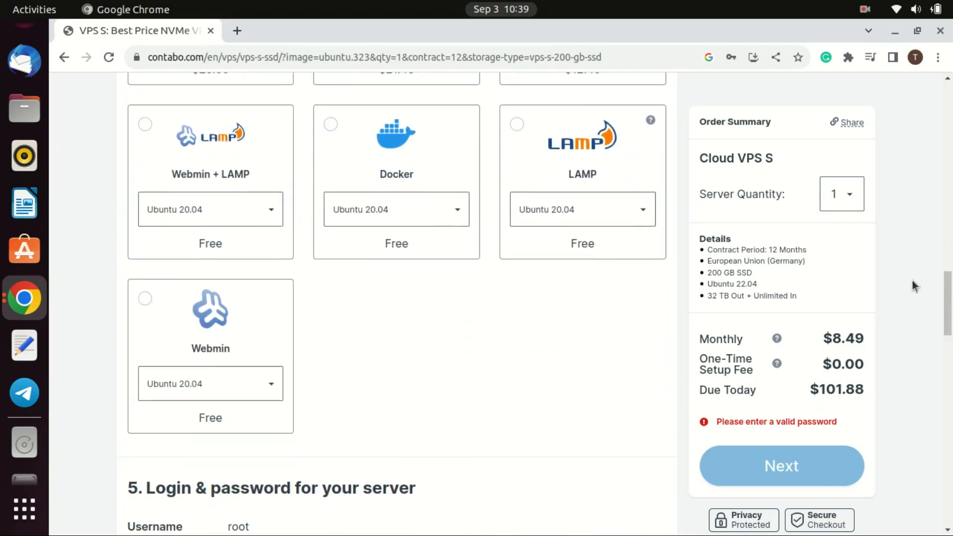
click(517, 124)
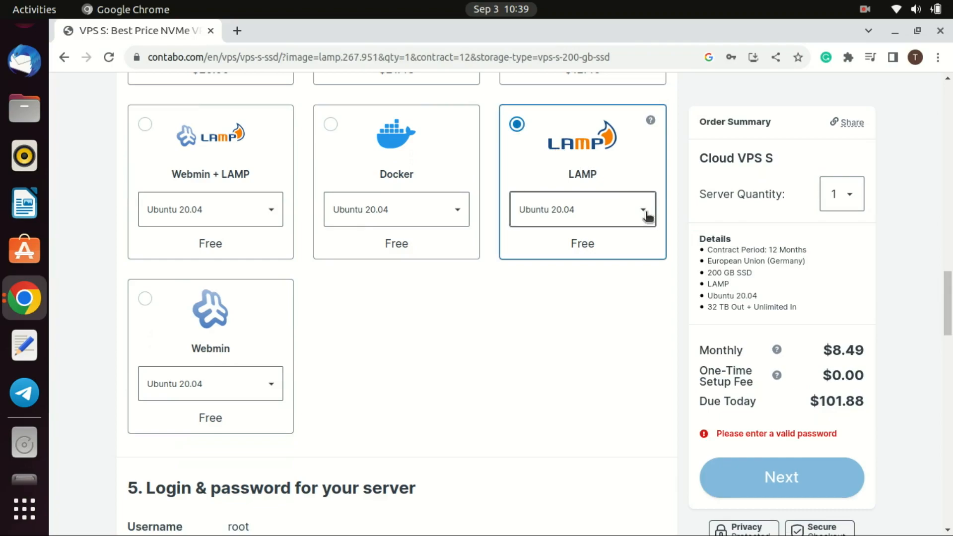
click(582, 210)
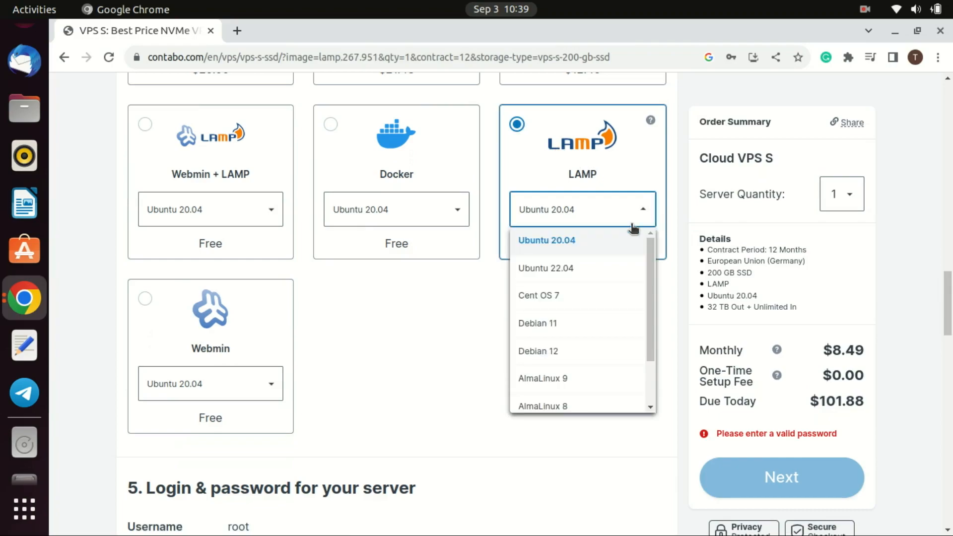
click(545, 268)
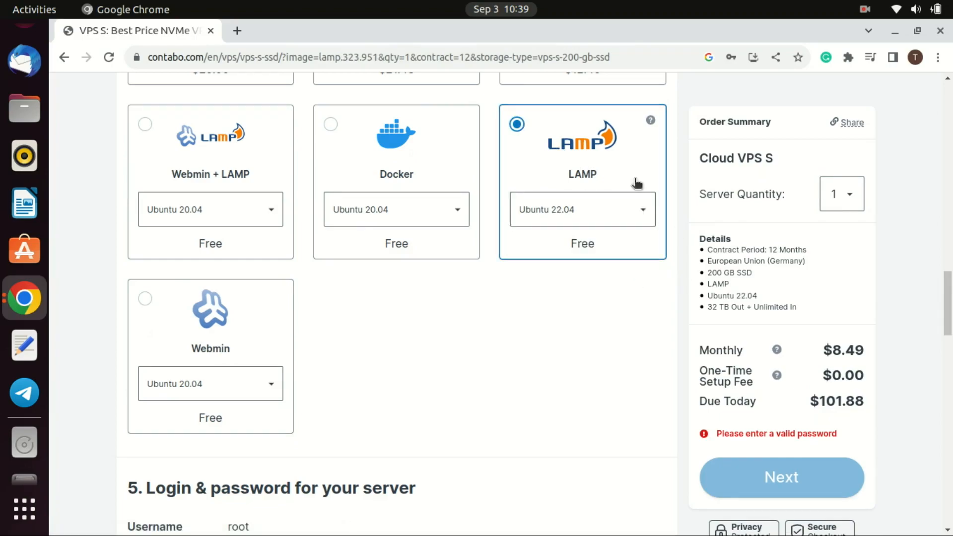
Enter the root password and continue the order to registration, reaching the VPS control page
scroll(down, 3)
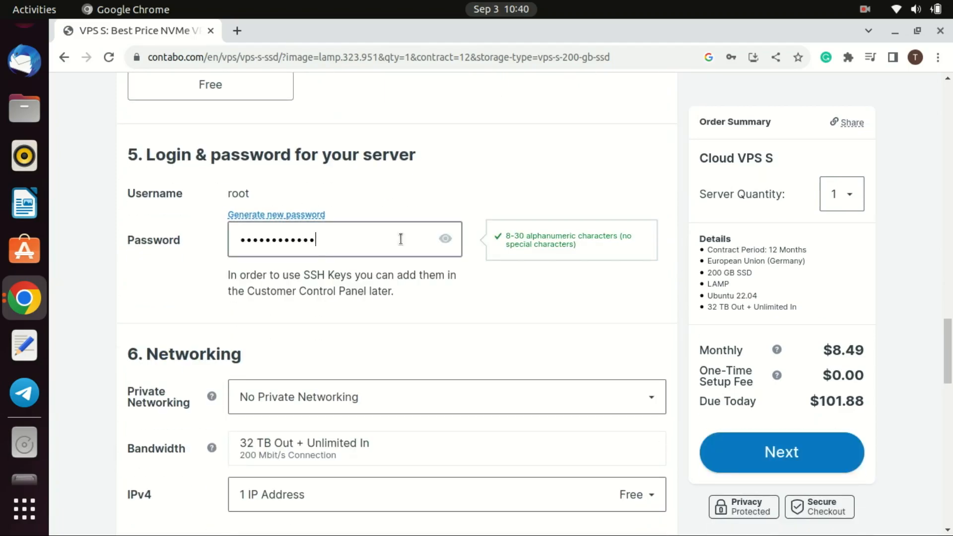
mouse_move(546, 337)
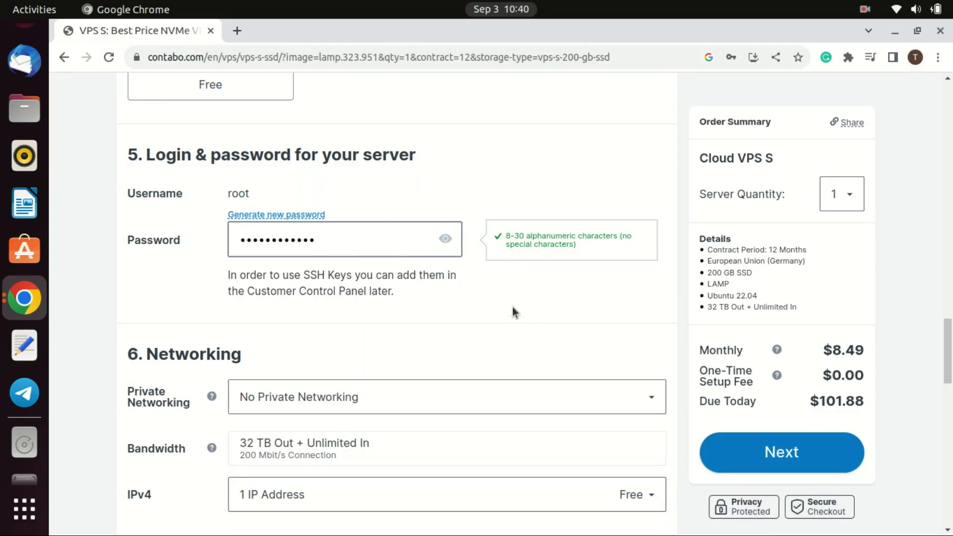
click(781, 453)
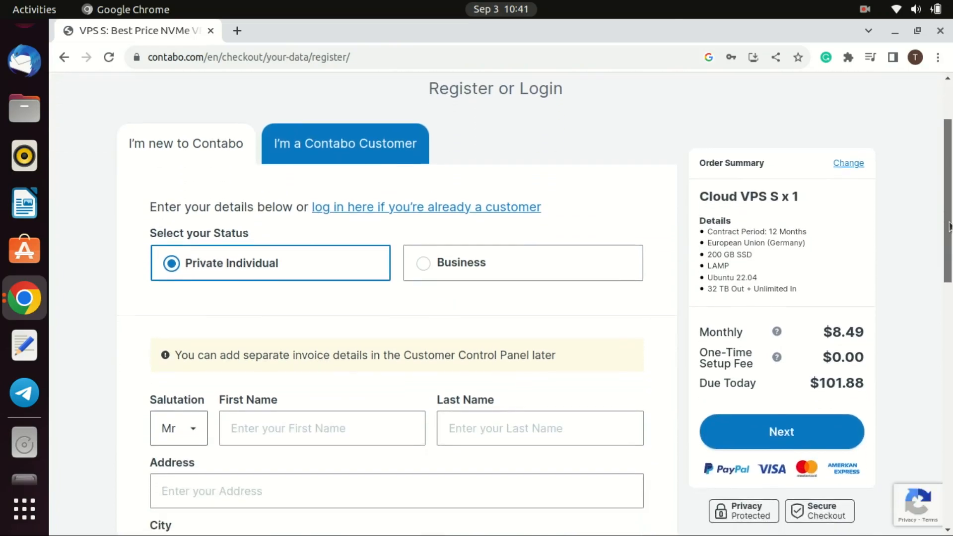
scroll(down, 3)
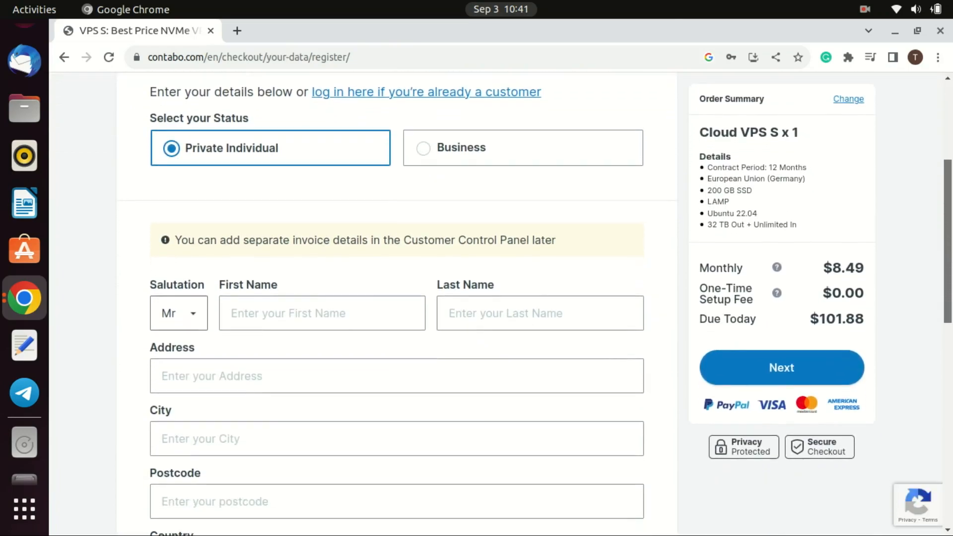
scroll(down, 3)
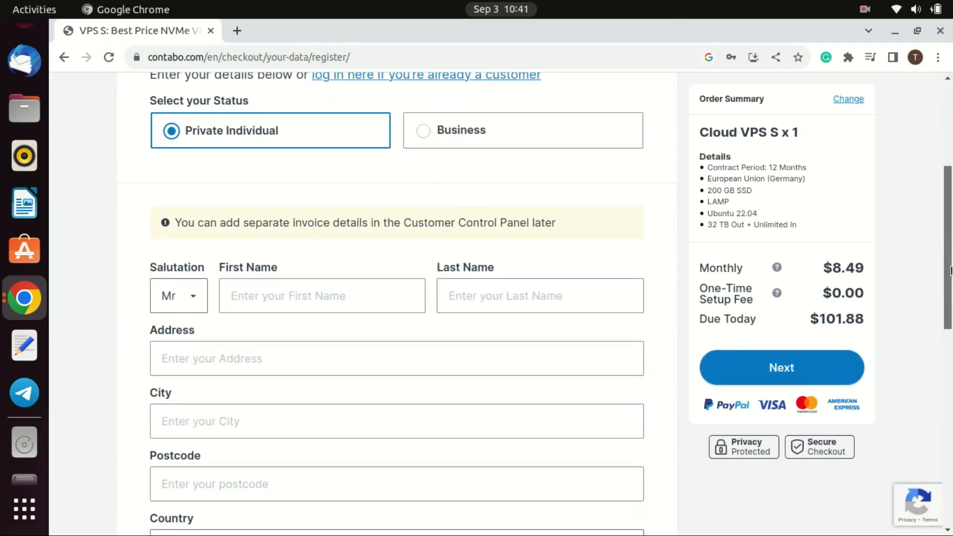
scroll(down, 3)
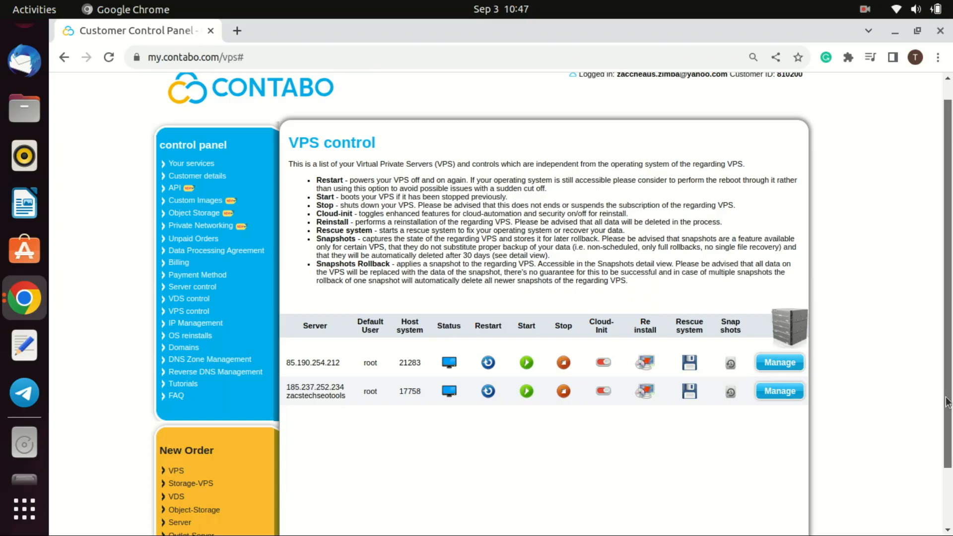
View the management options for the 185.237.252.234 server, then bring up PuTTY Configuration
scroll(down, 3)
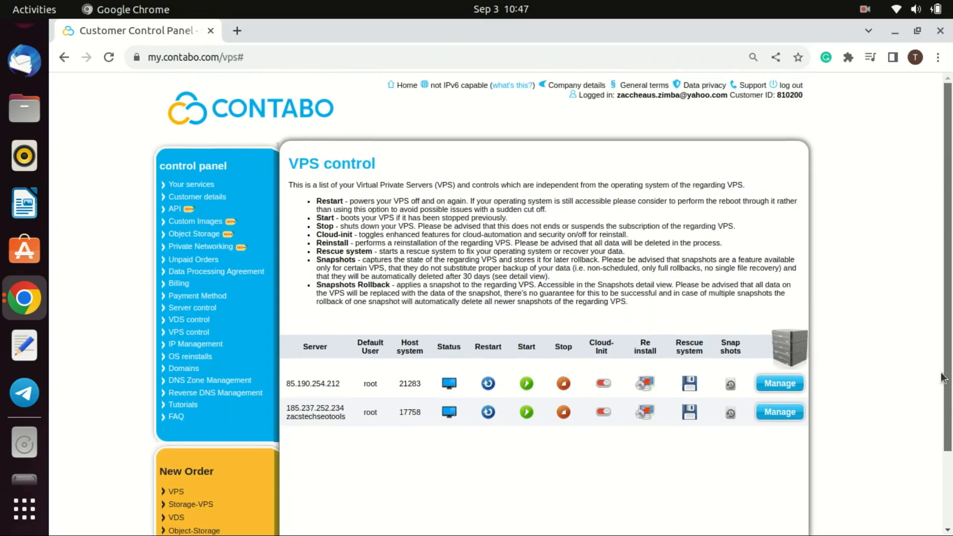
scroll(down, 3)
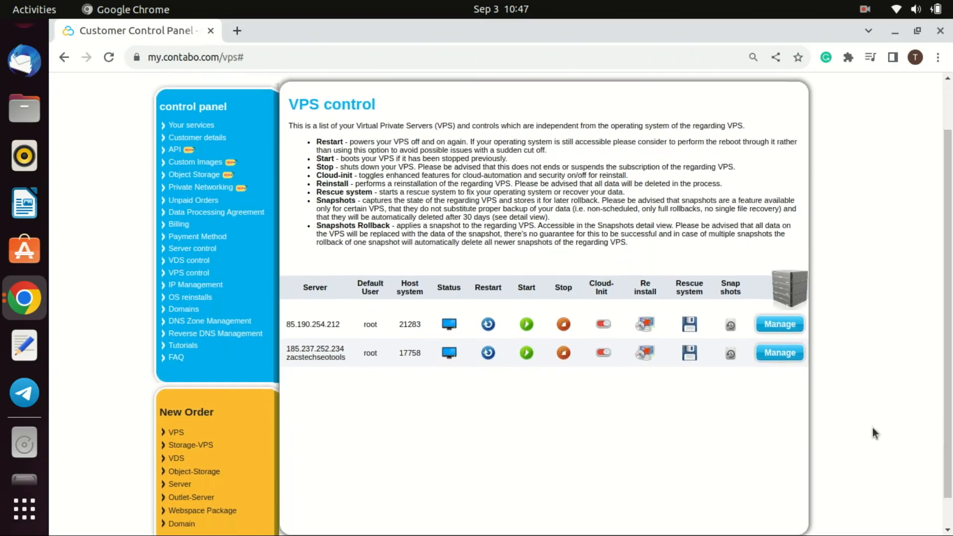
click(778, 352)
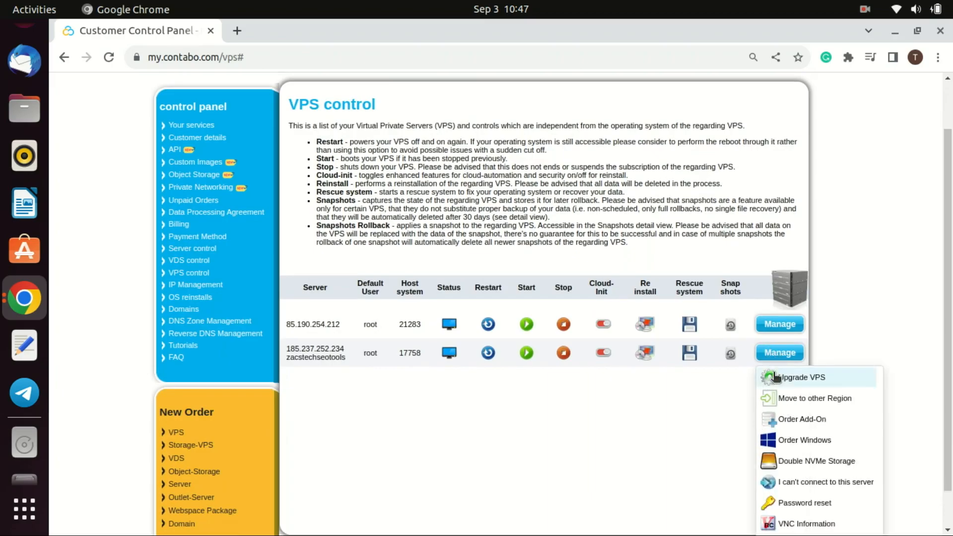
click(656, 429)
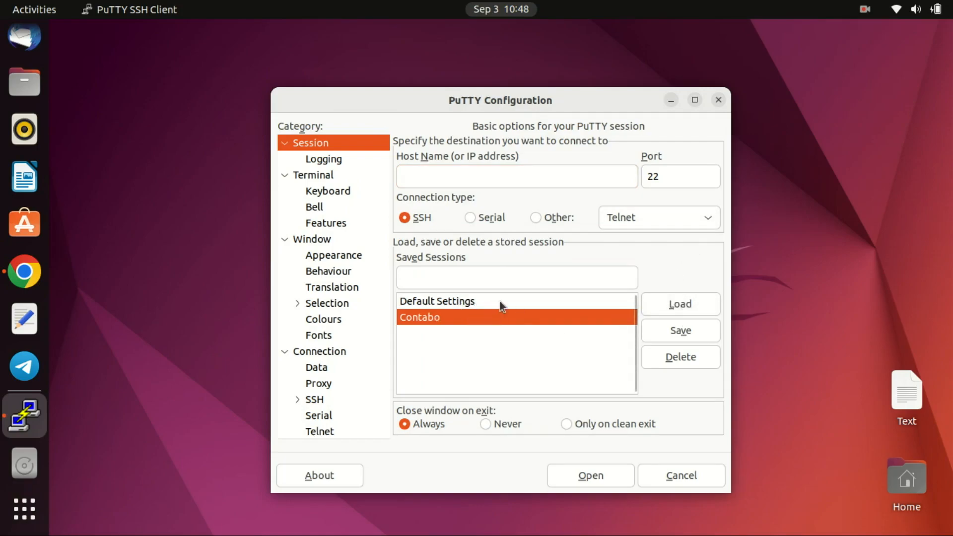
Load the saved Contabo session and log in as root, then show the applications overview
click(680, 304)
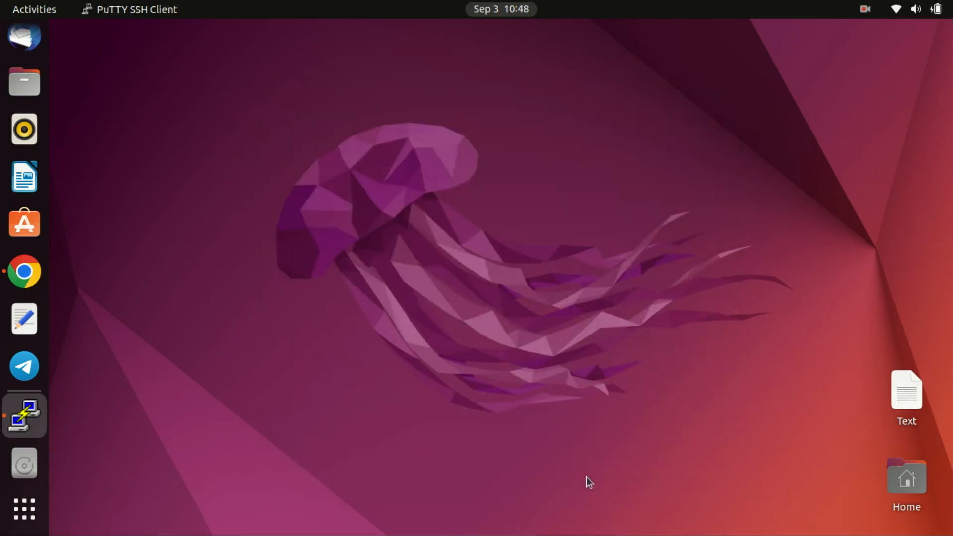
click(24, 416)
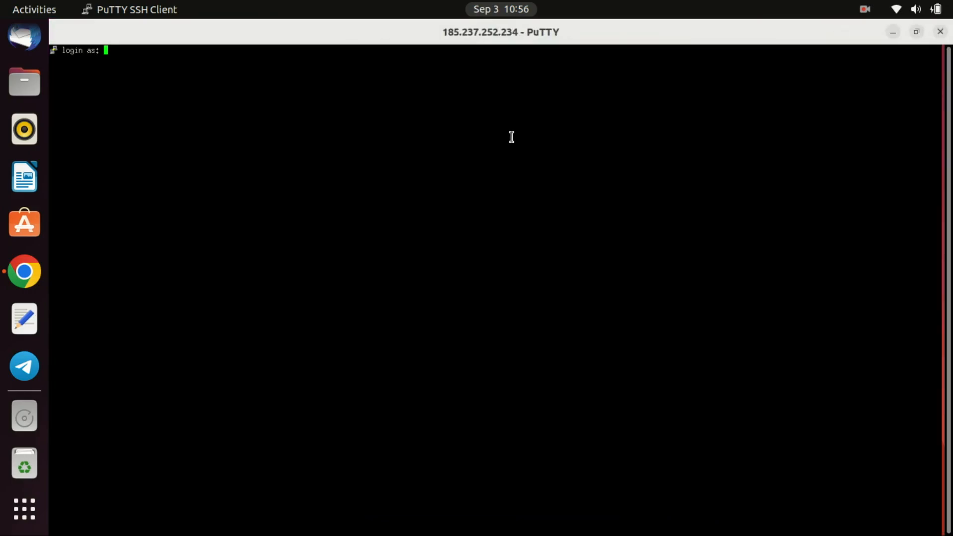
text(root)
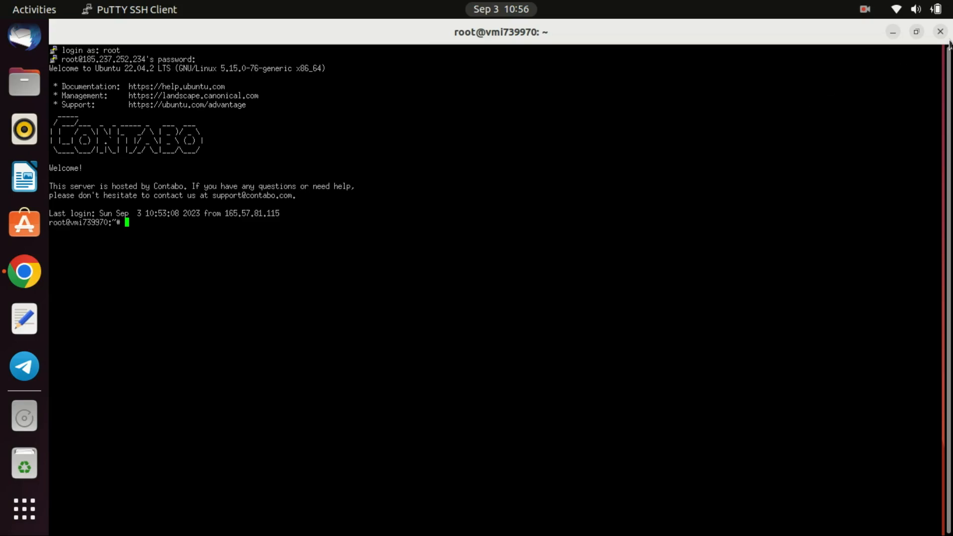
click(24, 509)
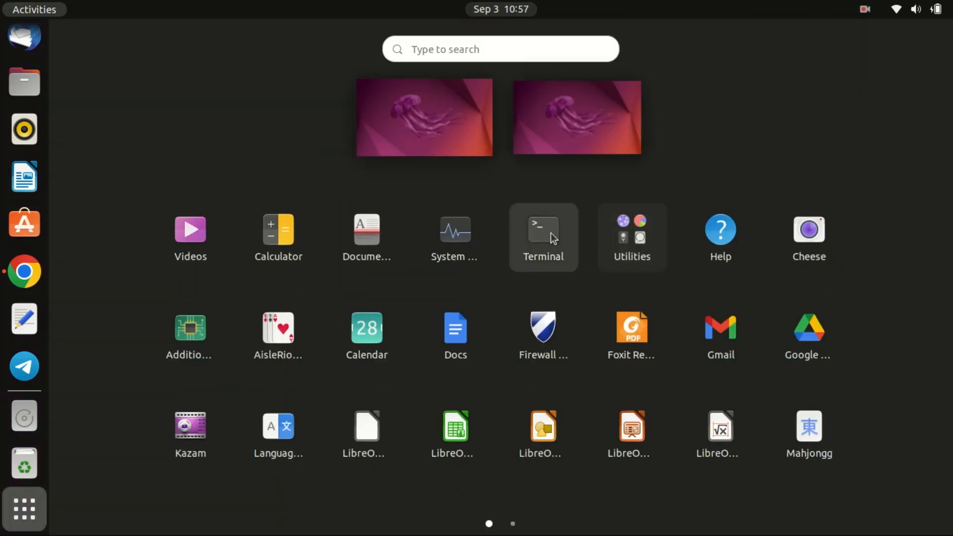
click(542, 236)
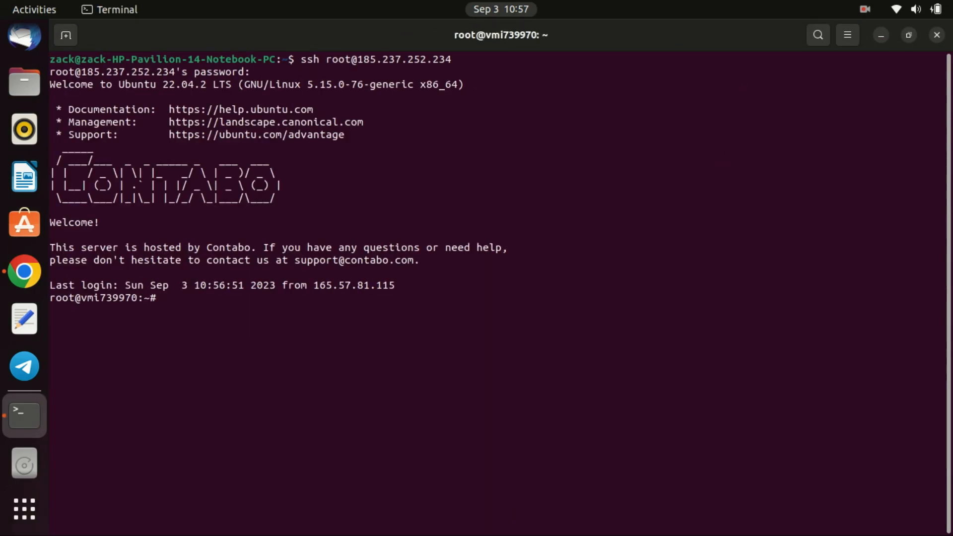
text(sudo apt update)
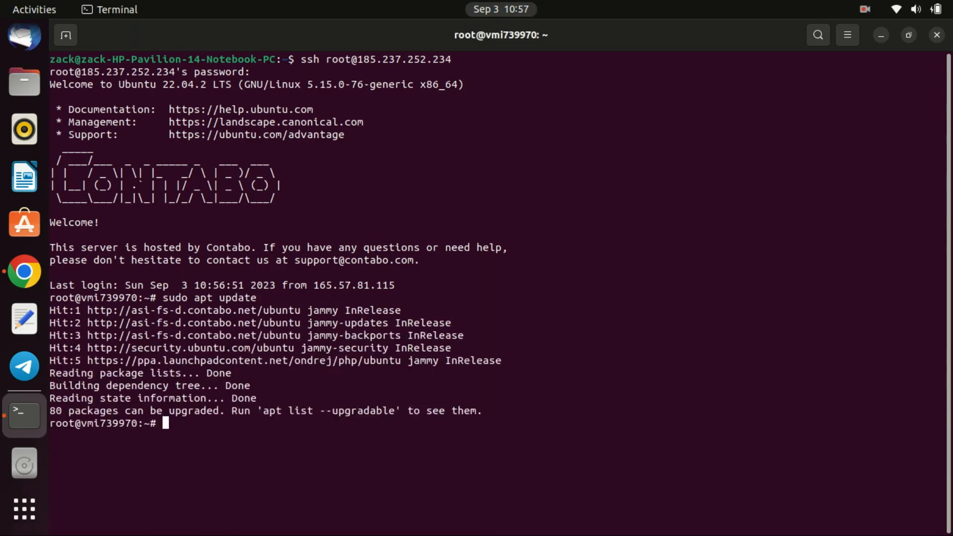
Run sudo apt upgrade, answering y, then clear the screen
text(cl)
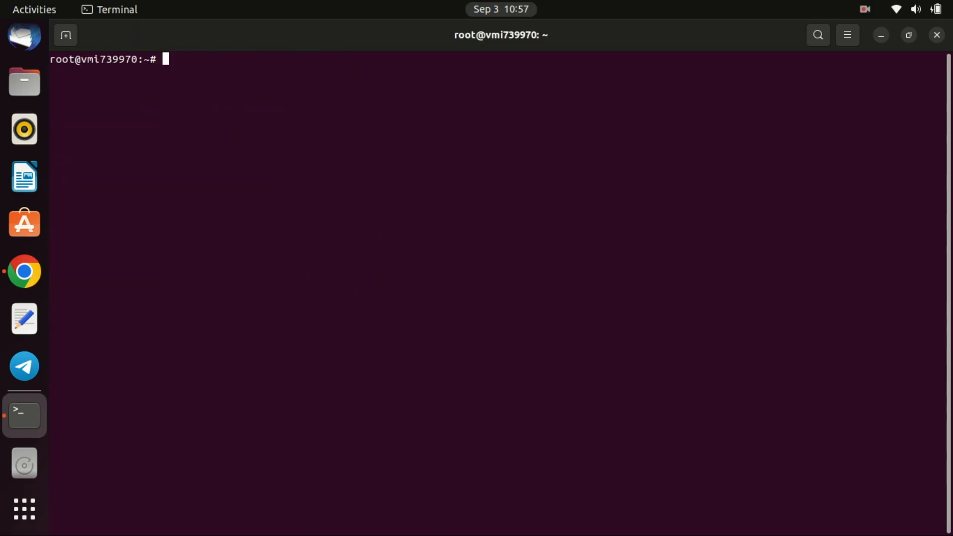
text(su)
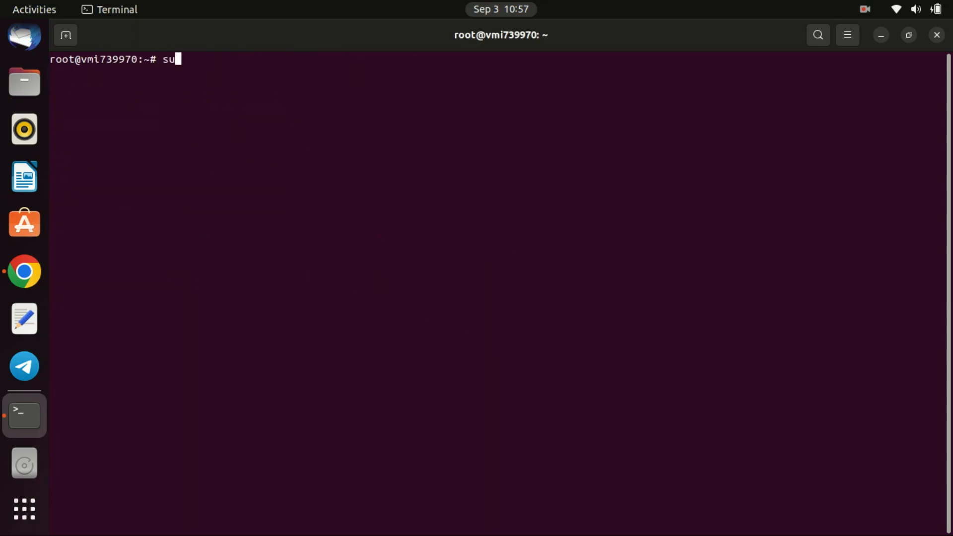
text(do)
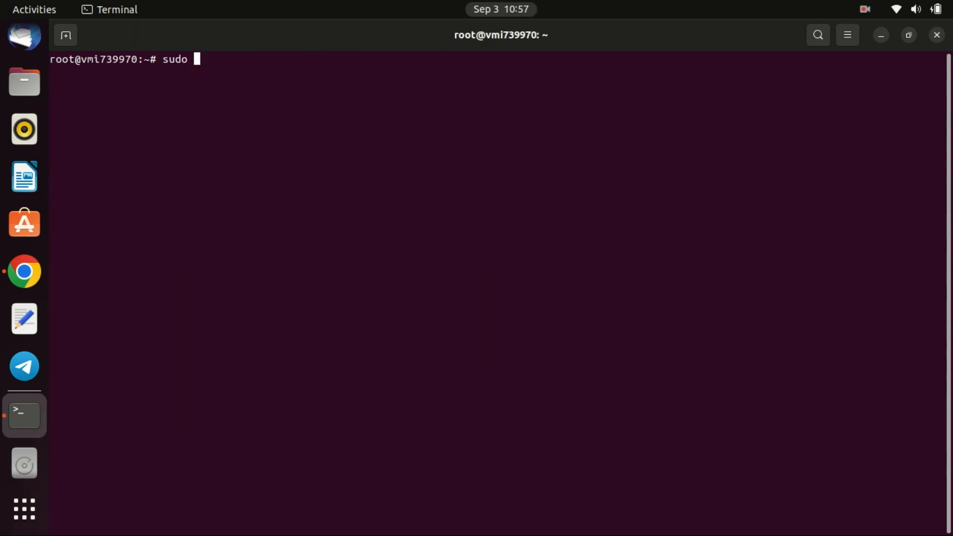
text(apt)
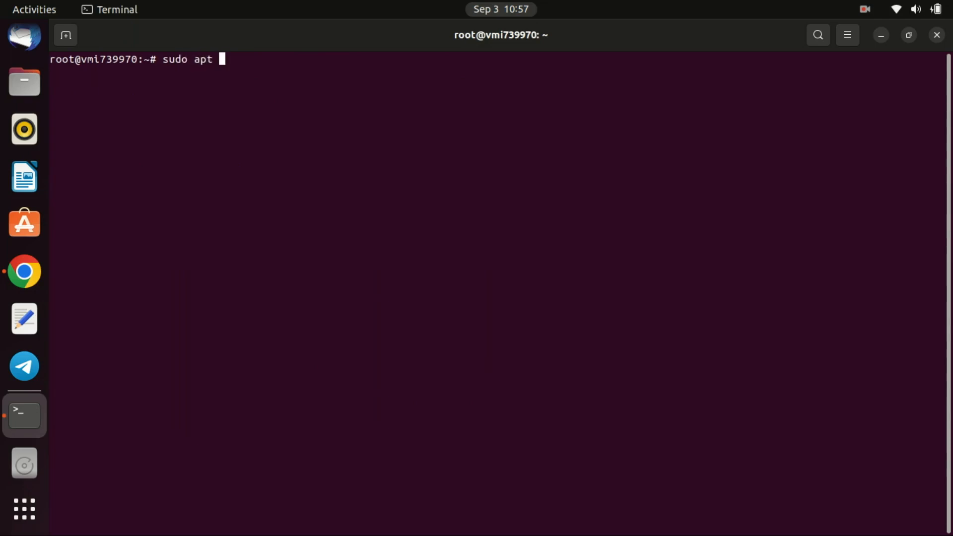
text(upgrade)
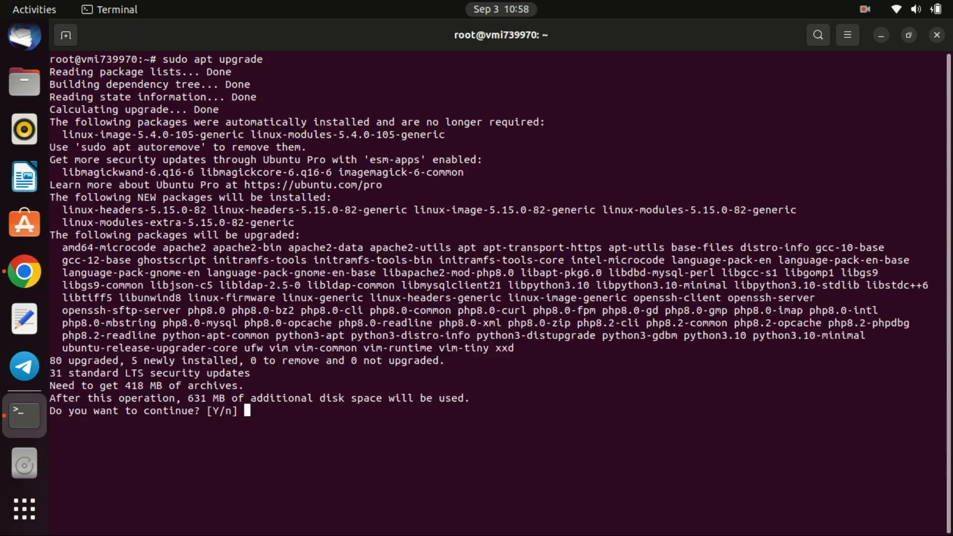
text(y)
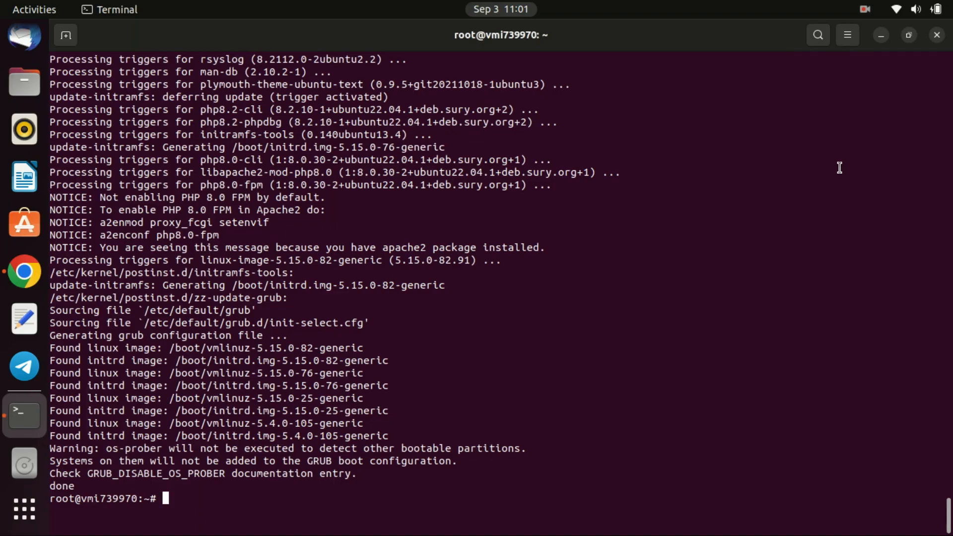
text(clea)
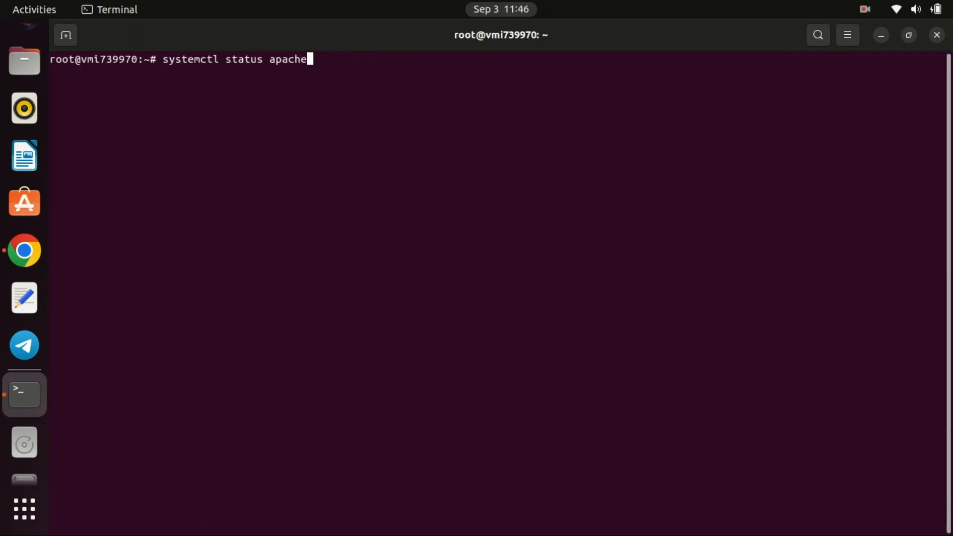
Check apache2 status and mysql -V (MariaDB 10.6.12), then start mysql -u root -p
text(2)
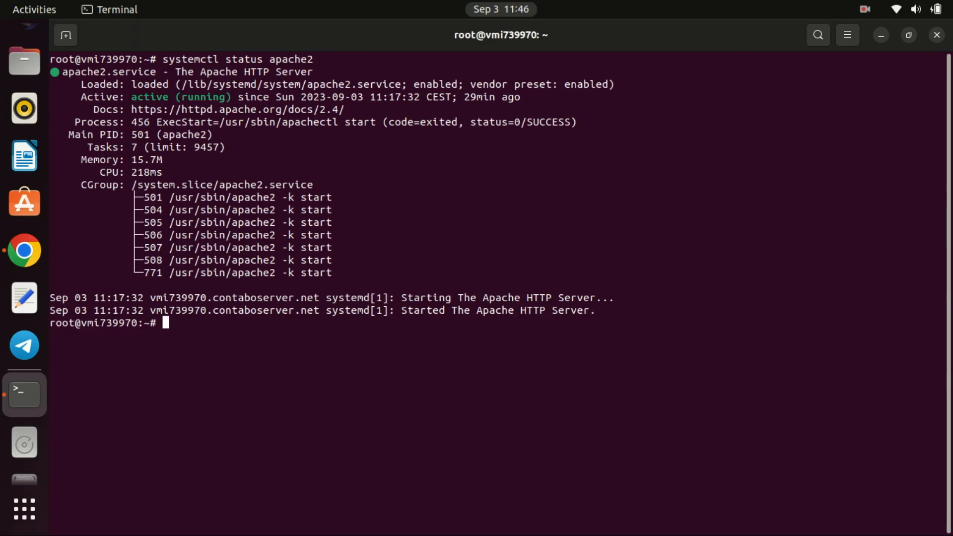
text(mysql -V)
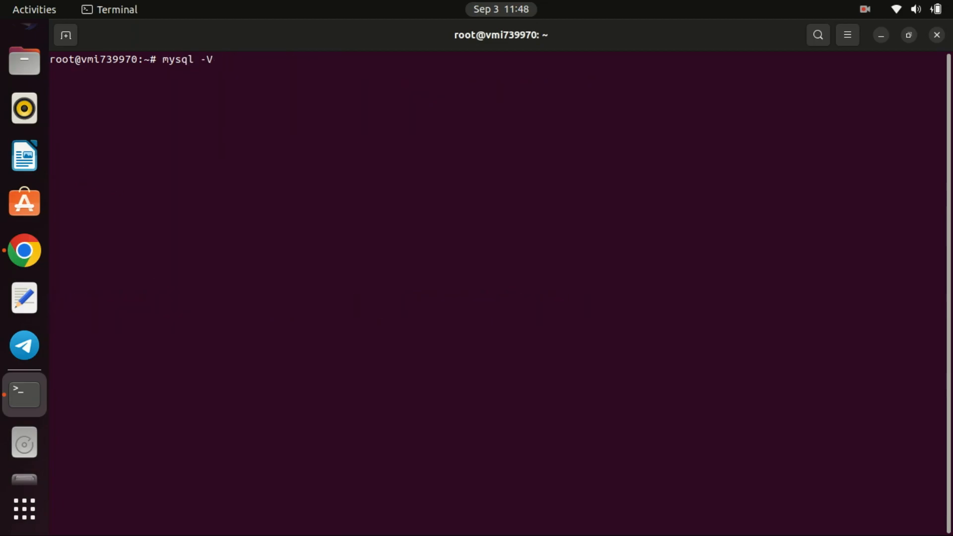
key(Return)
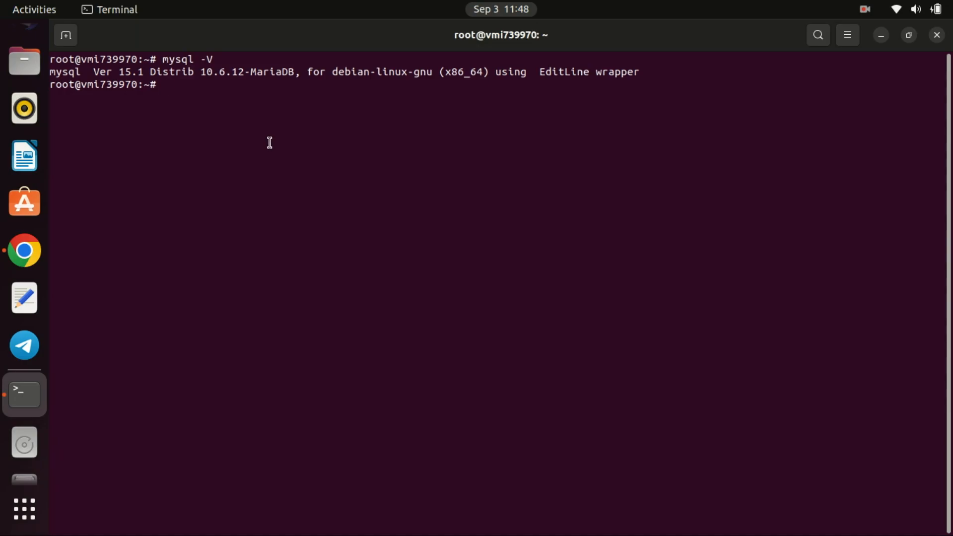
text(cle)
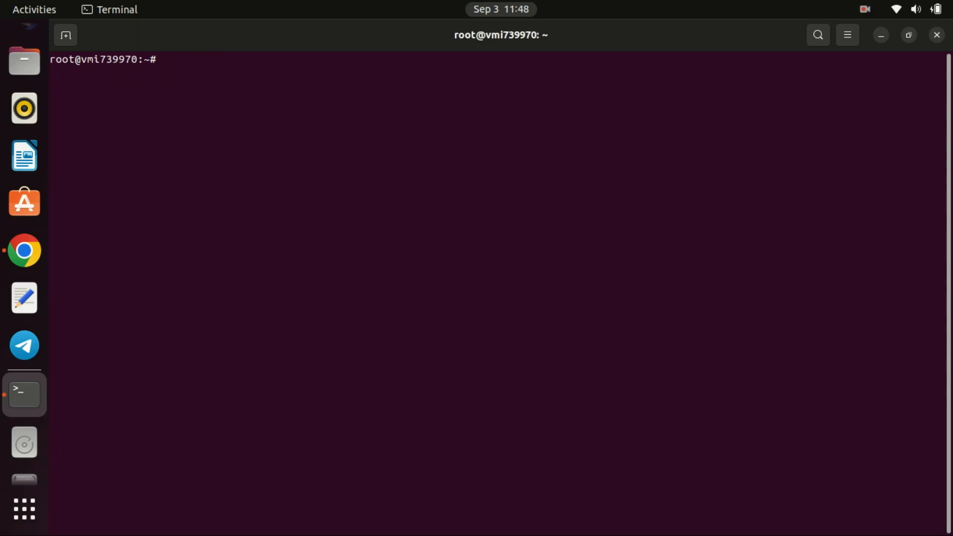
text(mysql -u root -p)
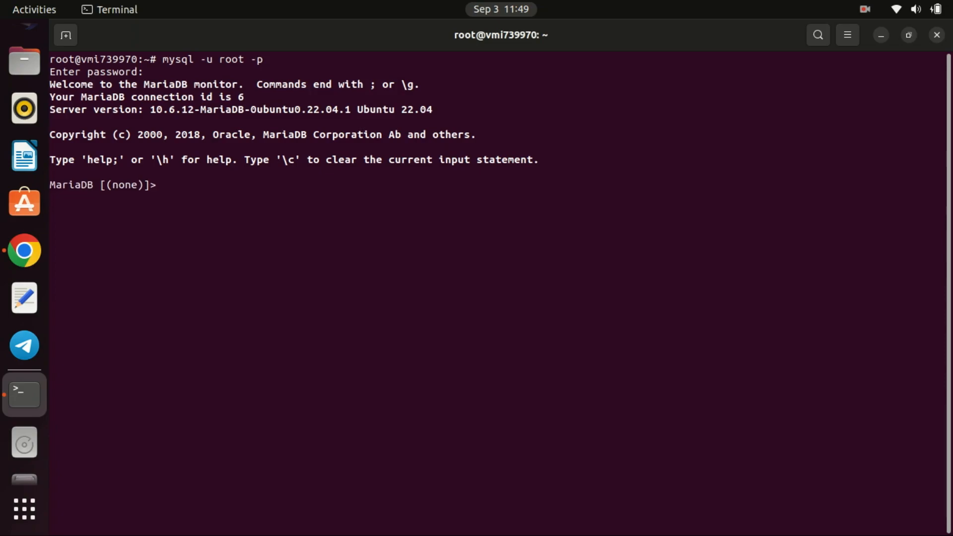
Create the wordpress database with utf8 character set and utf8_unicode_ci collation
text(CREATE DATABASE wordpress DEFAULT CHARACTER SET utf8 COLLATE utf8_unicode_ci;)
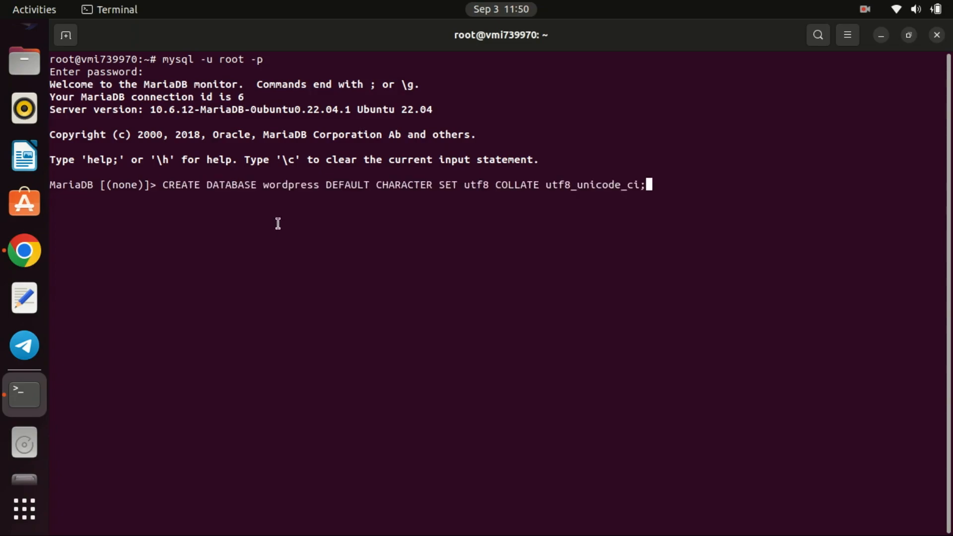
double_click(290, 185)
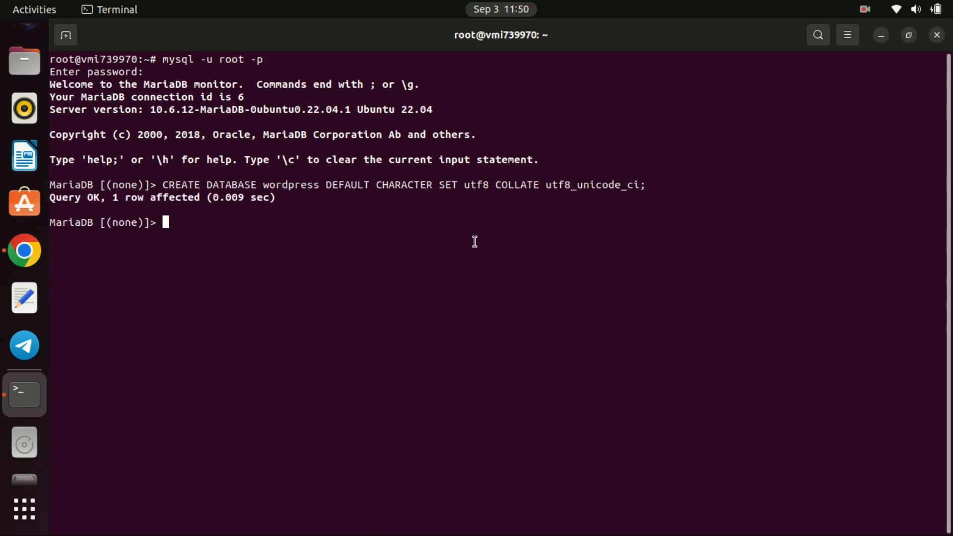
text(CREATE USER 'wordpressuser'@'localhost' IDENTIFIED BY 'Enter_Your_Password_Here';)
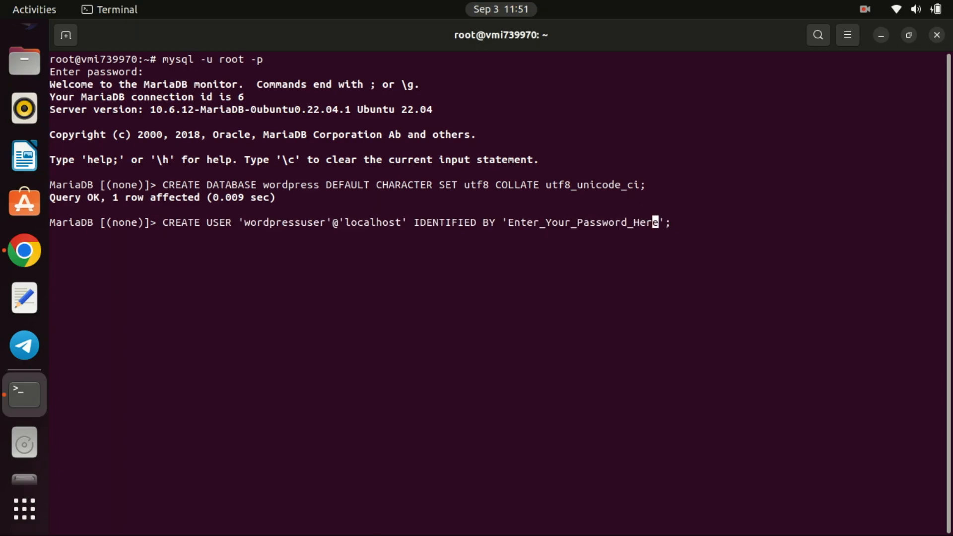
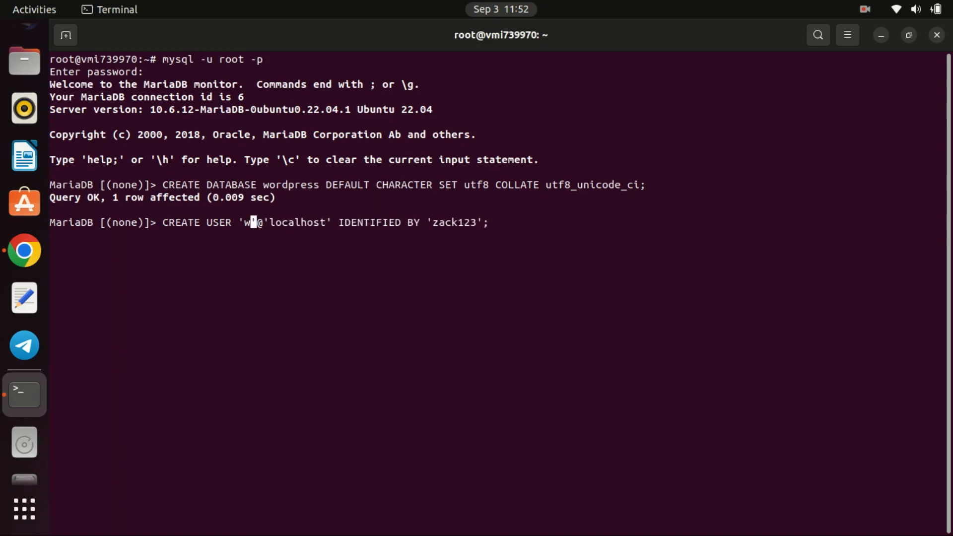
text(a)
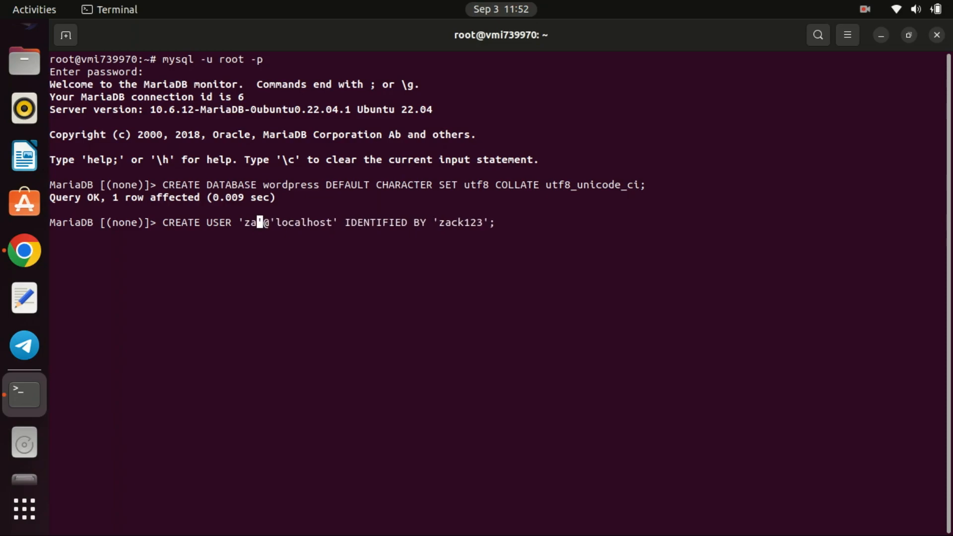
text(ck)
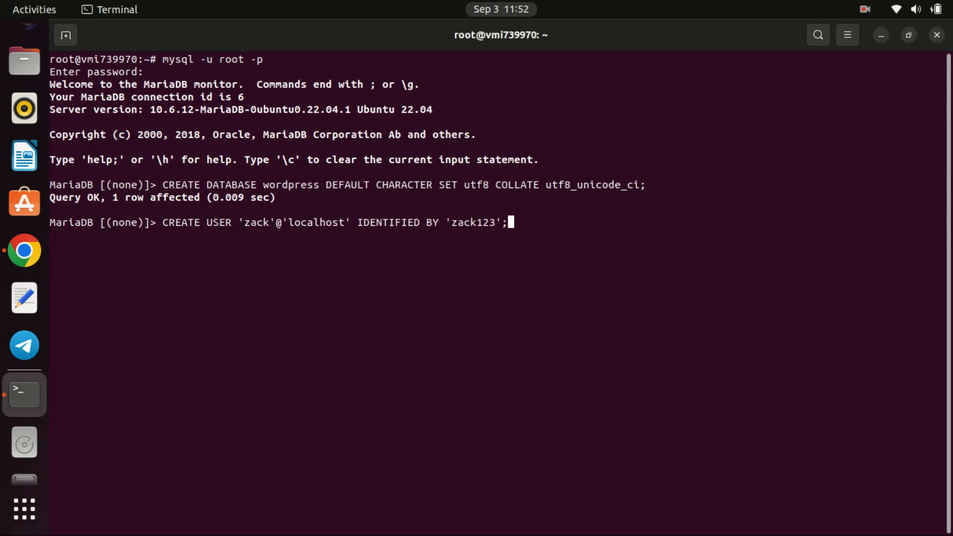
text(GRANT ALL ON wordpress.* TO 'wordpressuser'@'localhost' IDENTIFIED BY 'enter_a_custom_password_here';)
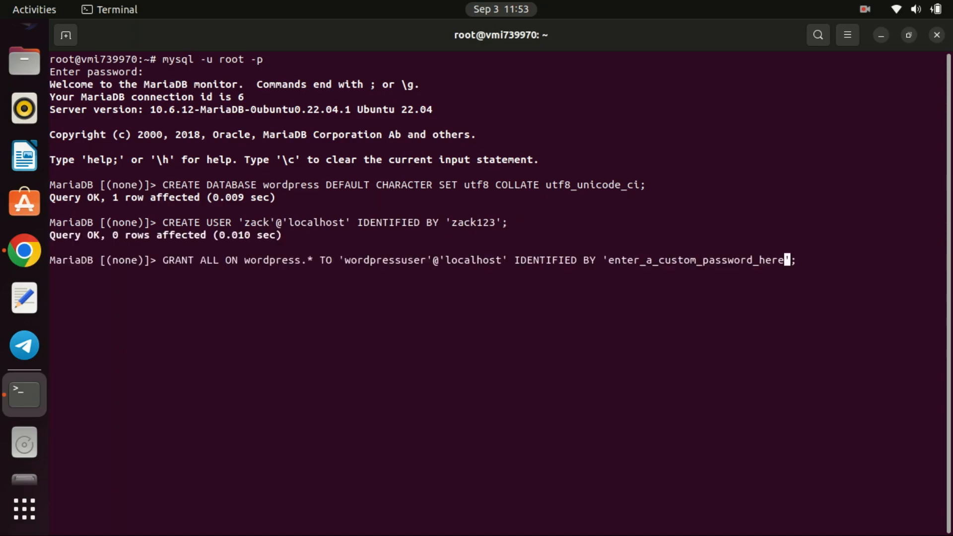
key(BackSpace)
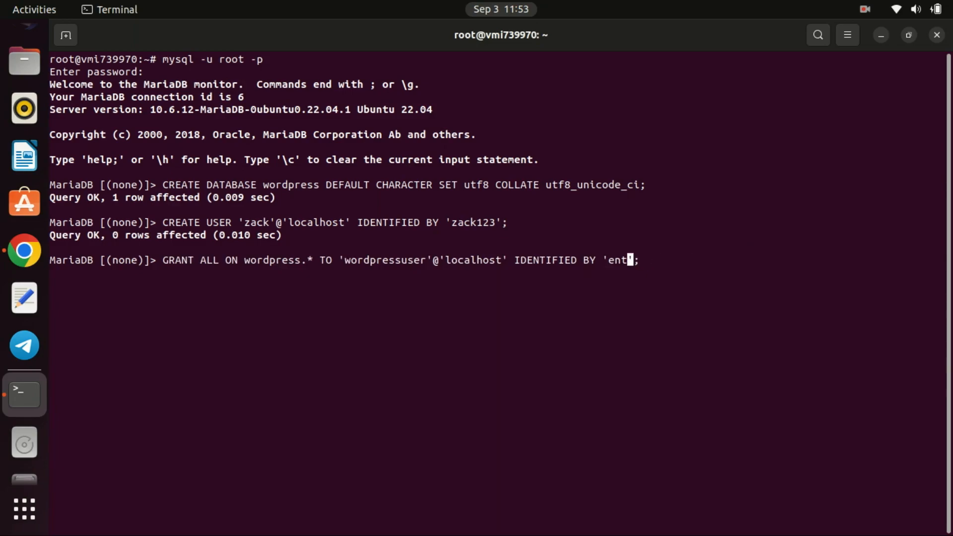
key(BackSpace)
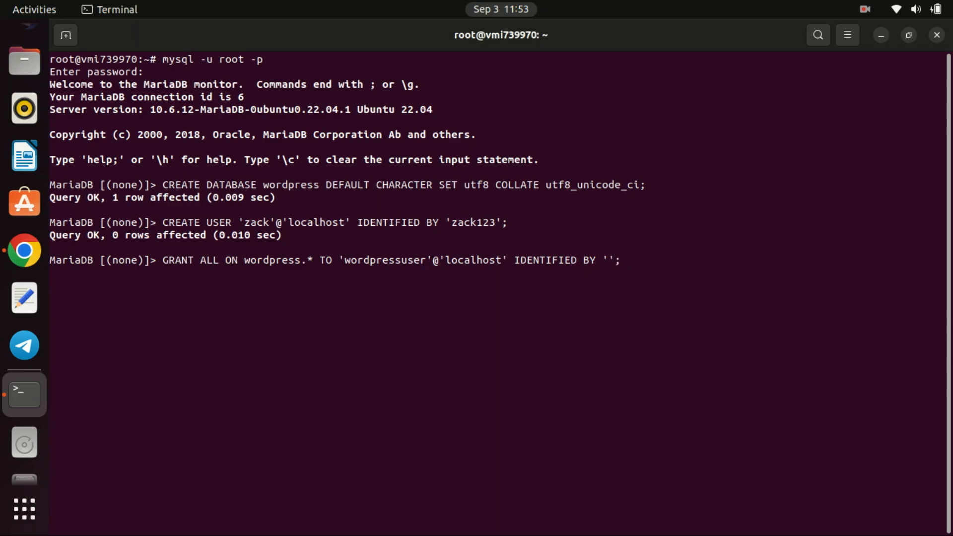
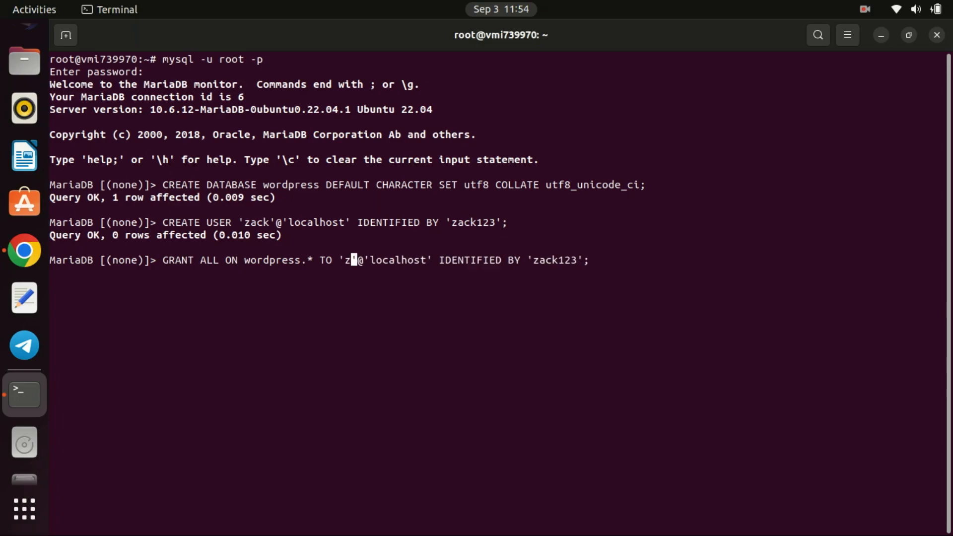
text(ack)
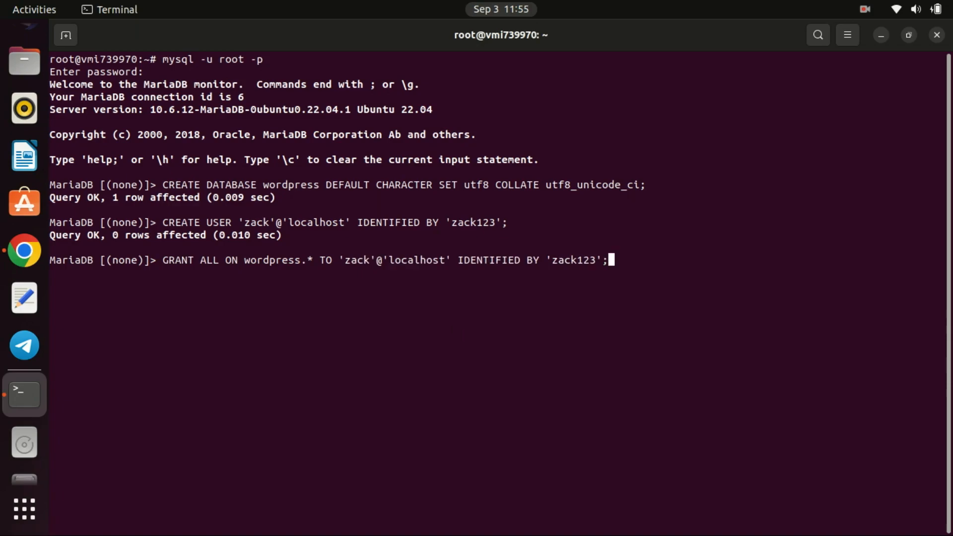
key(Return)
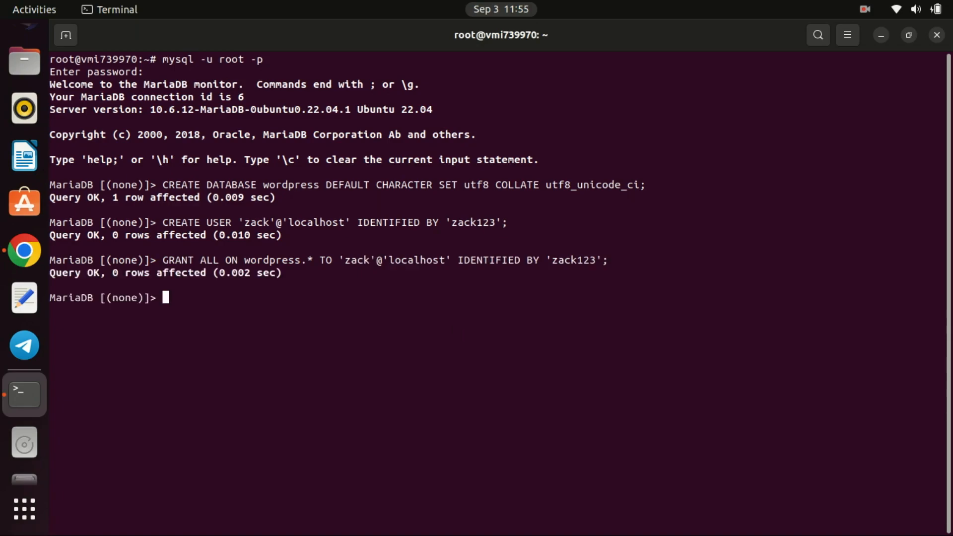
Flush privileges and exit the MariaDB monitor back to the root shell
text(FLUSH PRIVILEGES;)
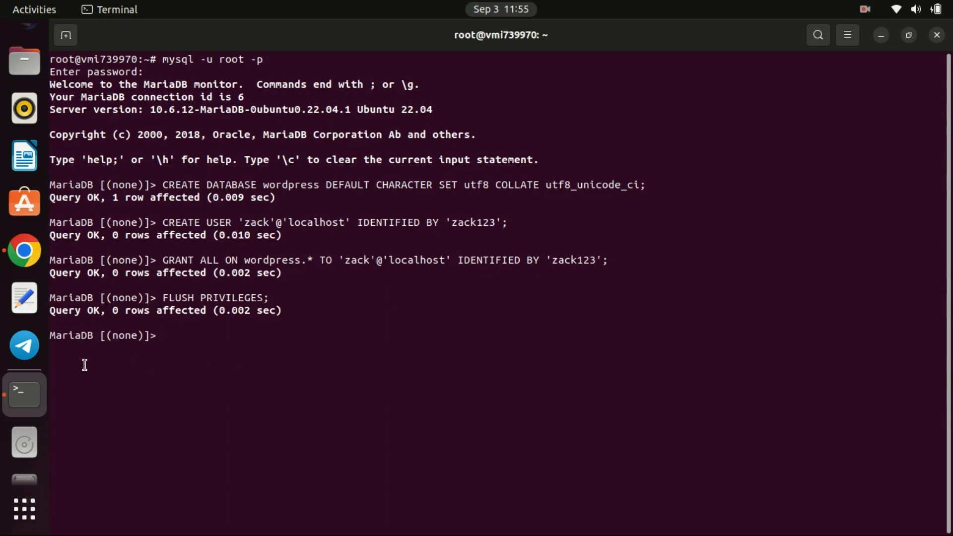
text(EX)
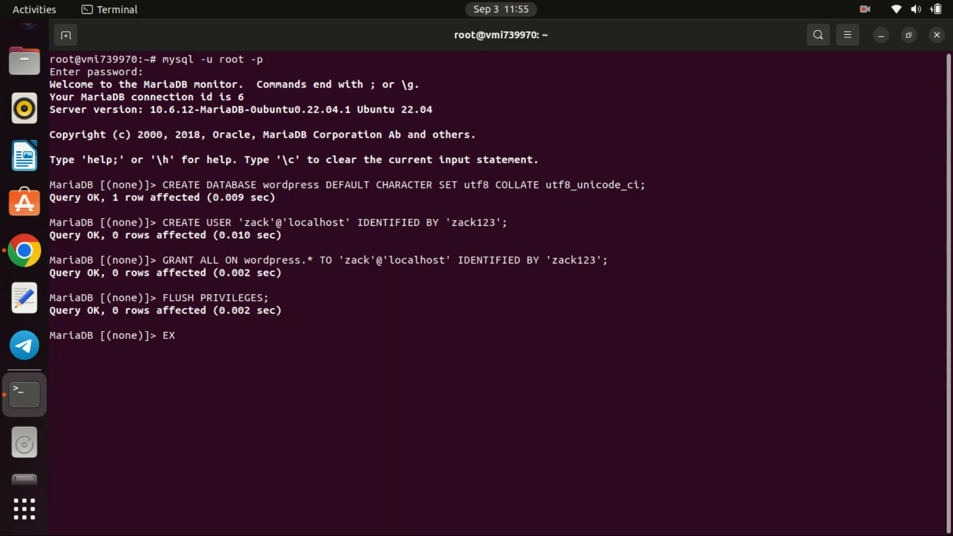
text(IT)
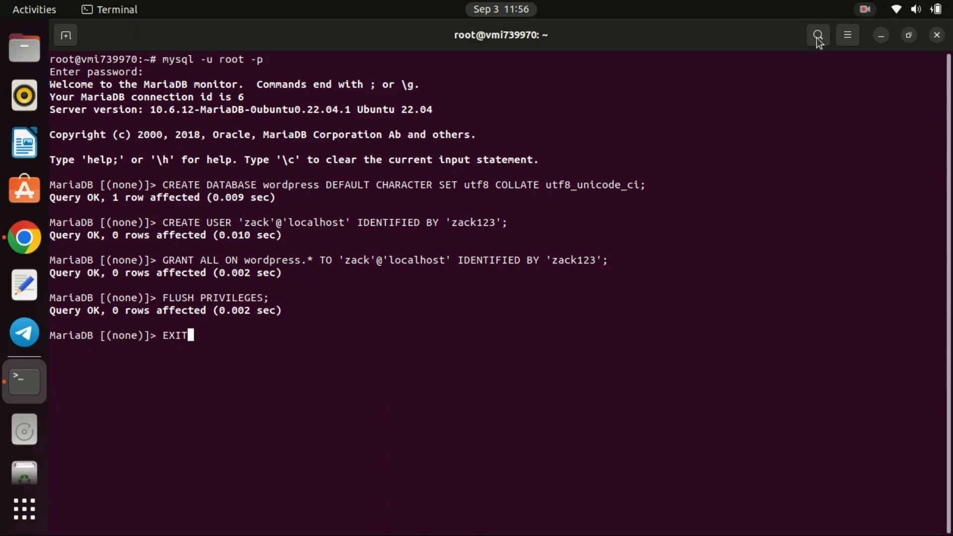
text(;I)
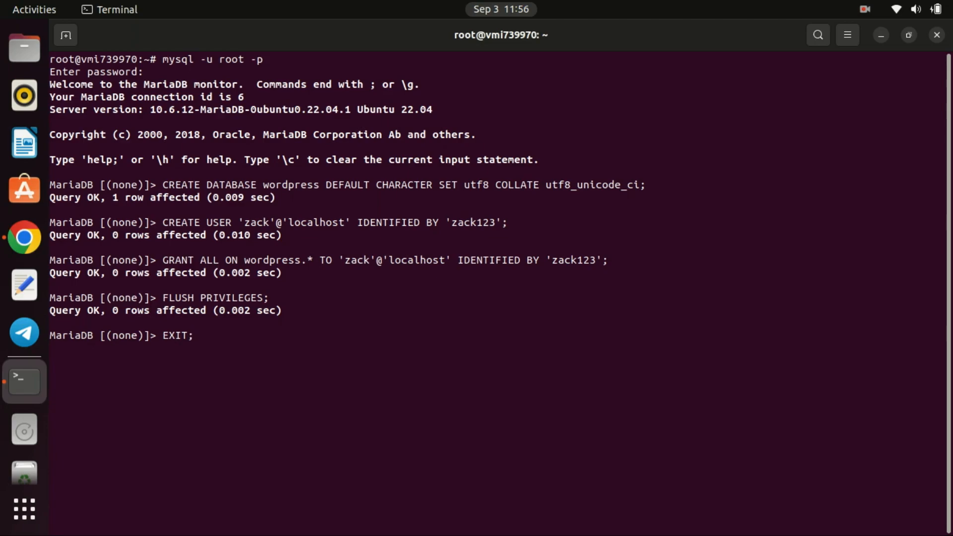
key(Return)
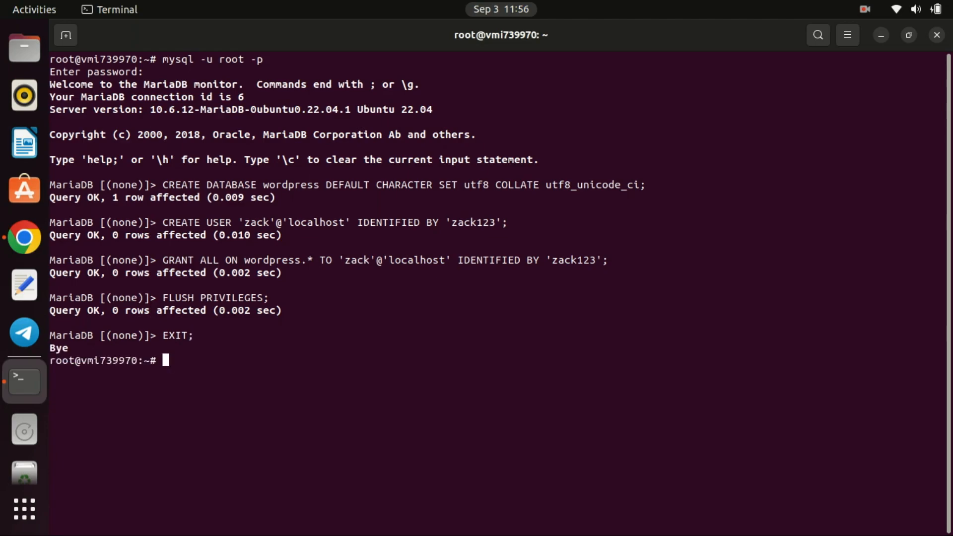
mouse_move(224, 377)
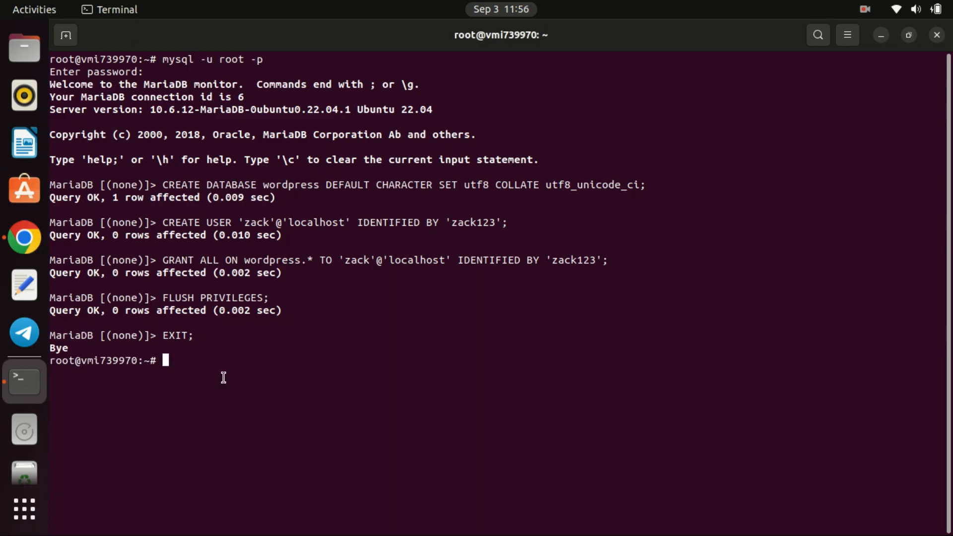
mouse_move(267, 419)
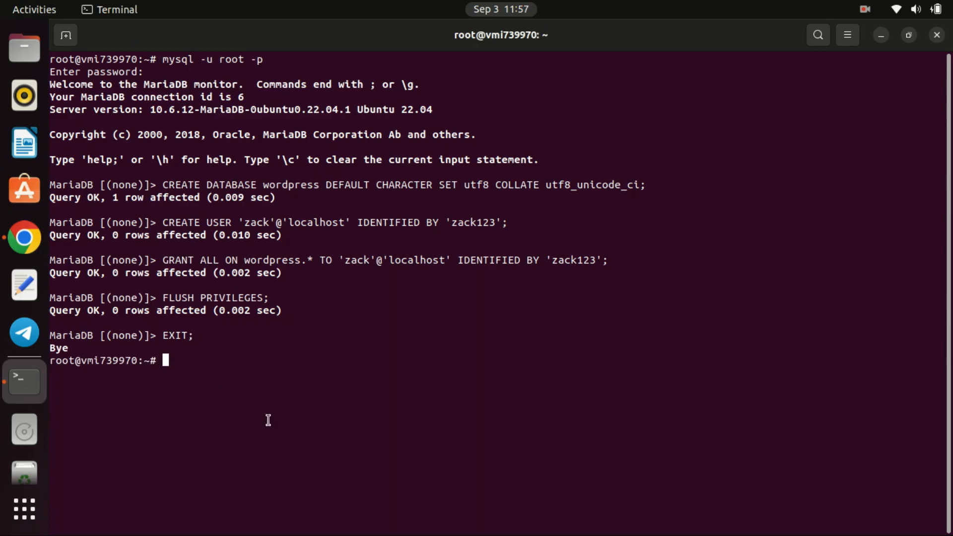
Install php-curl, php-gd, php-mbstring, php-xml, php-xmlrpc, php-soap, php-intl and php-zip via apt, confirming with Y
text(sudo apt install php-curl php-gd php-mbstring php-xml php-xmlrpc php-soap php-intl php-zip)
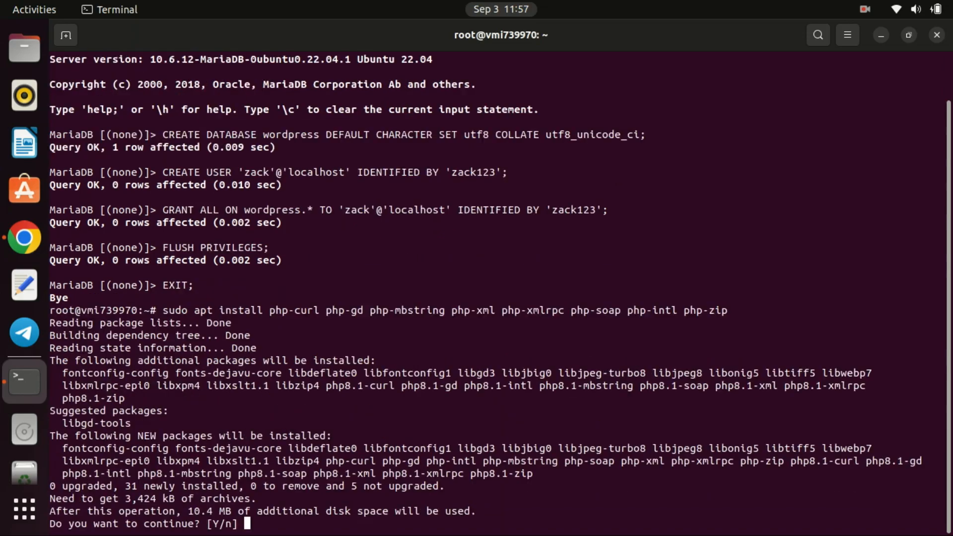
text(Y)
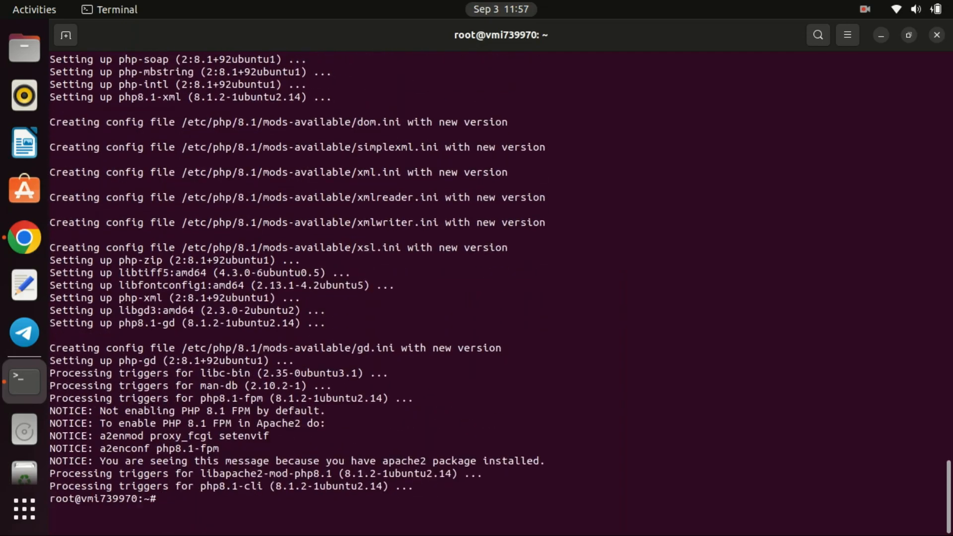
text(cl)
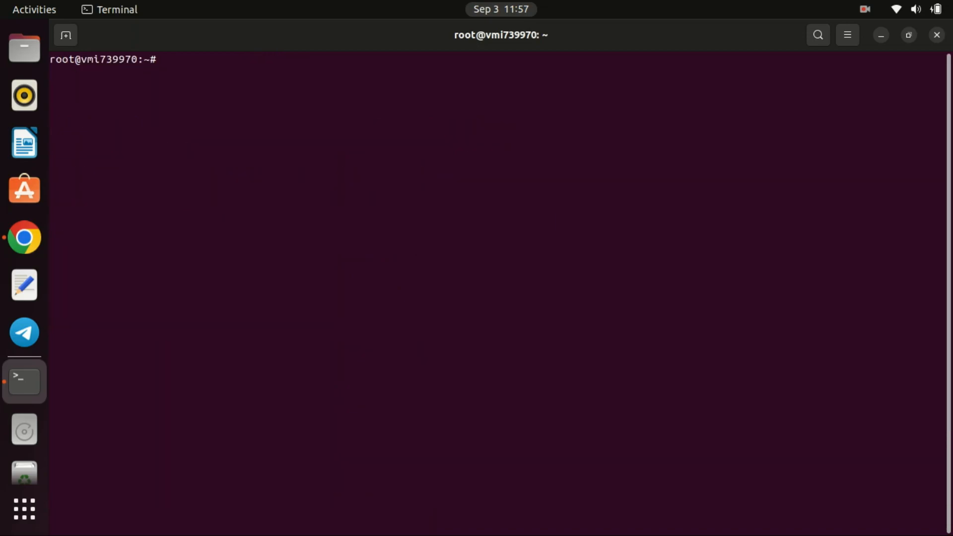
Restart apache2 and extract latest.tar.gz into /var/www/html, then clear the screen
text(sudo systemctl restart apache2)
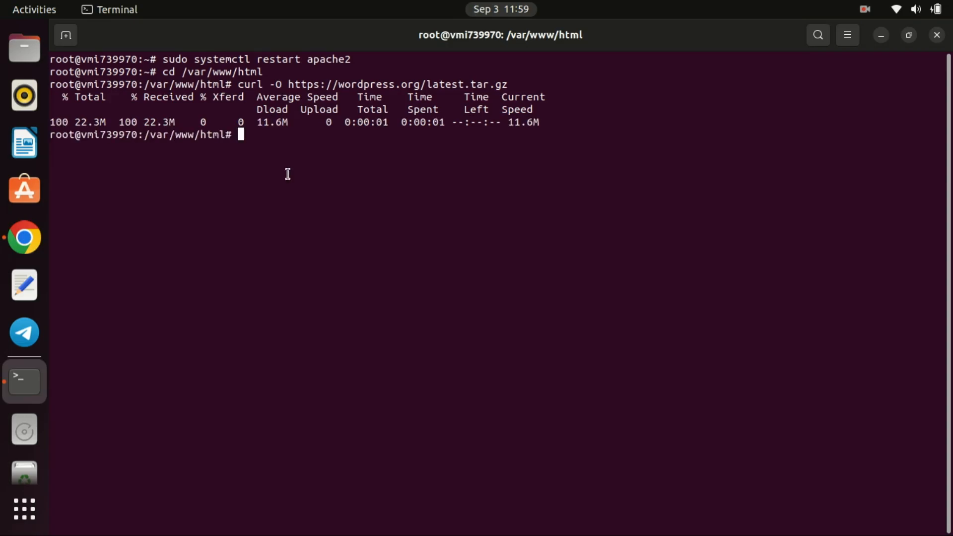
text(tar xzvf latest.tar.gz)
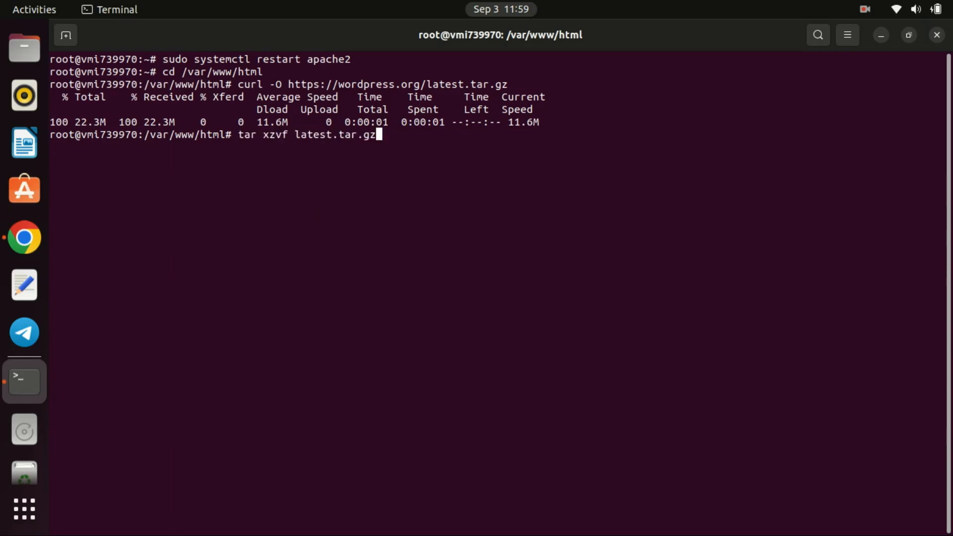
key(Return)
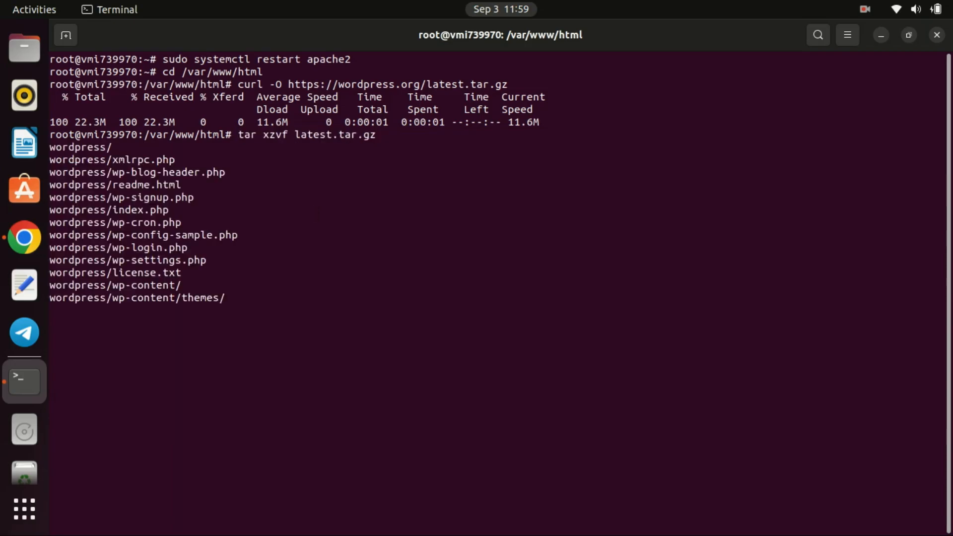
scroll(down, 3)
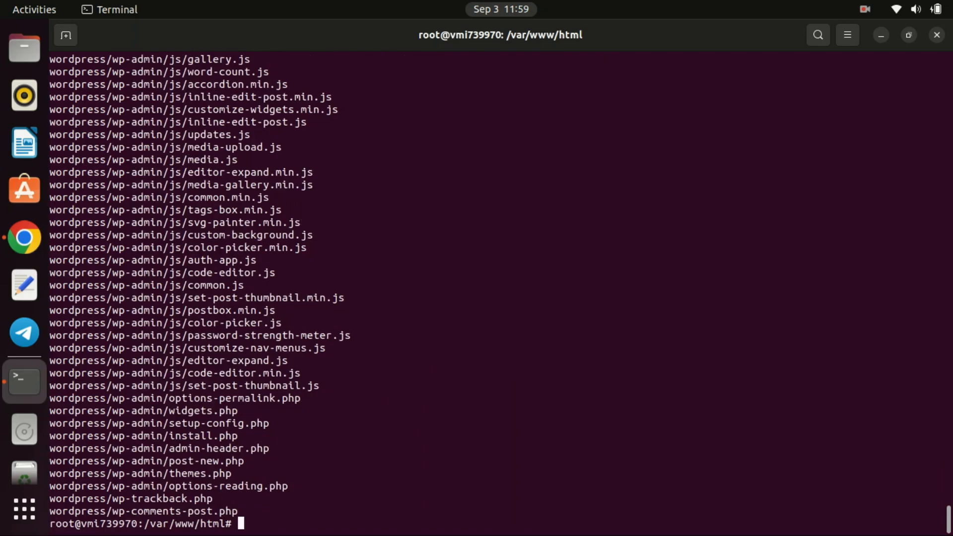
text(clear)
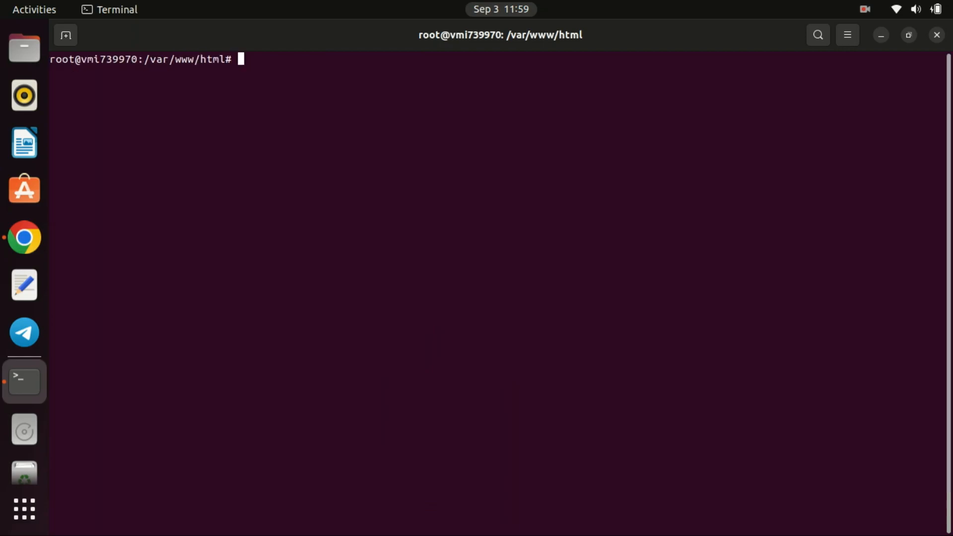
Bring up the GNOME applications overview with the search box focused
click(24, 510)
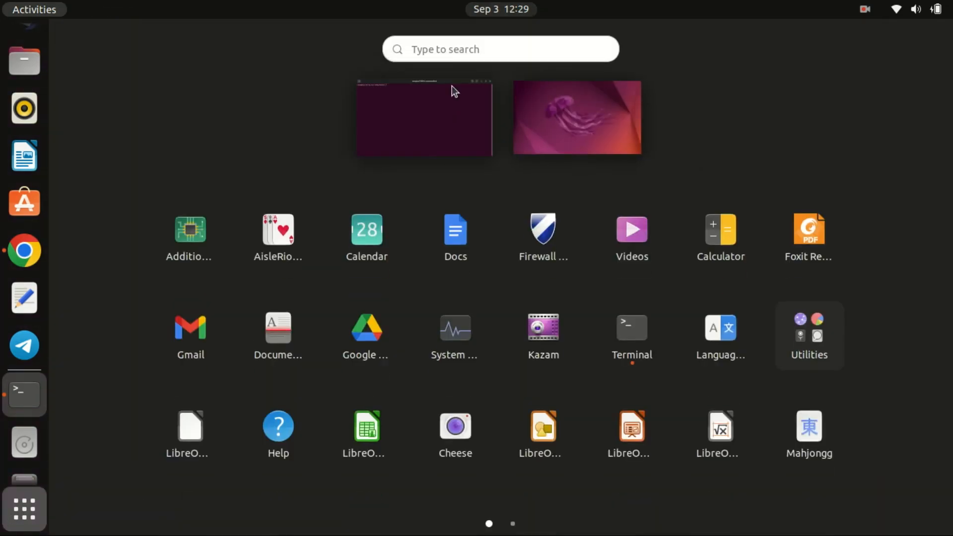
click(499, 49)
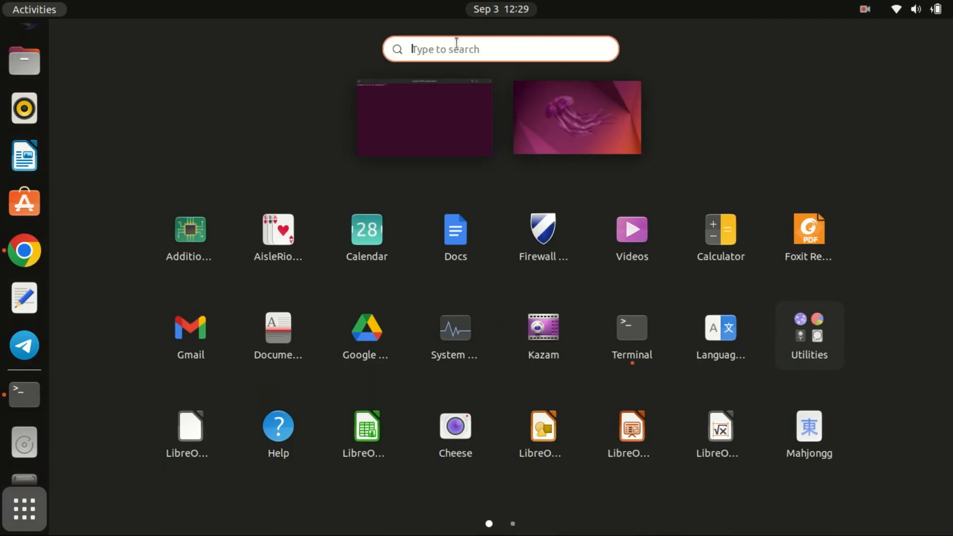
Search 'file' in Activities and launch FileZilla
text(file)
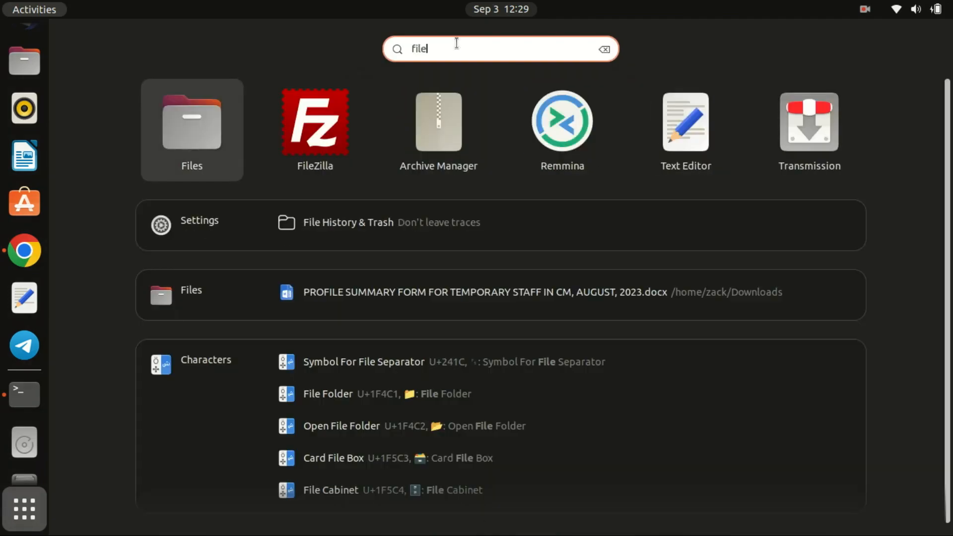
click(315, 121)
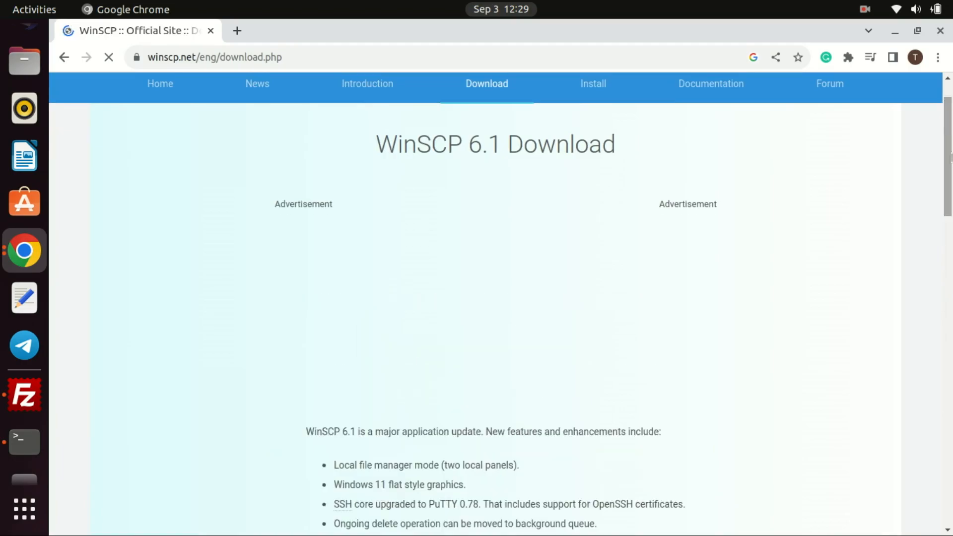
scroll(down, 3)
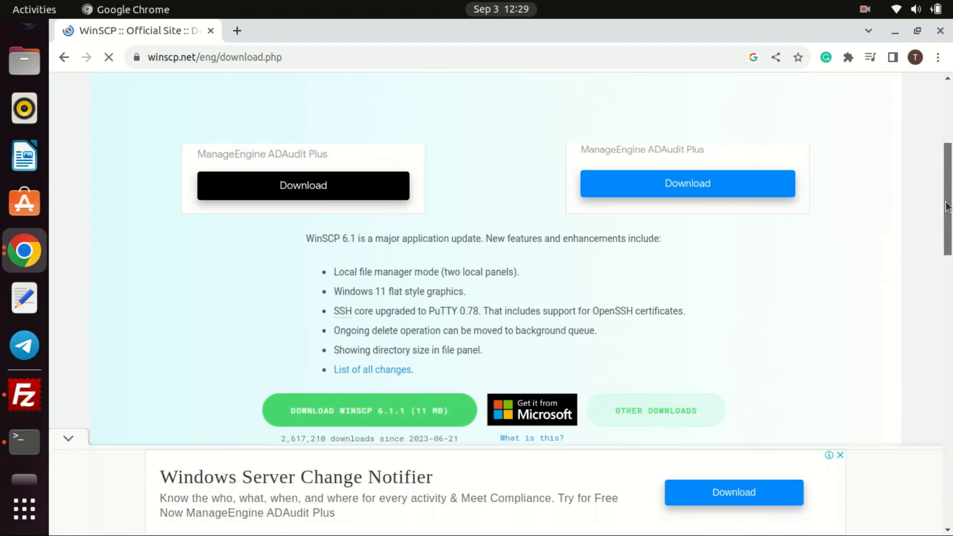
click(24, 395)
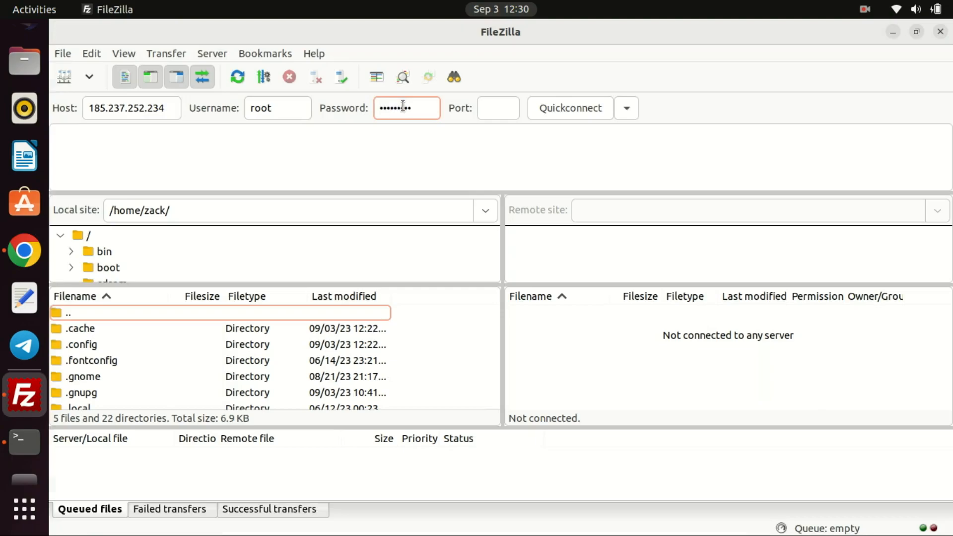
Quickconnect to 185.237.252.234 as root with the password over port 22
text(password)
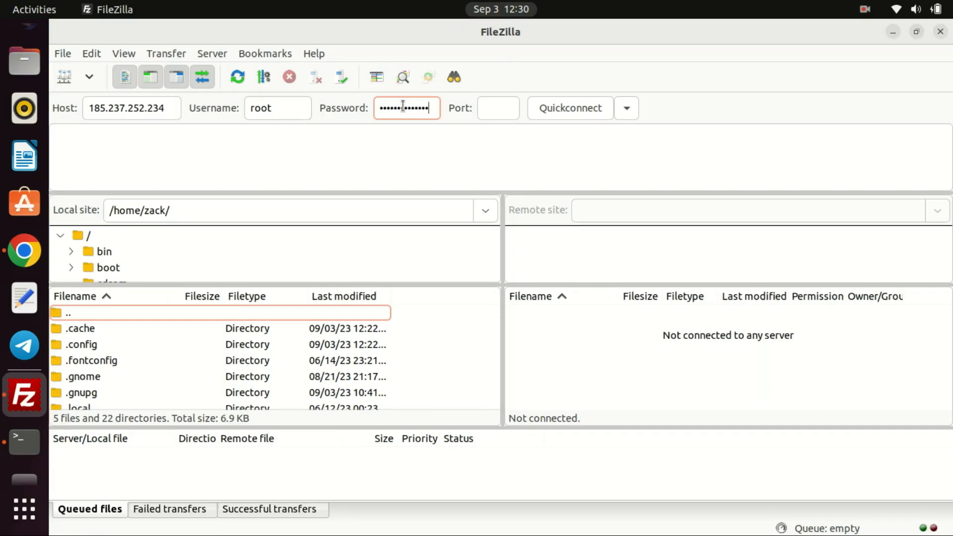
click(498, 108)
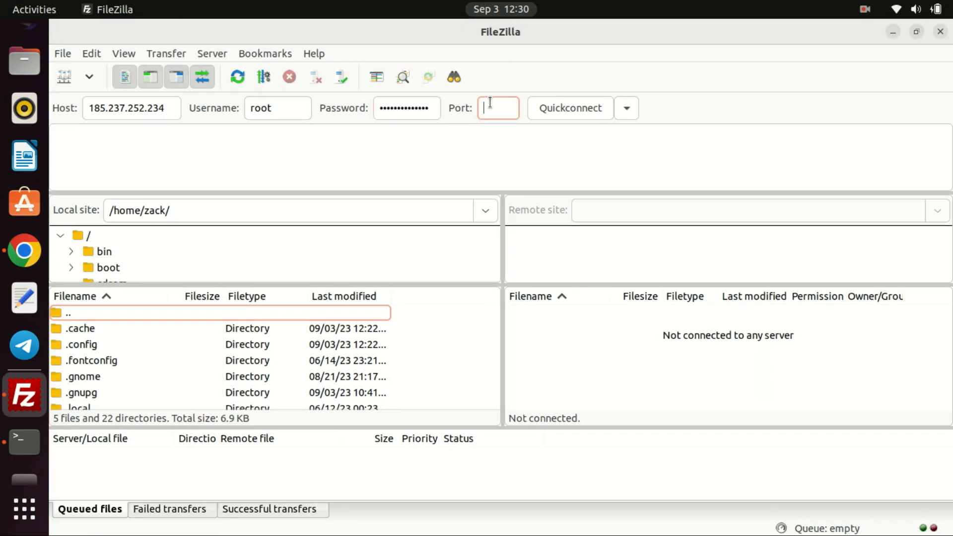
text(22)
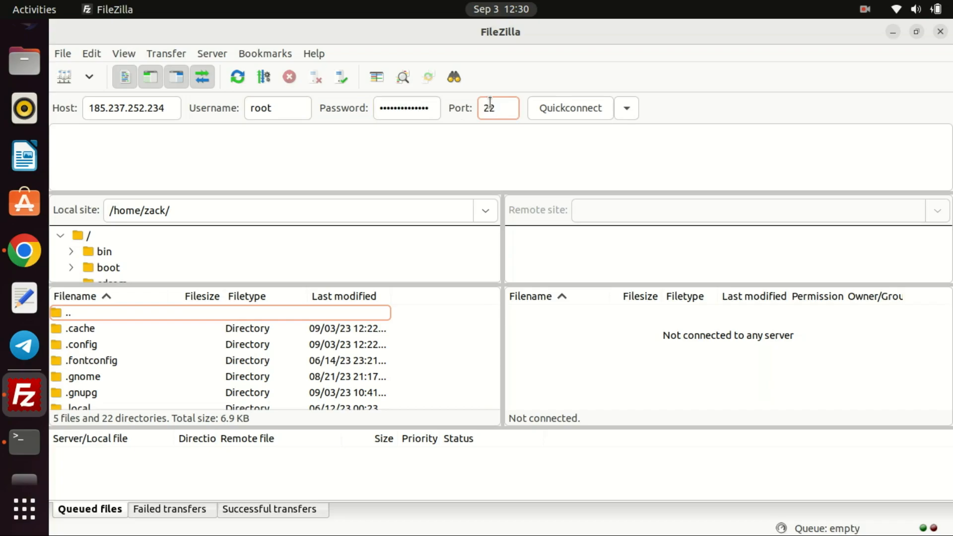
click(570, 107)
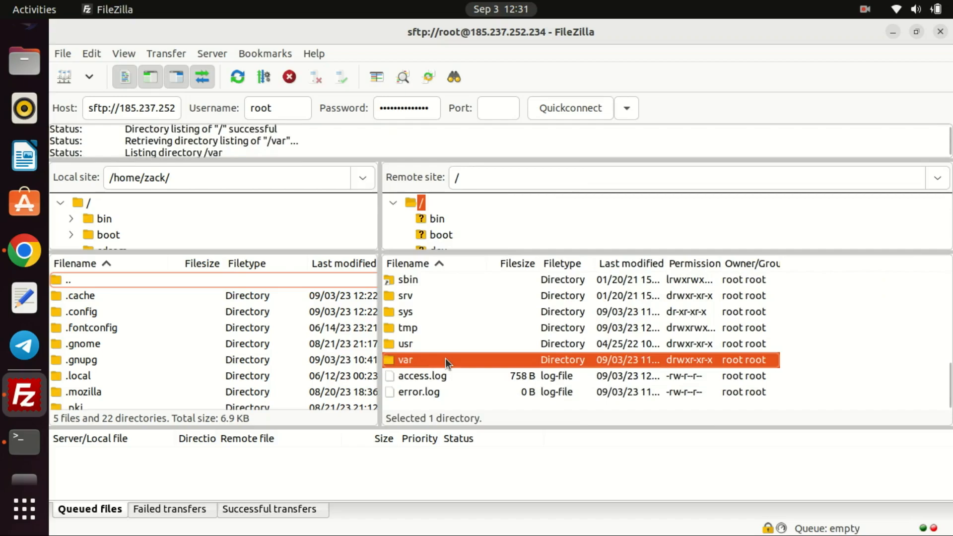
Browse the remote var, www and html folders, then go back up to /var
double_click(405, 360)
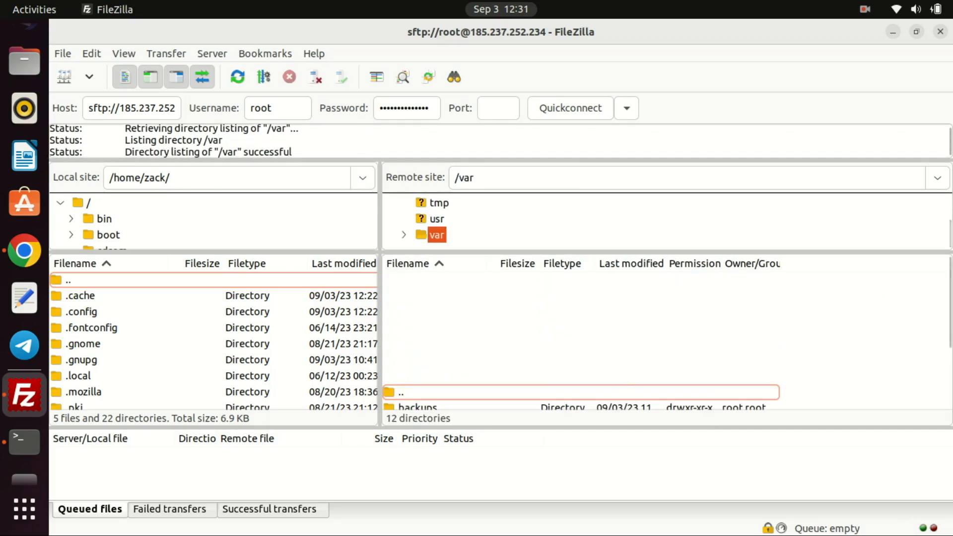
scroll(down, 3)
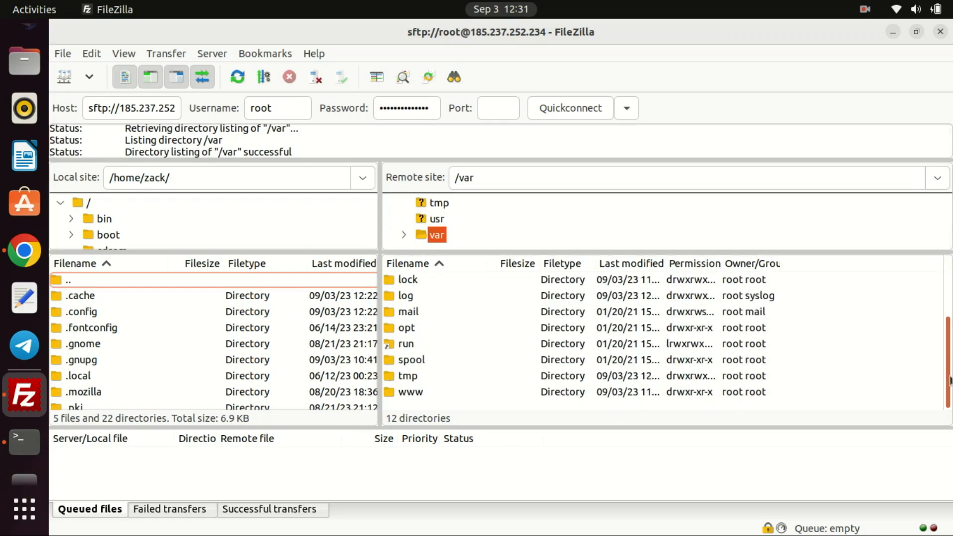
mouse_move(440, 395)
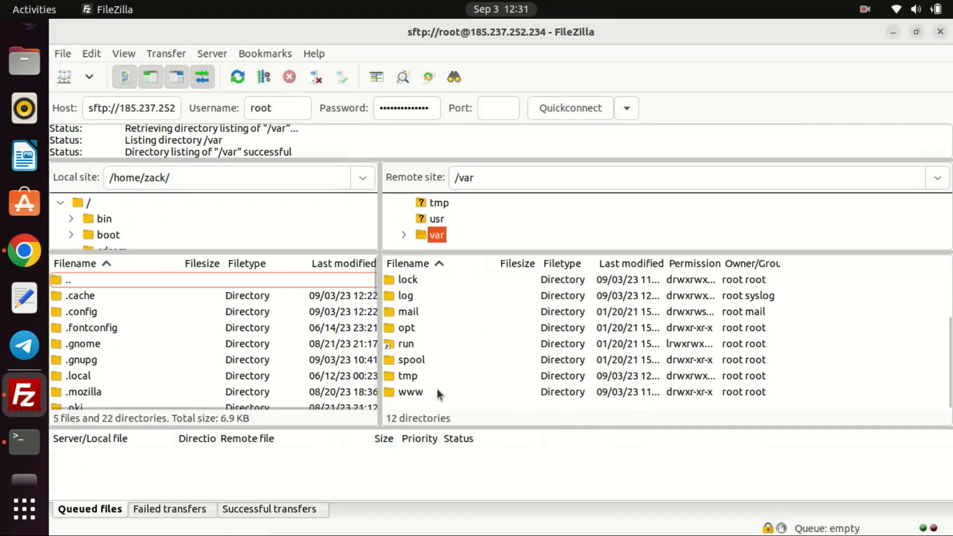
click(410, 392)
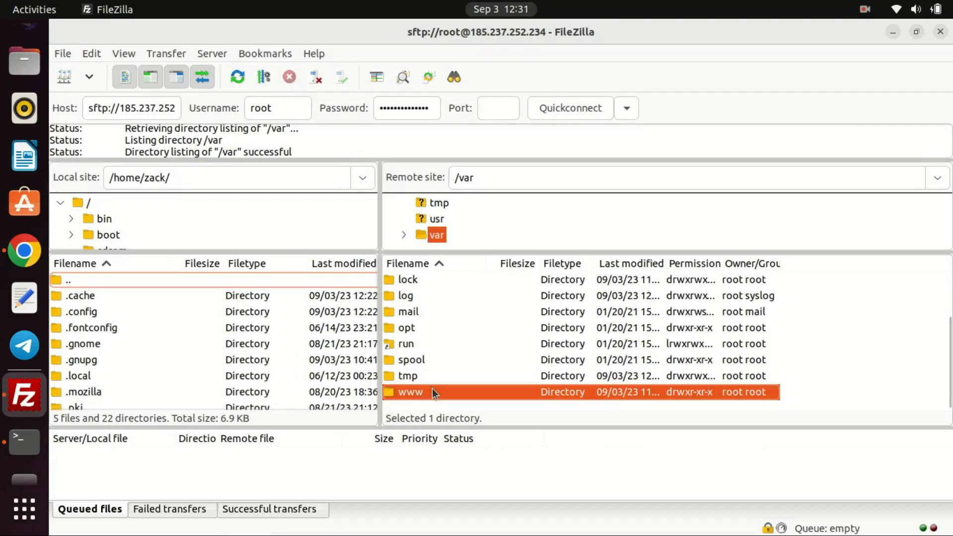
double_click(411, 392)
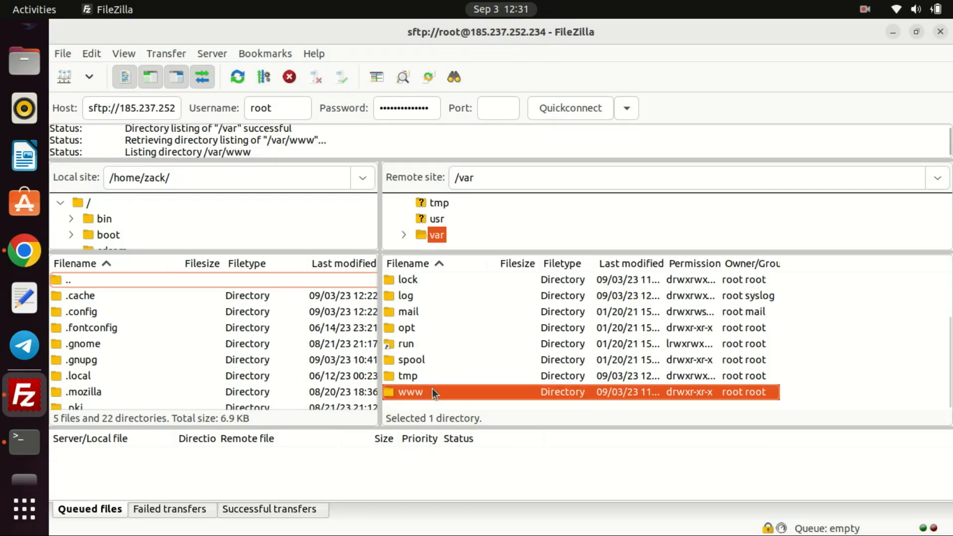
double_click(410, 391)
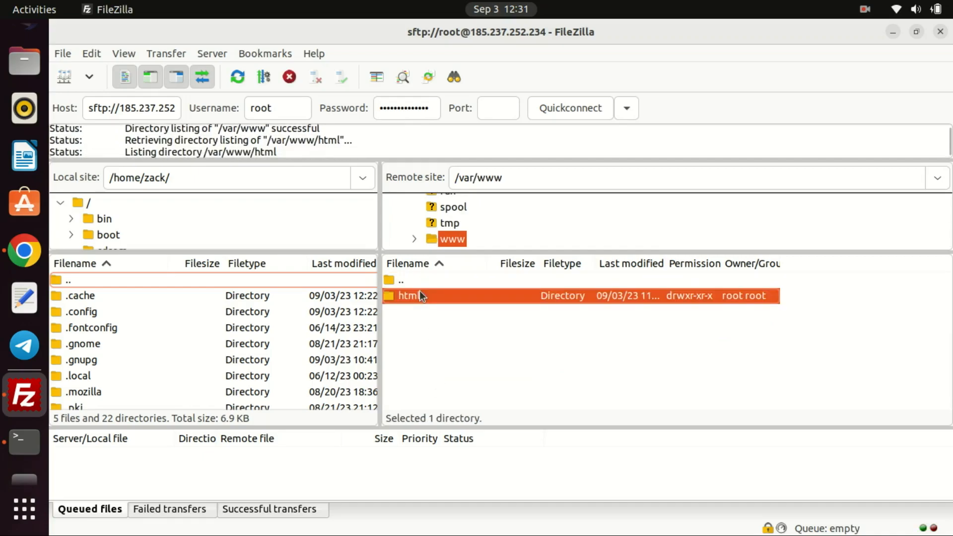
double_click(408, 296)
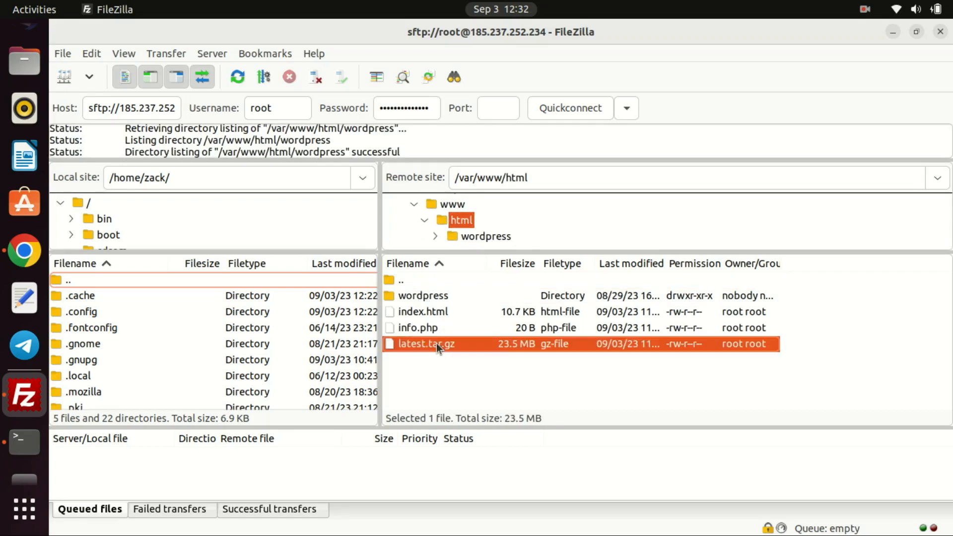
mouse_move(484, 288)
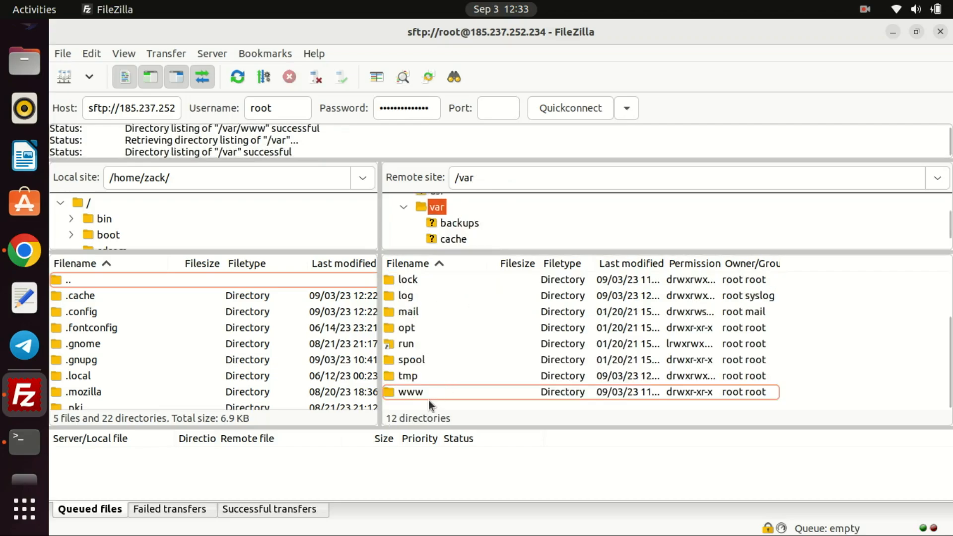
Rename the server's /var/www/html folder to html-old
double_click(410, 392)
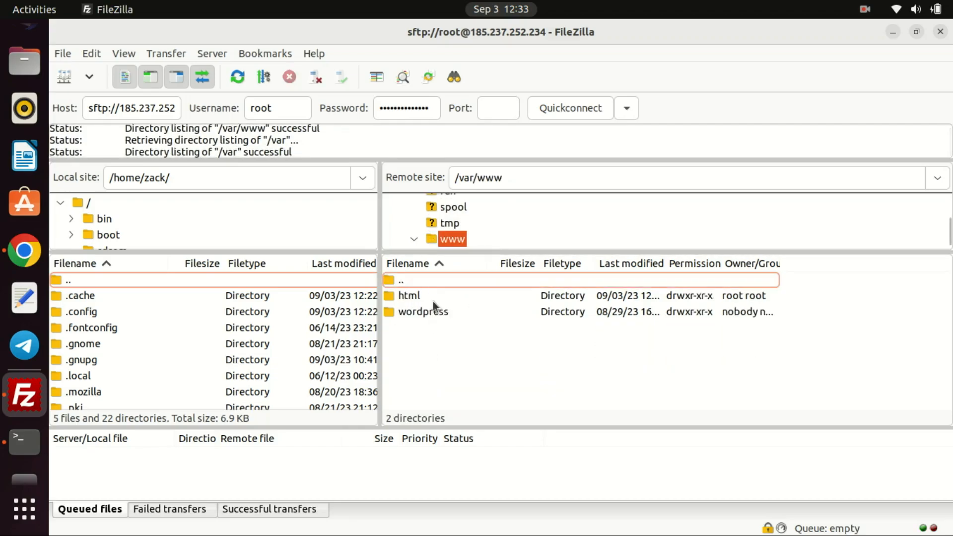
click(411, 296)
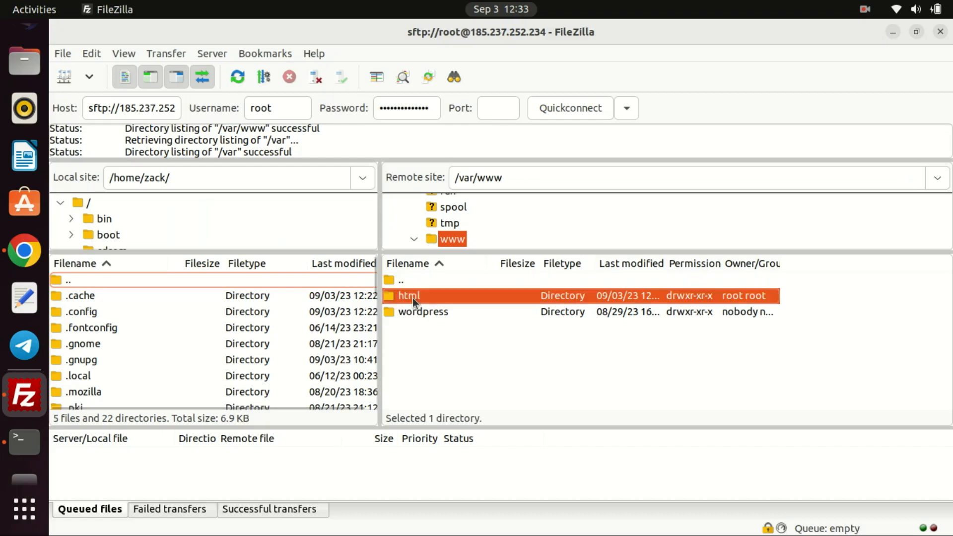
right_click(408, 296)
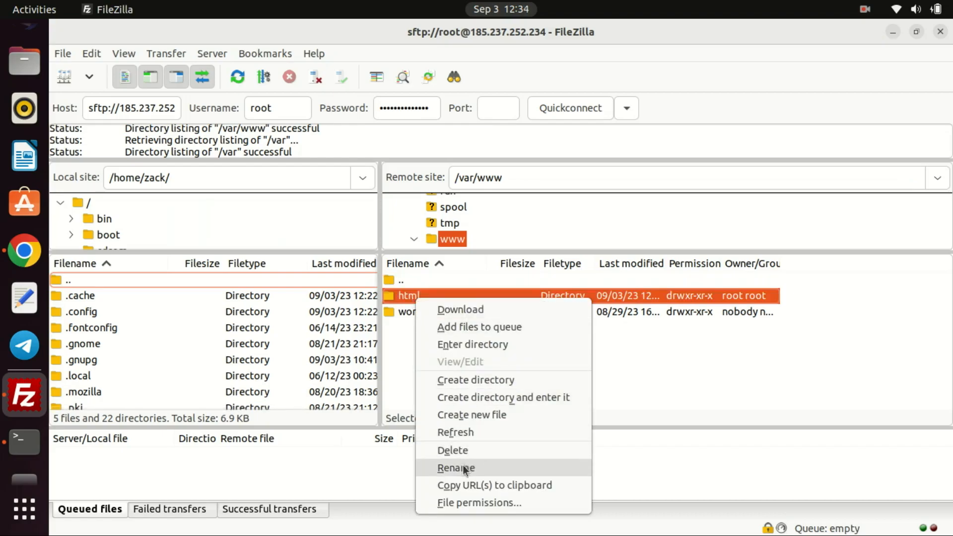
click(456, 468)
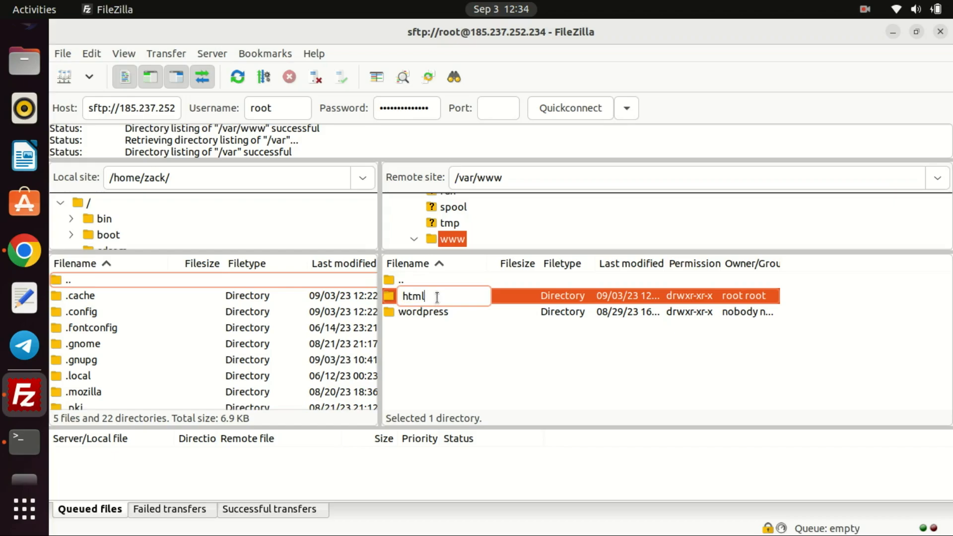
text(-ol)
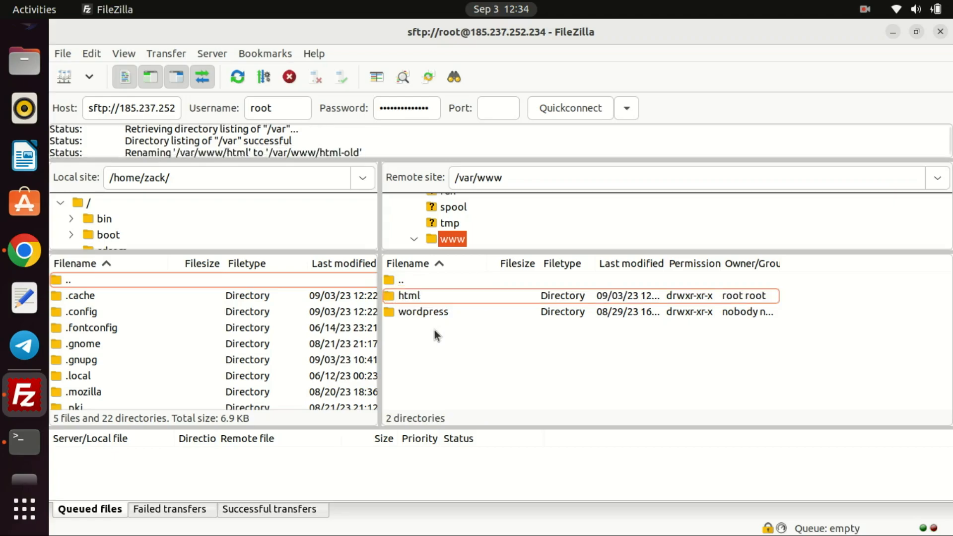
Rename the wordpress folder to html so it serves as the web root
right_click(423, 311)
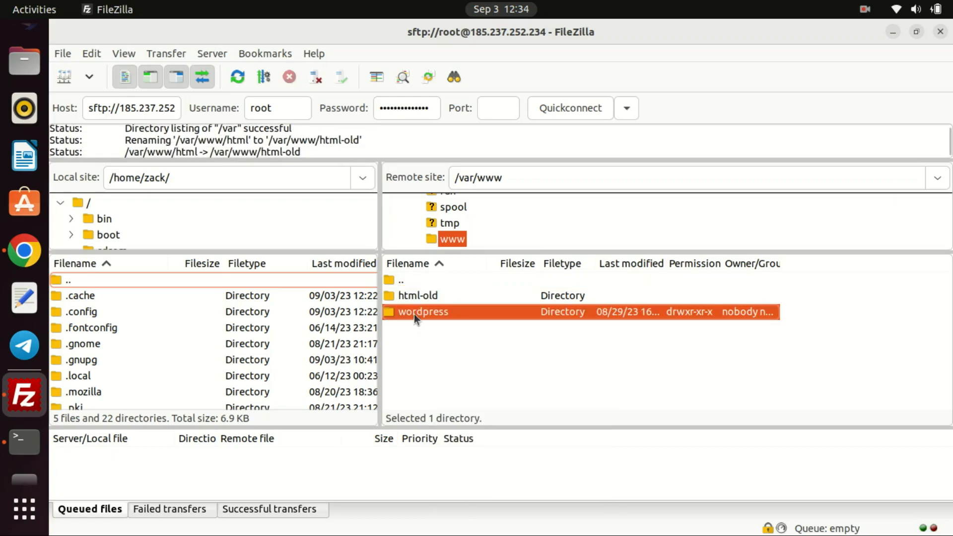
right_click(423, 311)
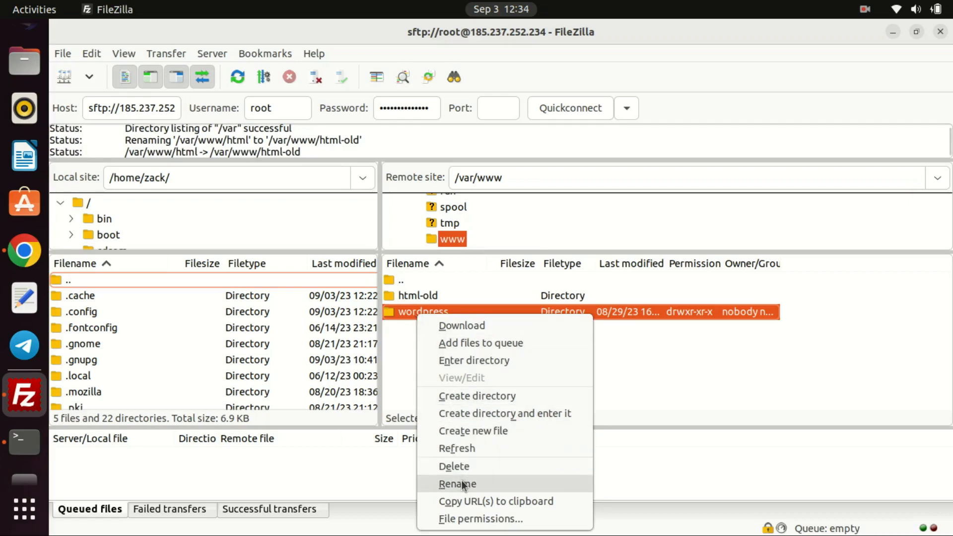
click(457, 484)
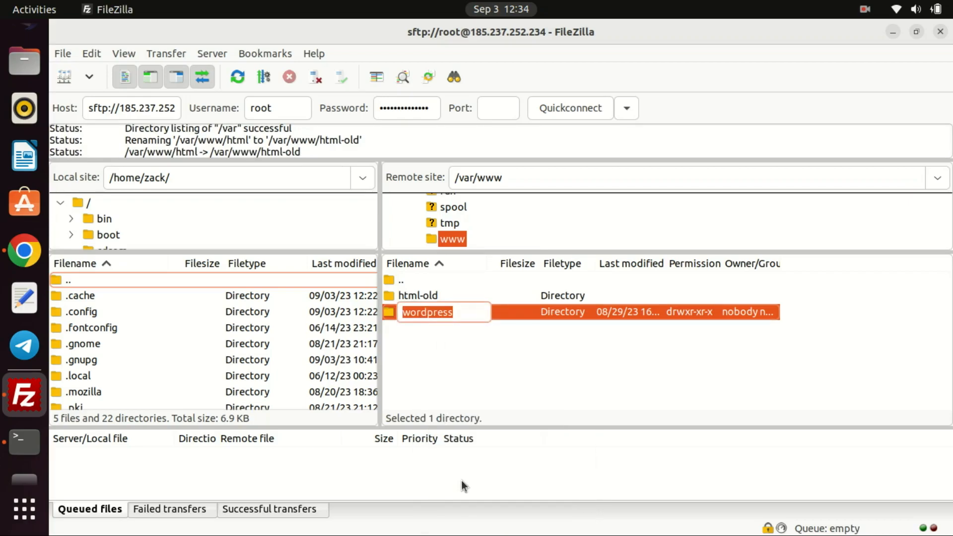
text(html)
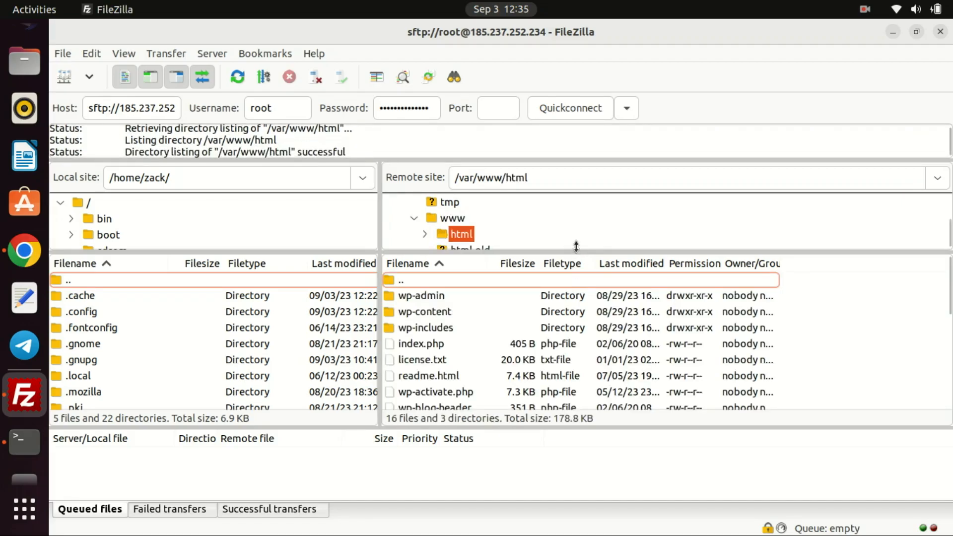
Rename wp-config-sample.php to wp-config.php and switch back to the terminal
click(450, 356)
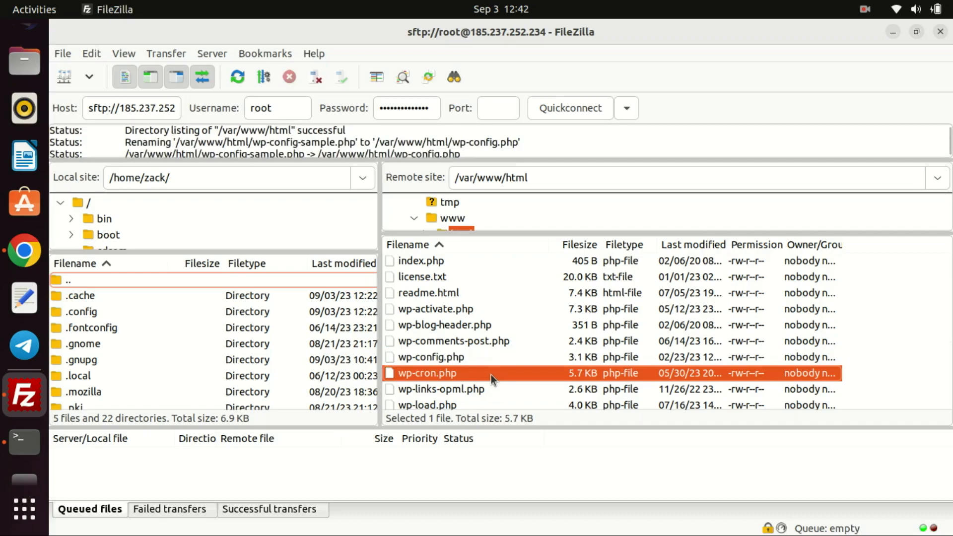
click(24, 442)
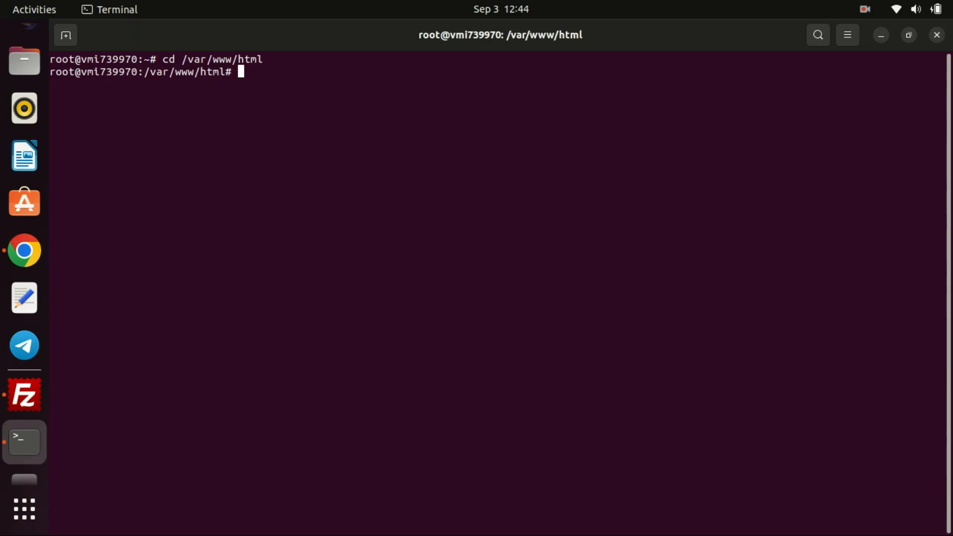
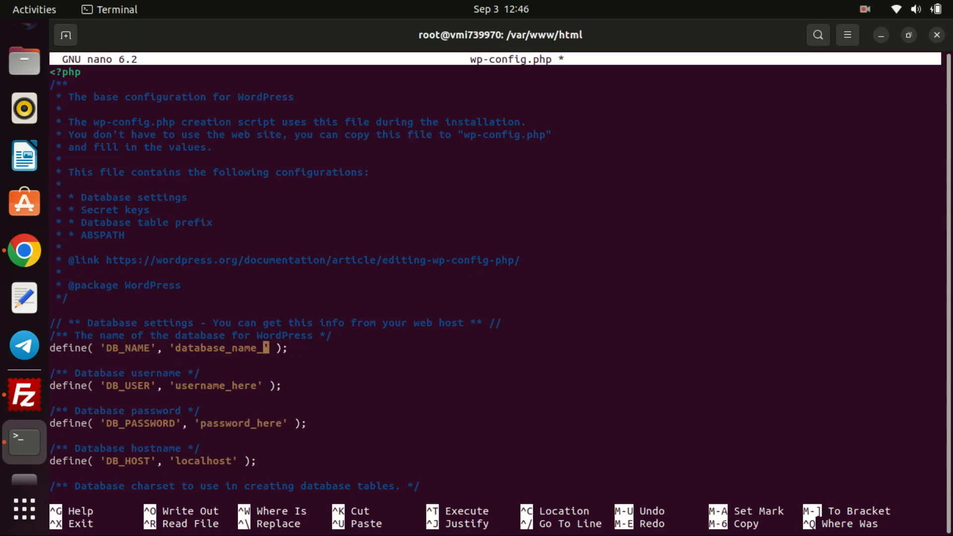
List /var/www/html with ls and open wp-config.php in nano
key(BackSpace)
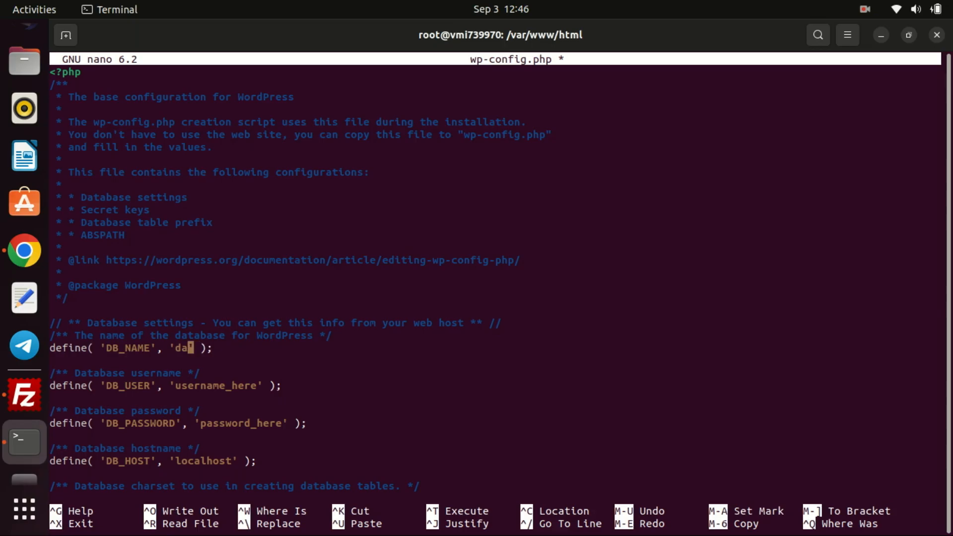
key(BackSpace)
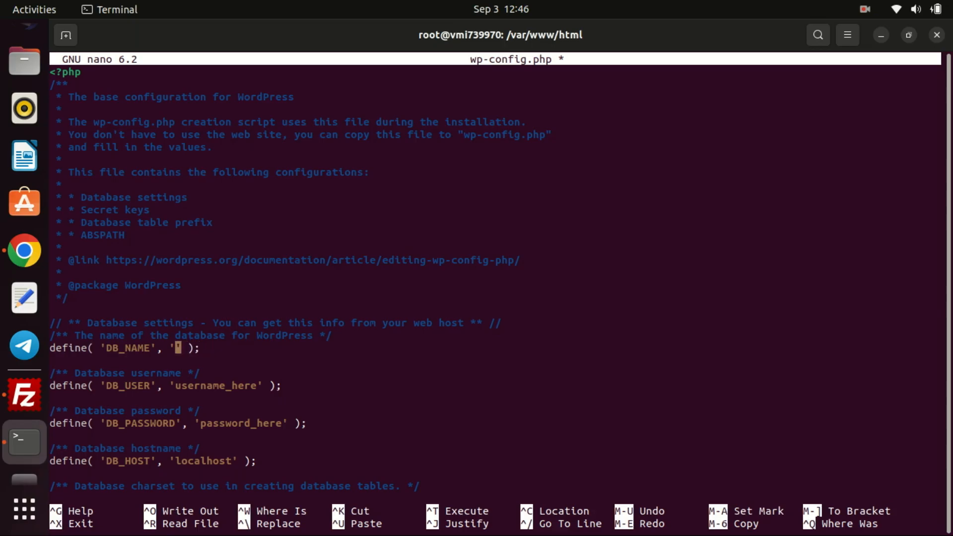
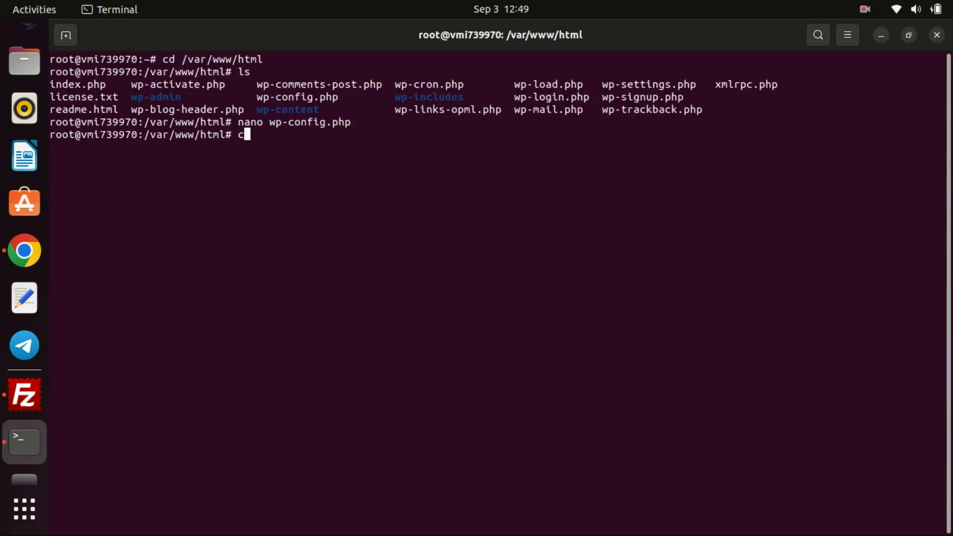
Clear the terminal screen of the earlier commands and file listing
text(lea)
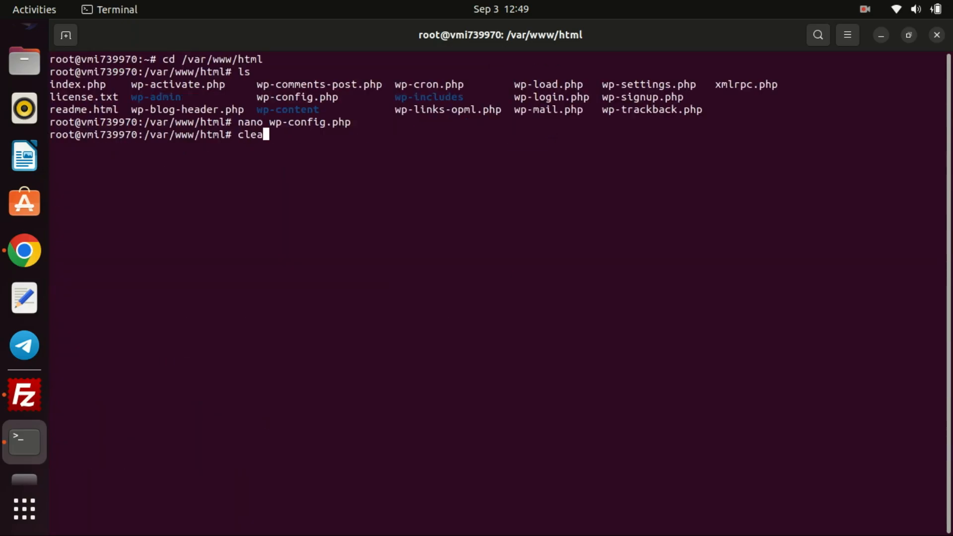
text(r)
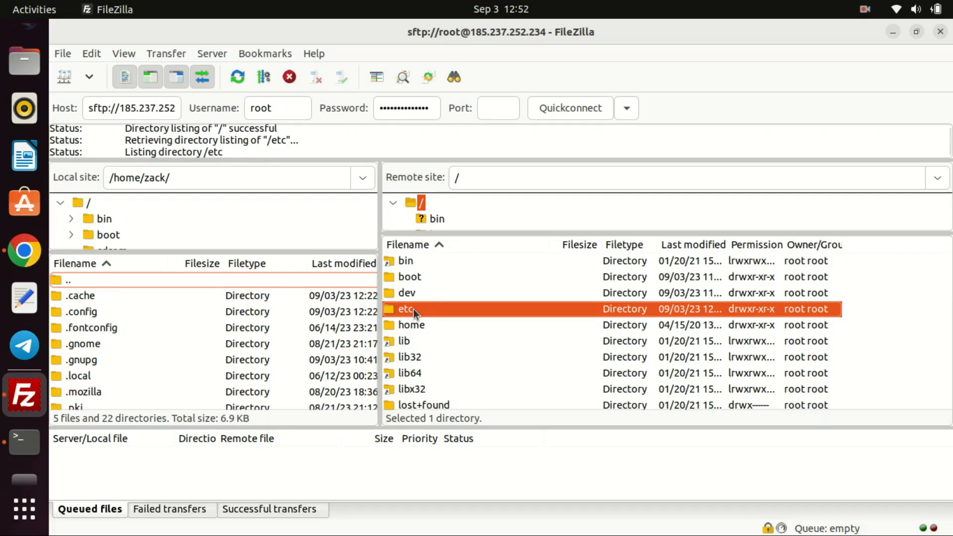
Browse the remote pane into /etc/apache2 on the server
double_click(405, 309)
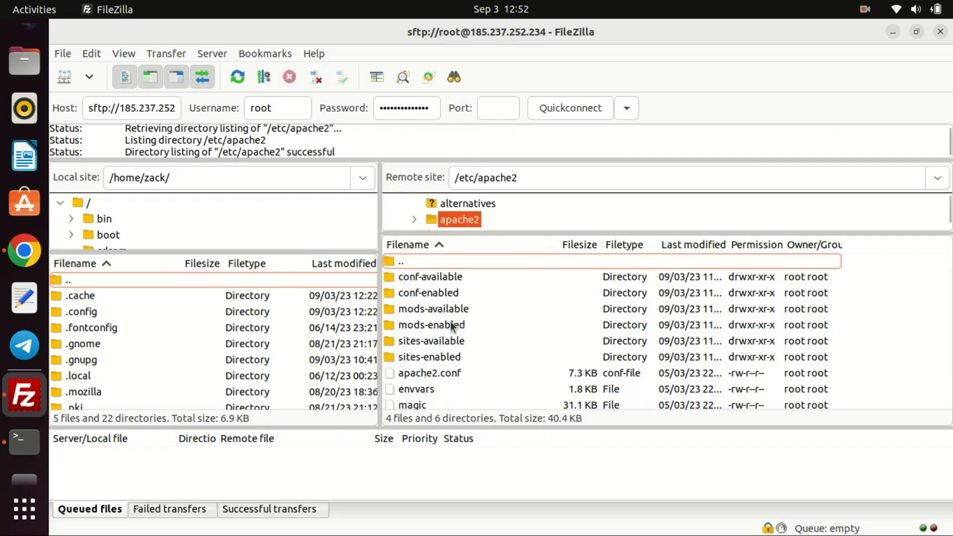
click(432, 340)
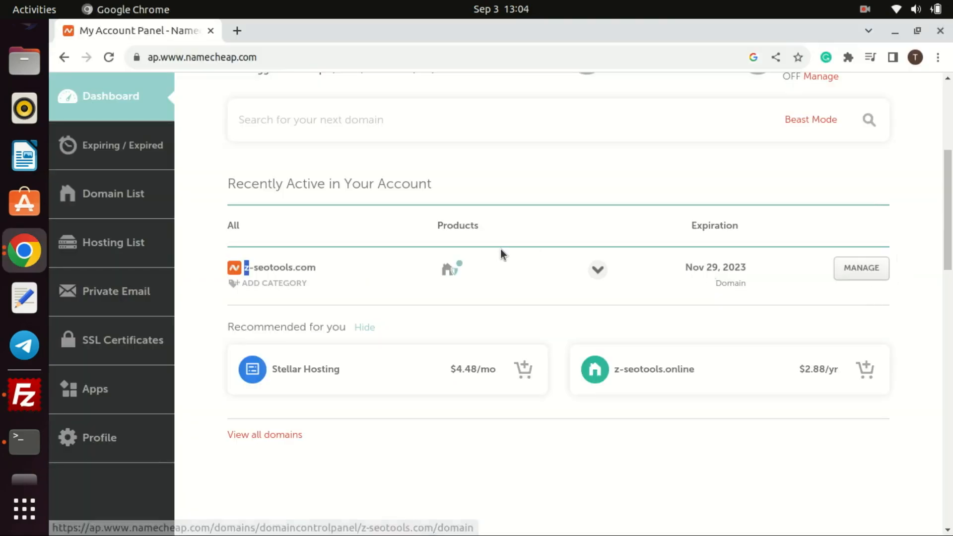
Manage z-seotools.com in Namecheap and show its Advanced DNS host records
click(861, 268)
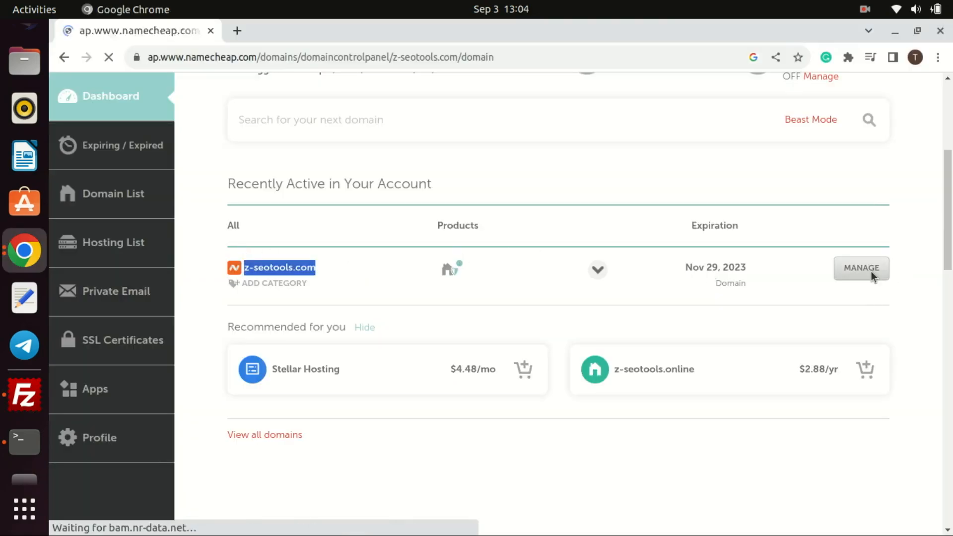
click(861, 268)
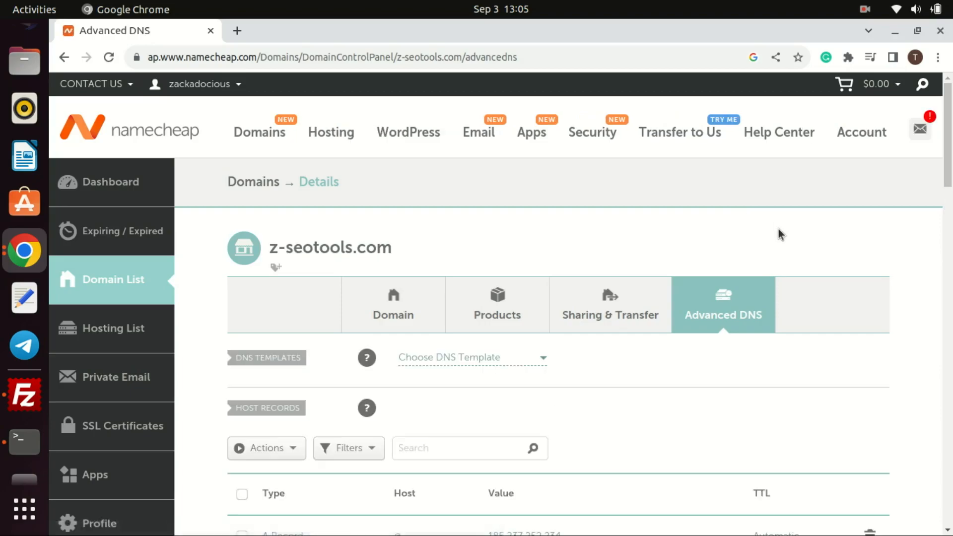
scroll(down, 3)
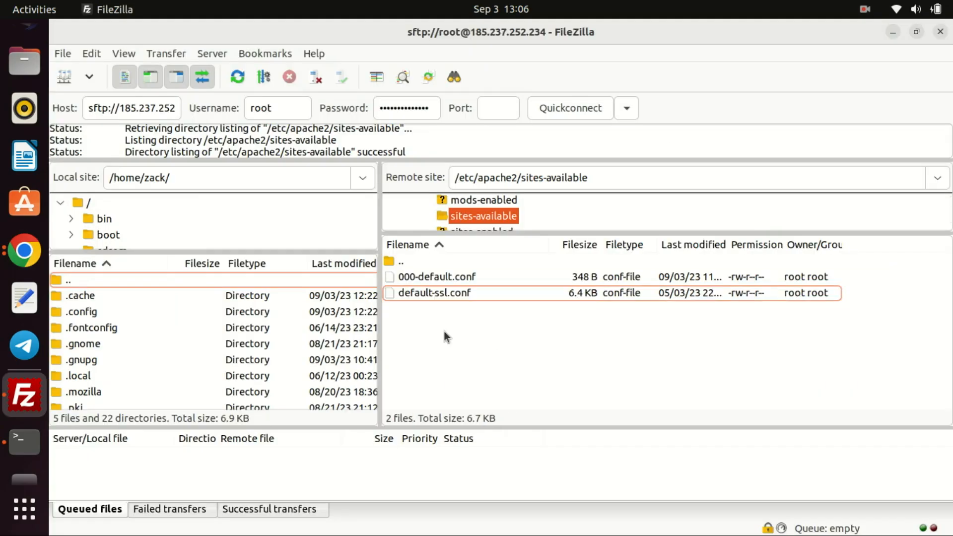
Create a new empty remote file named z-seotools.conf in sites-available
right_click(447, 338)
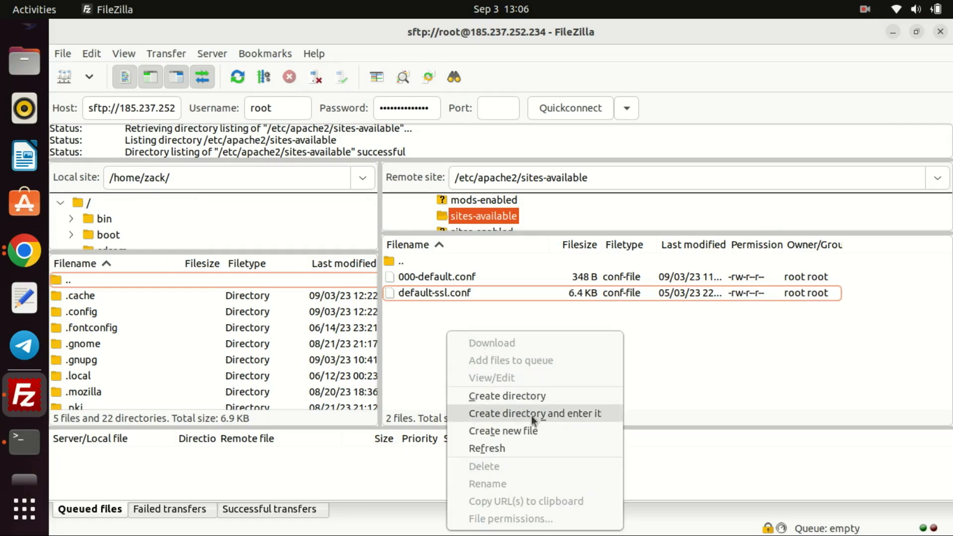
click(502, 431)
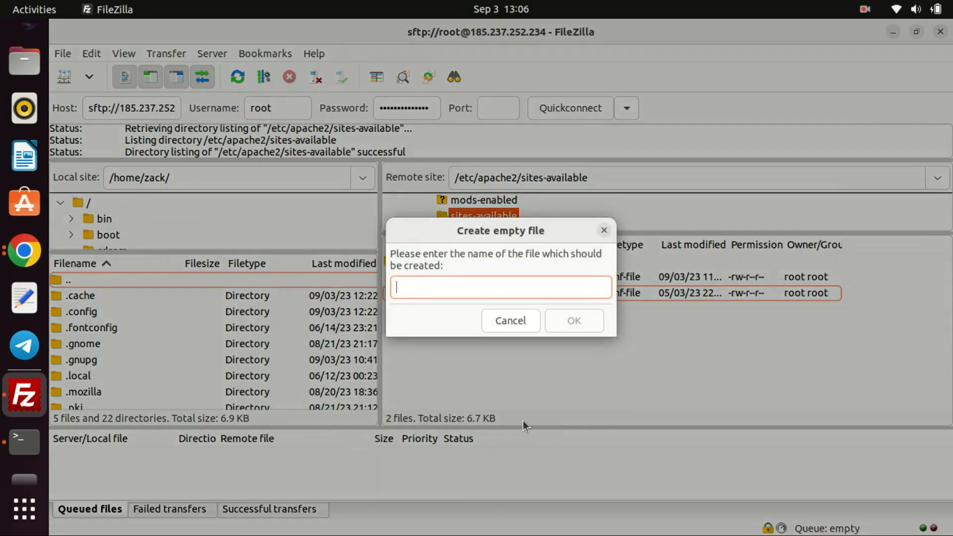
text(z-seotools.conf)
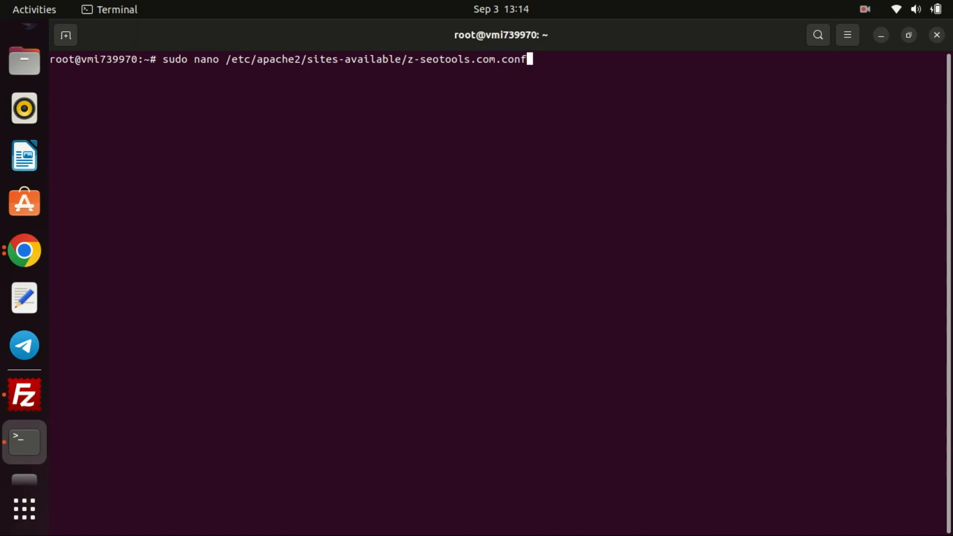
Edit the new site config in nano, setting ServerName to z-seotools.com
key(Return)
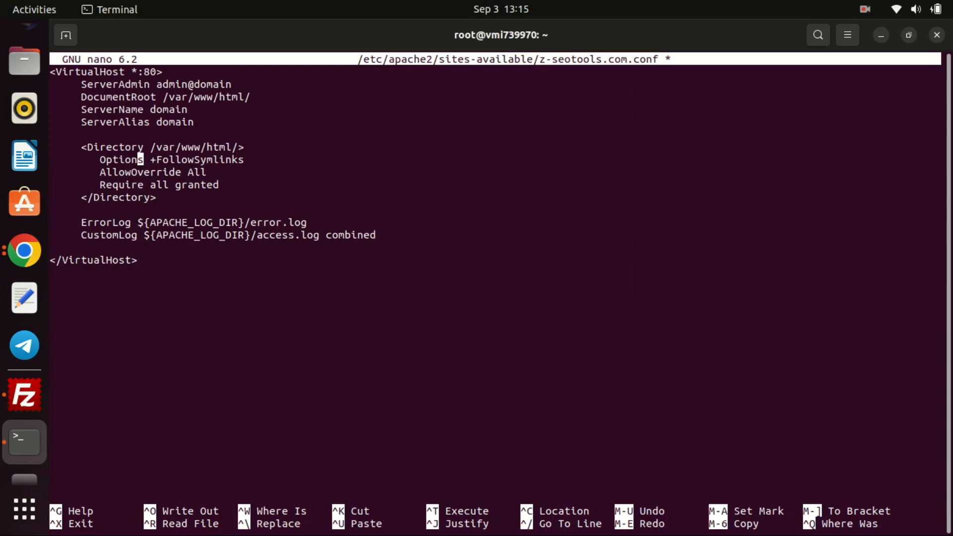
click(191, 109)
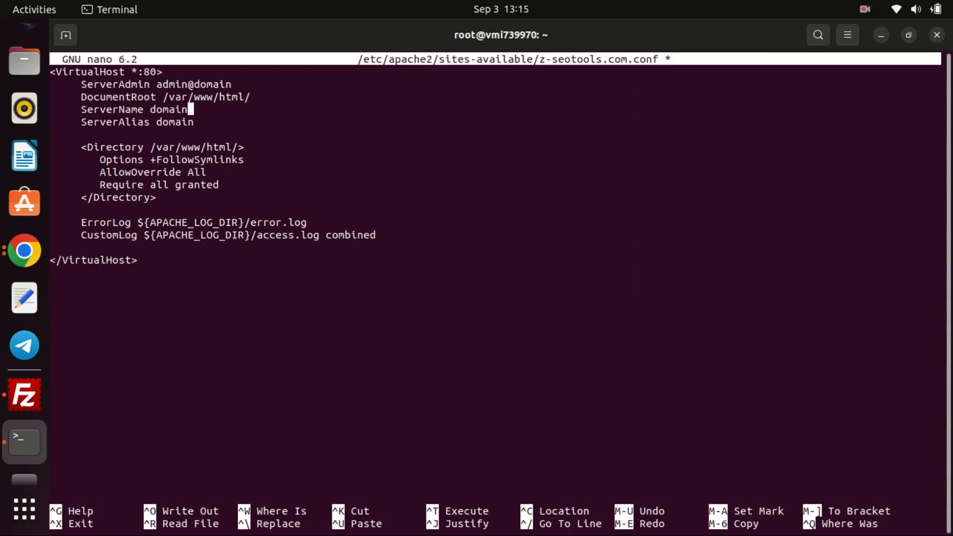
key(BackSpace)
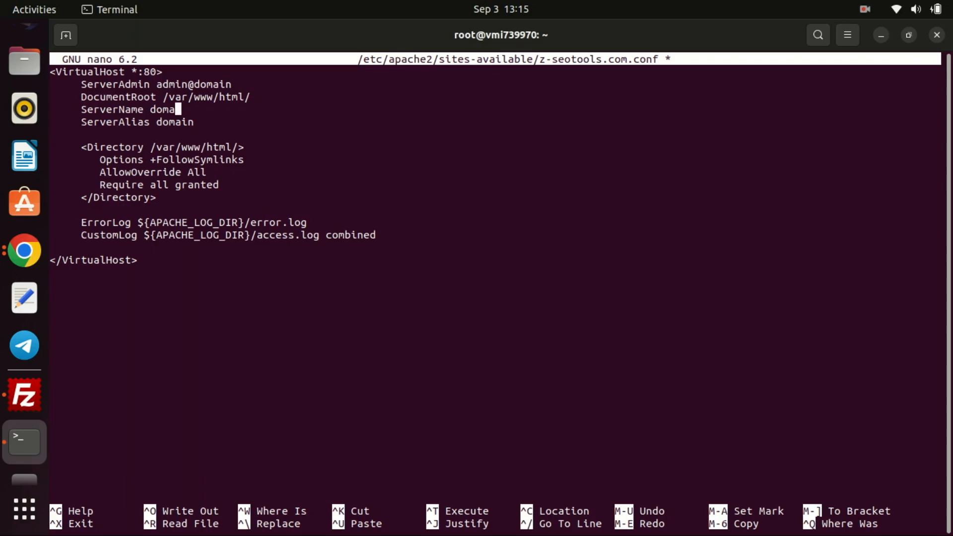
key(BackSpace)
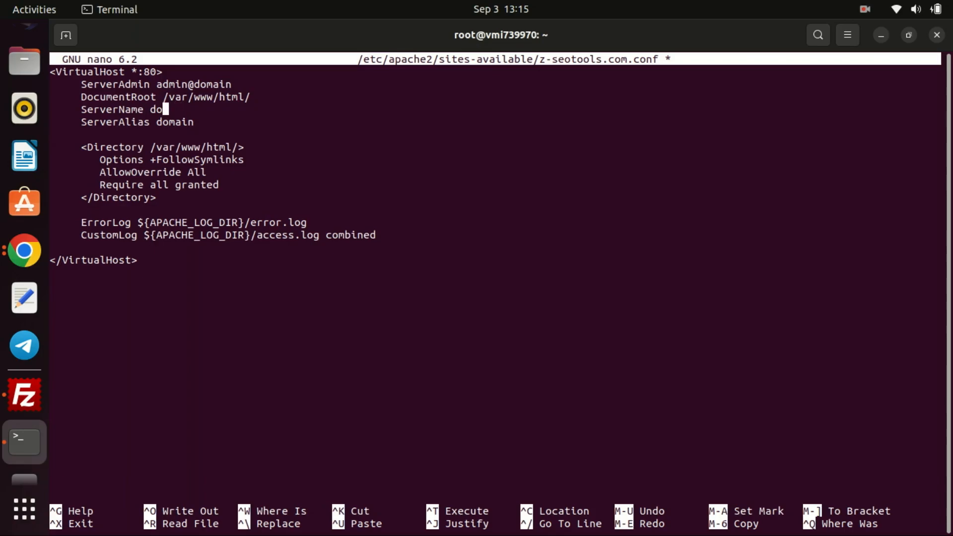
key(BackSpace)
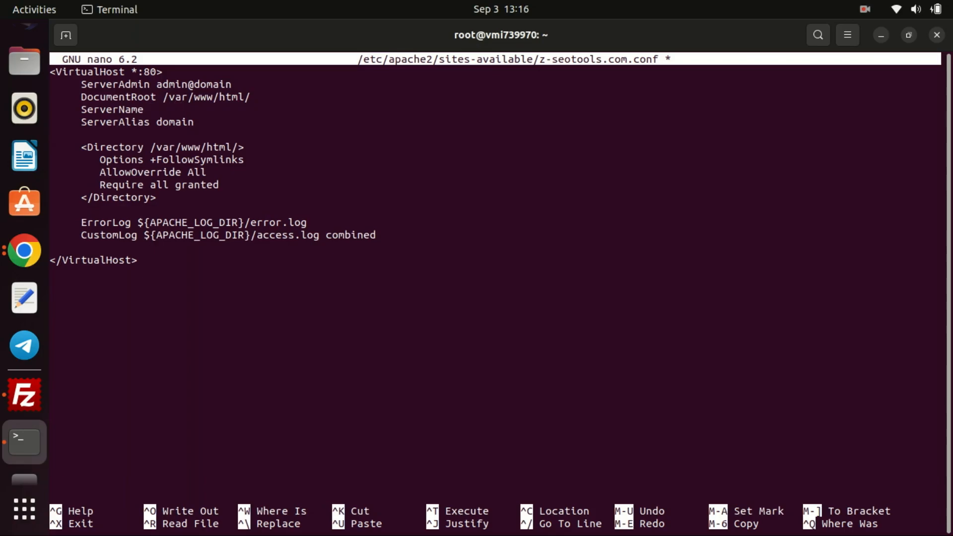
text(z-seotools)
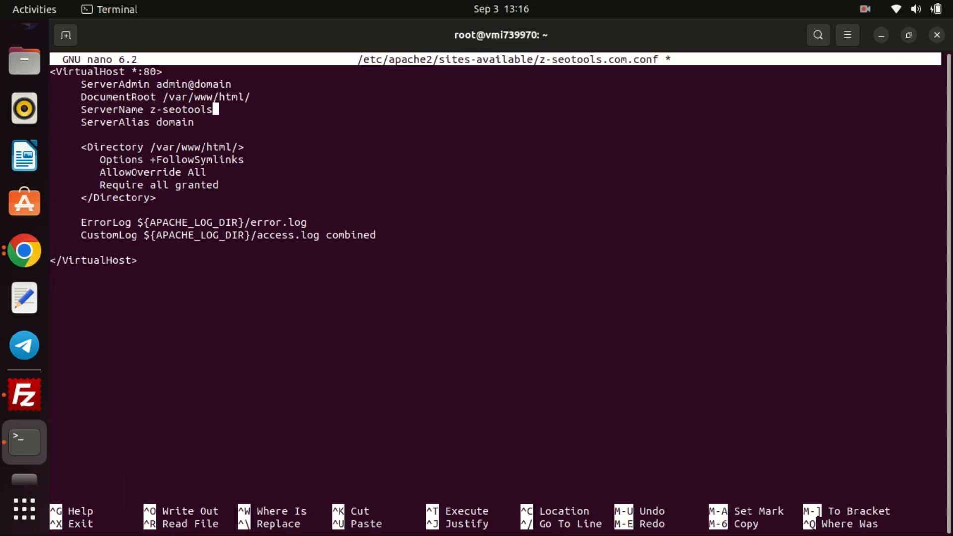
text(.com)
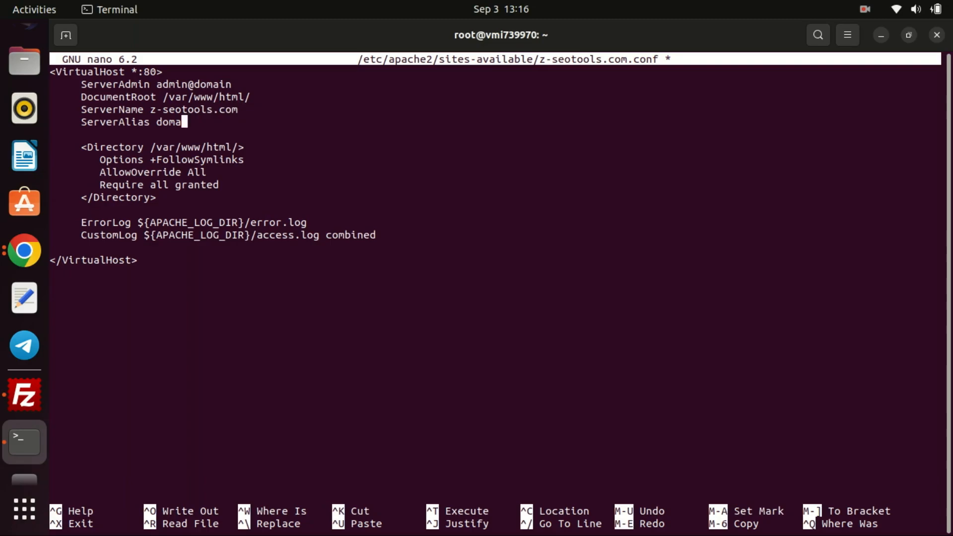
Set ServerAlias to z-seotools.com and save the modified config
key(BackSpace)
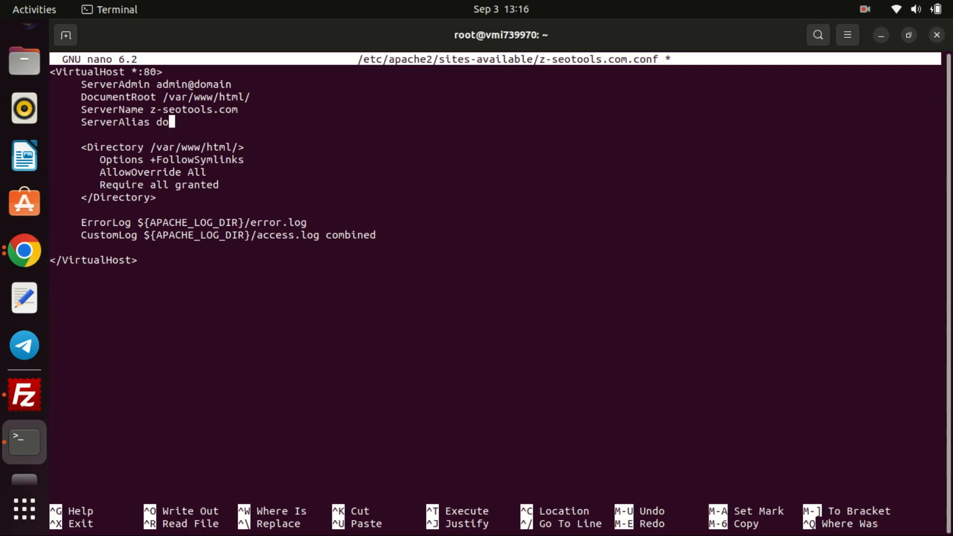
key(BackSpace)
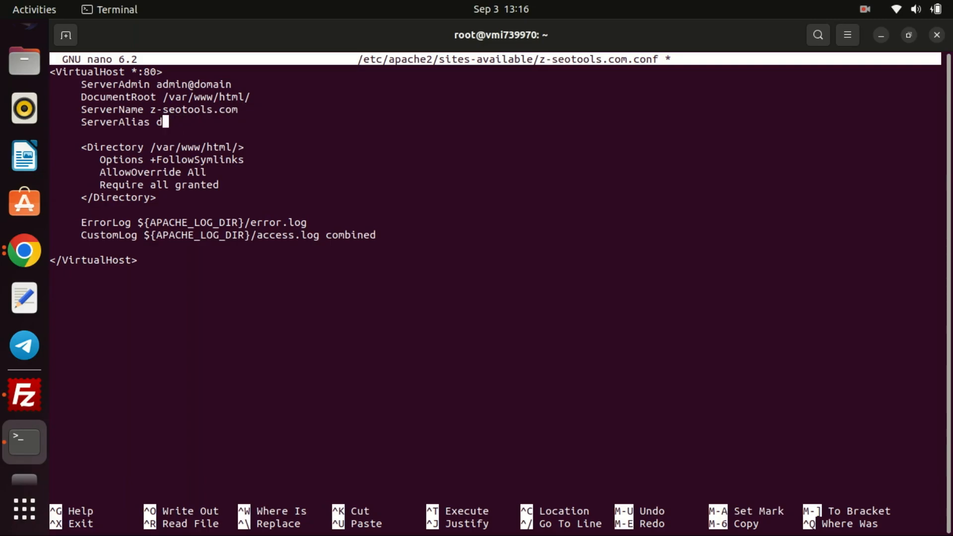
text(z-seotools)
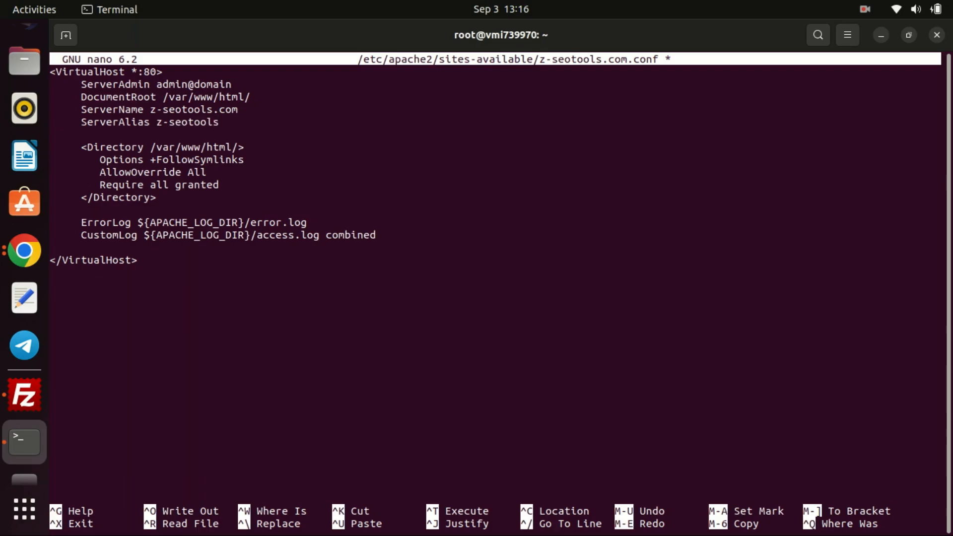
text(.com)
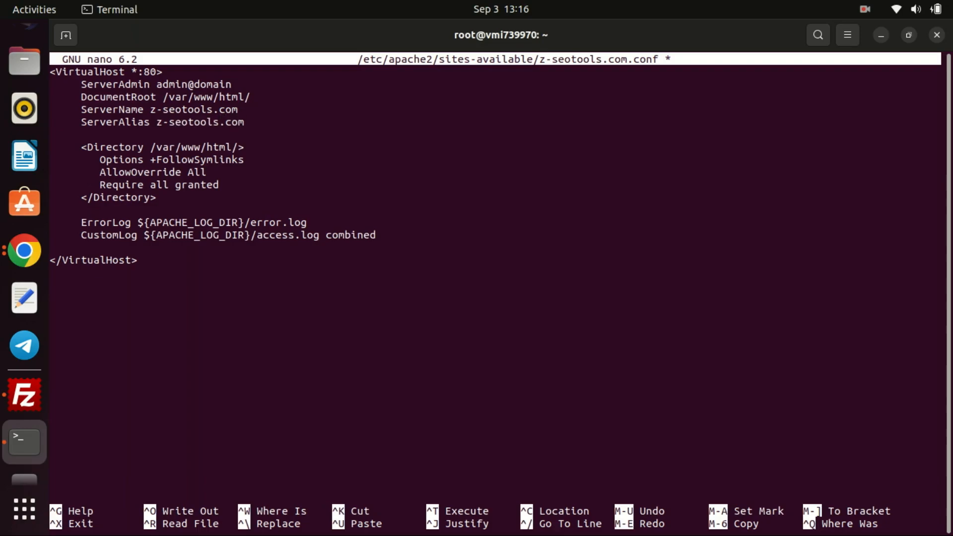
key(ctrl+x)
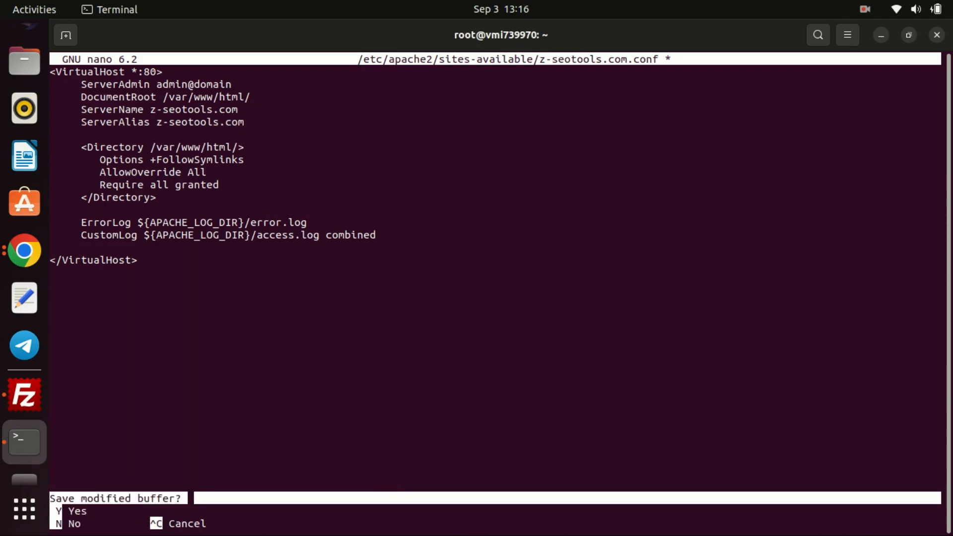
key(y)
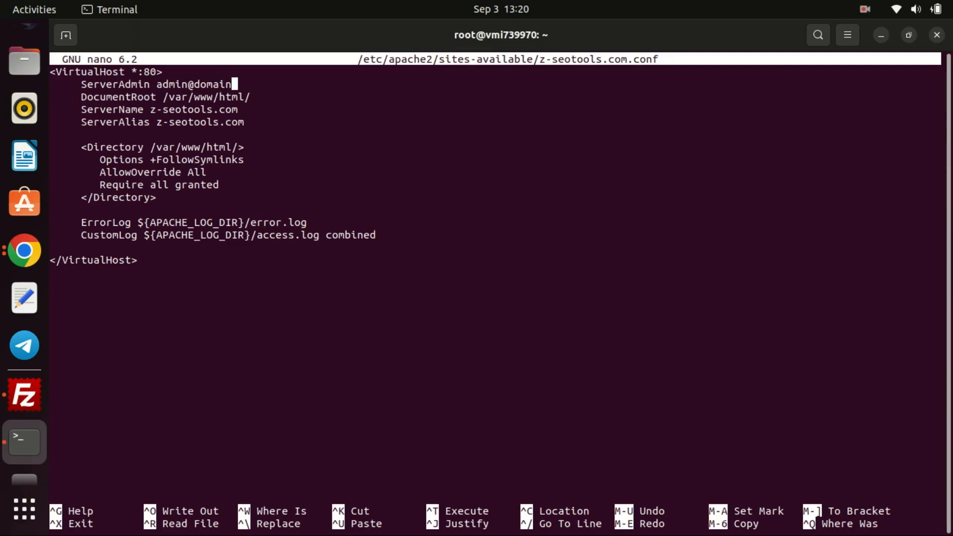
key(BackSpace)
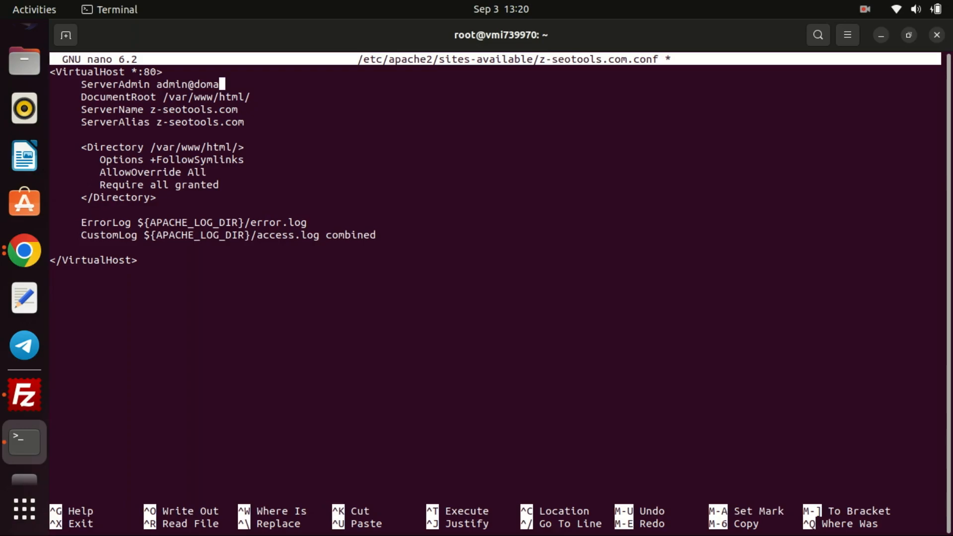
key(BackSpace)
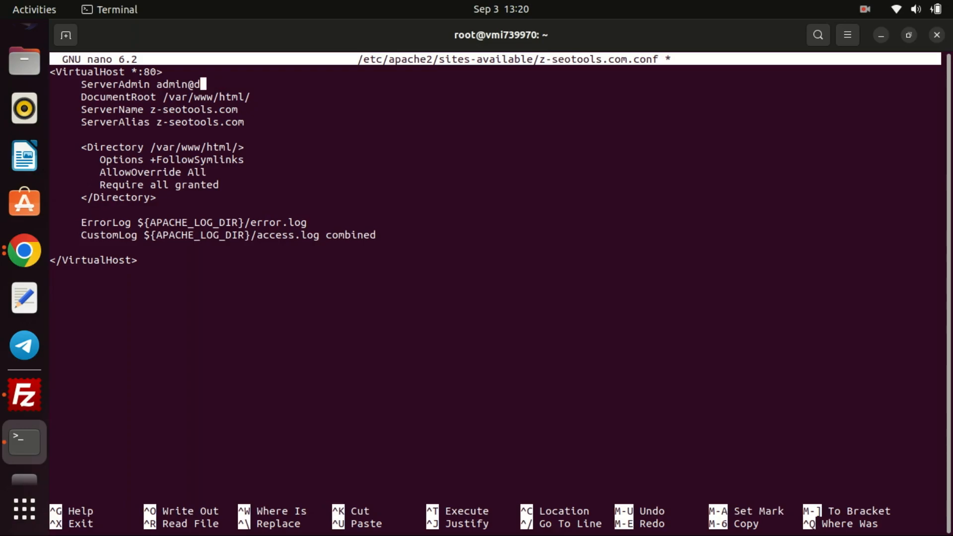
key(BackSpace)
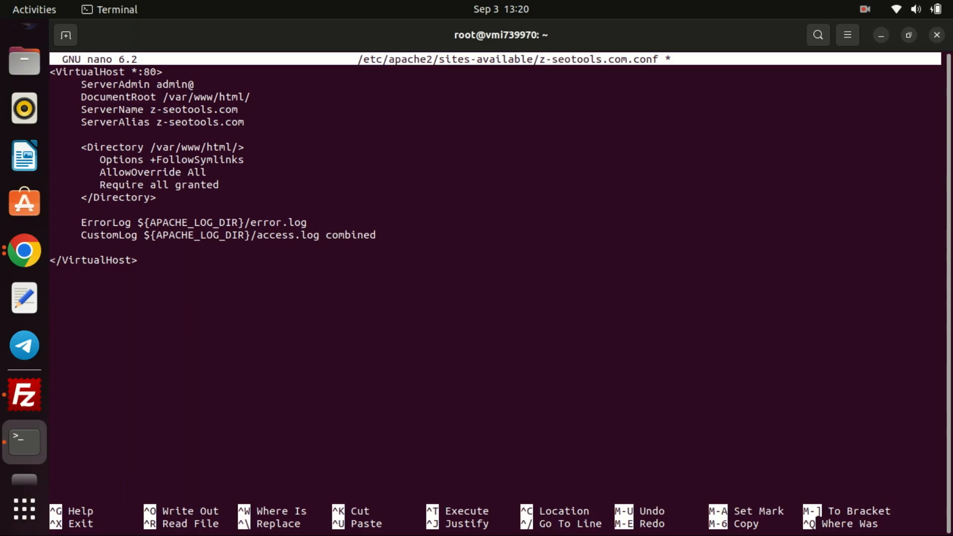
text(z-se)
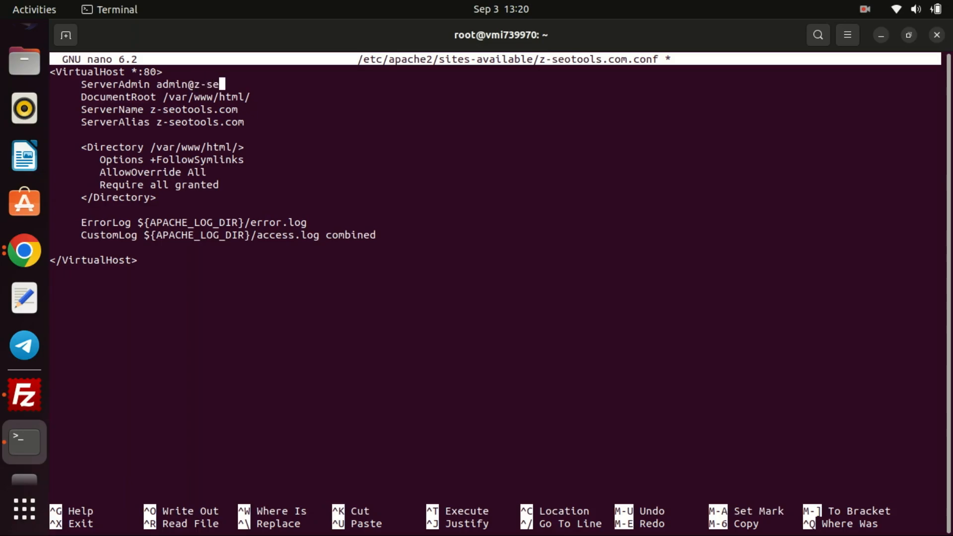
text(tools)
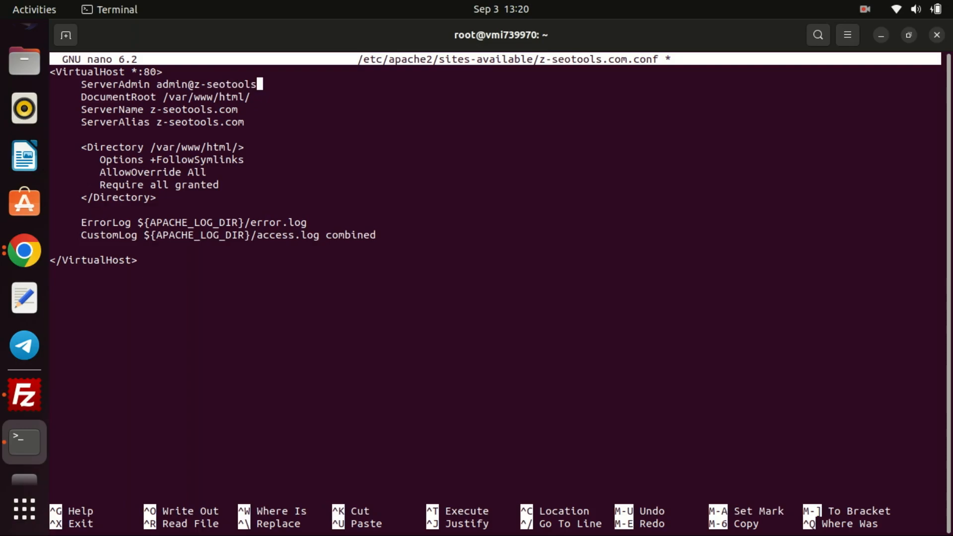
text(.com)
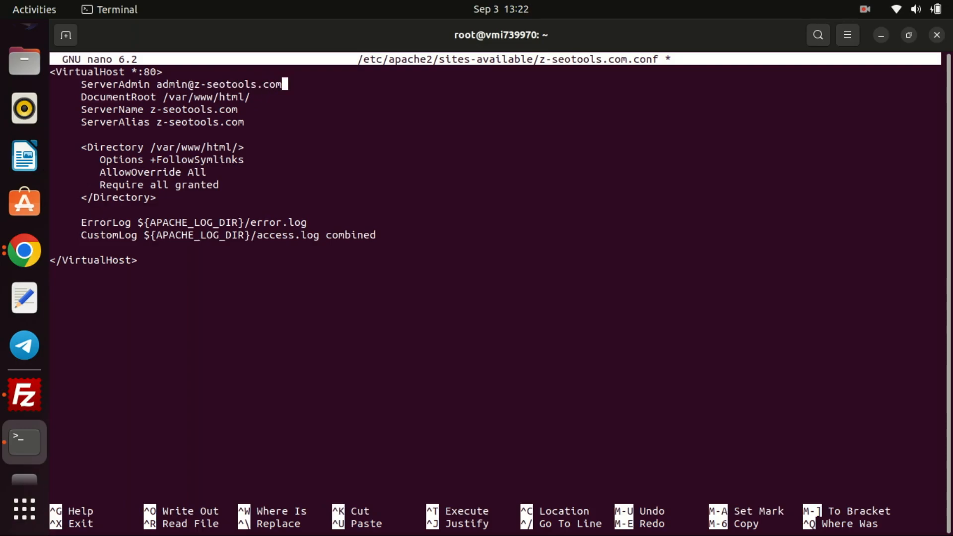
key(ctrl+x)
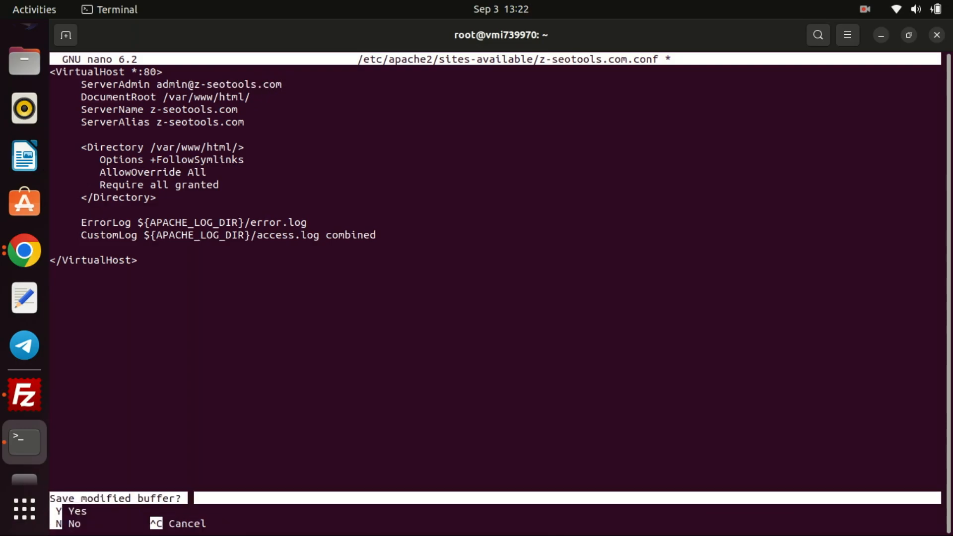
key(y)
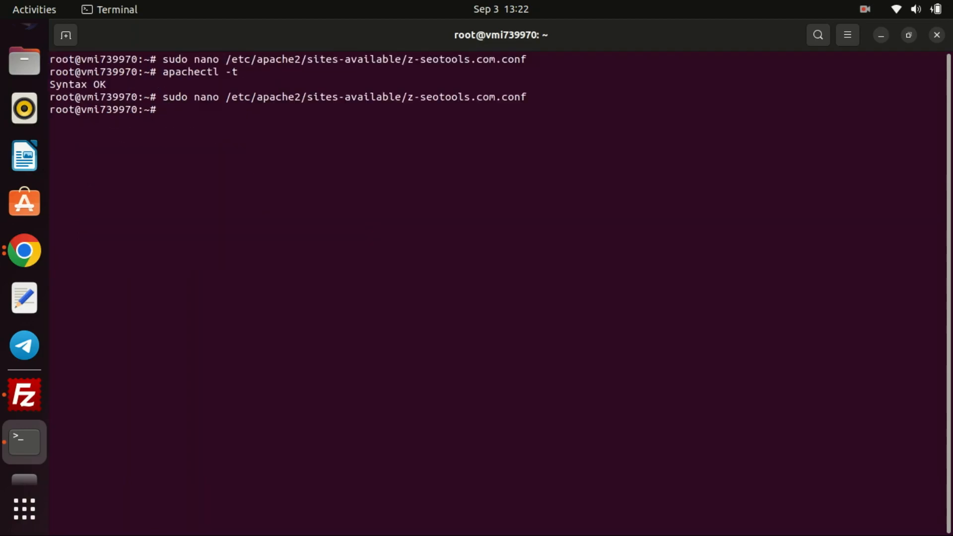
Enable the site with sudo a2ensite z-seotools.com.conf
text(sudo a2ensite domain.conf)
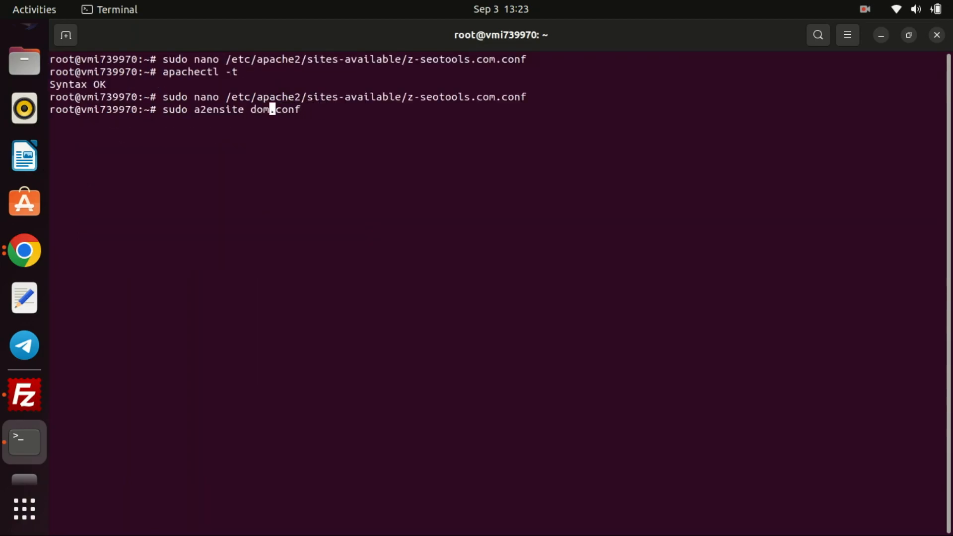
key(BackSpace)
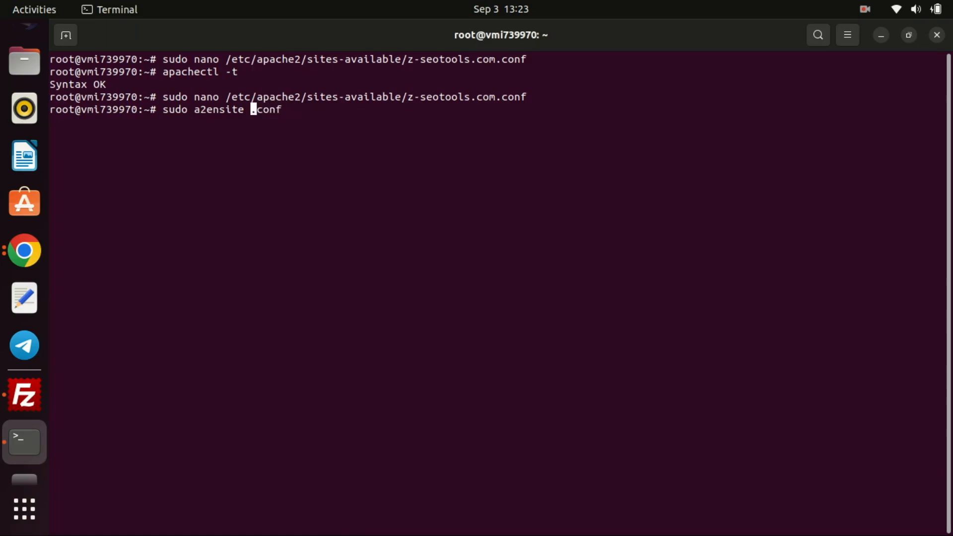
text(z)
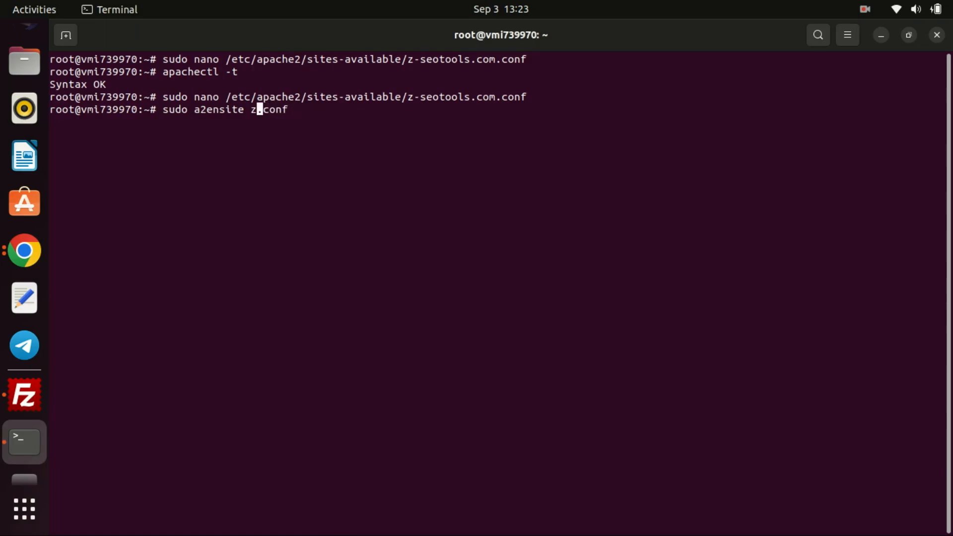
text(-se)
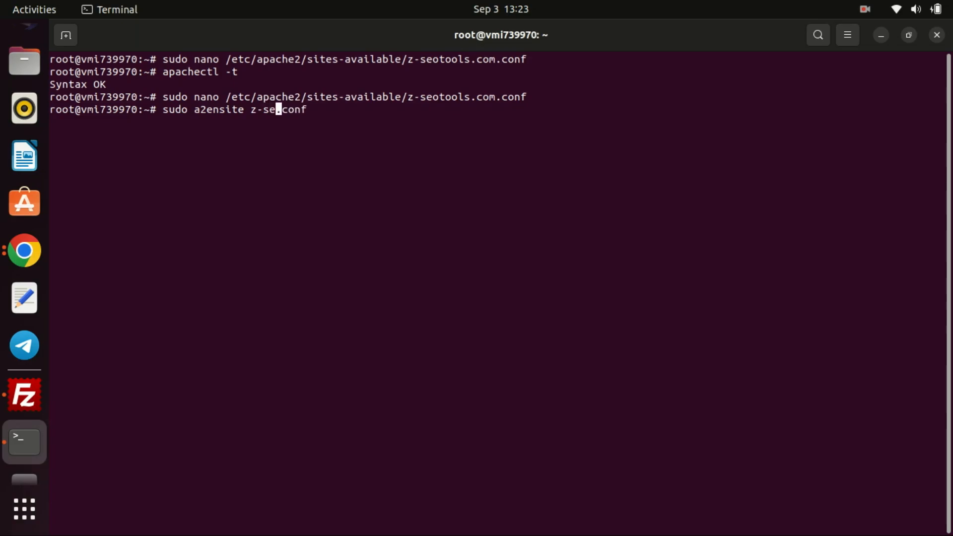
text(otools)
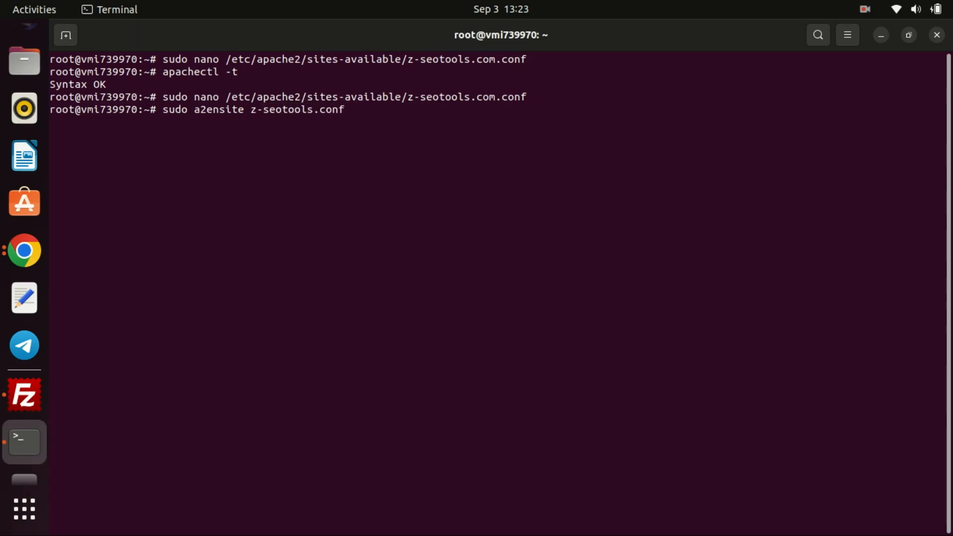
text(.com.co)
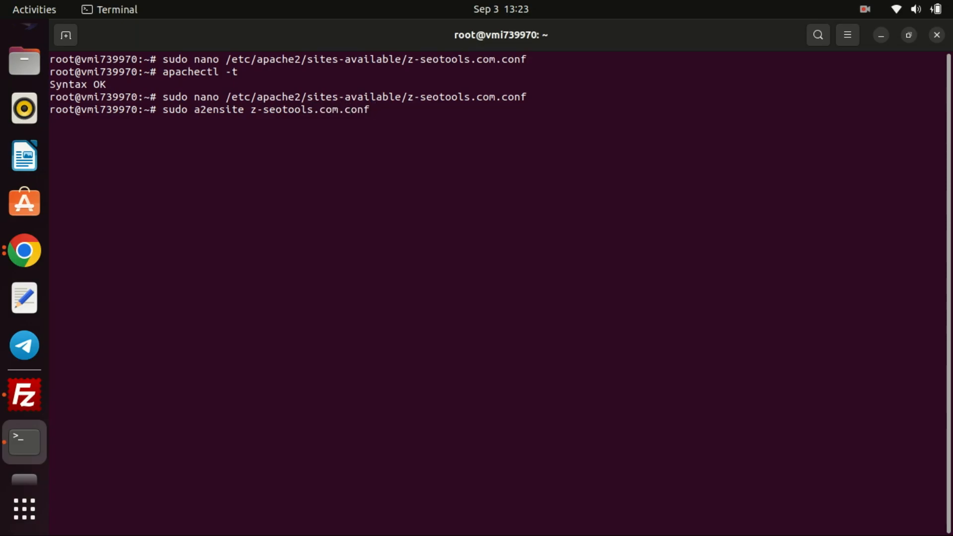
Enable the rewrite module, restart apache2.service, and clear the screen
text(sudo a2enmod rewrite)
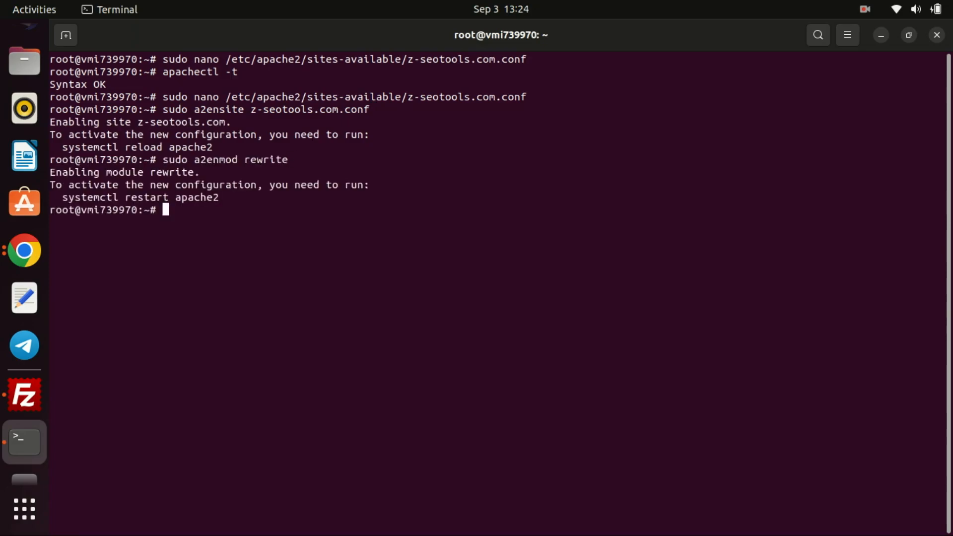
mouse_move(24, 298)
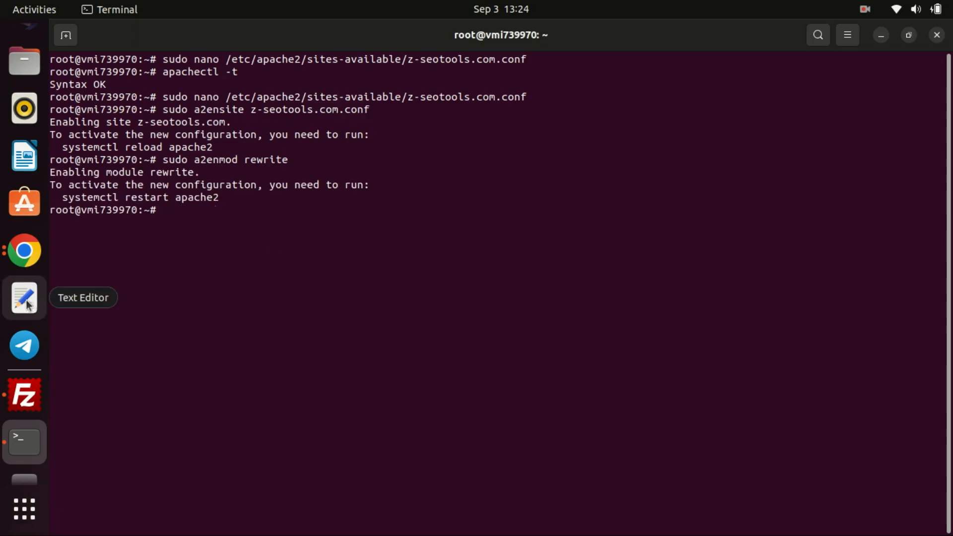
text(sudo systemctl restart apache2.service)
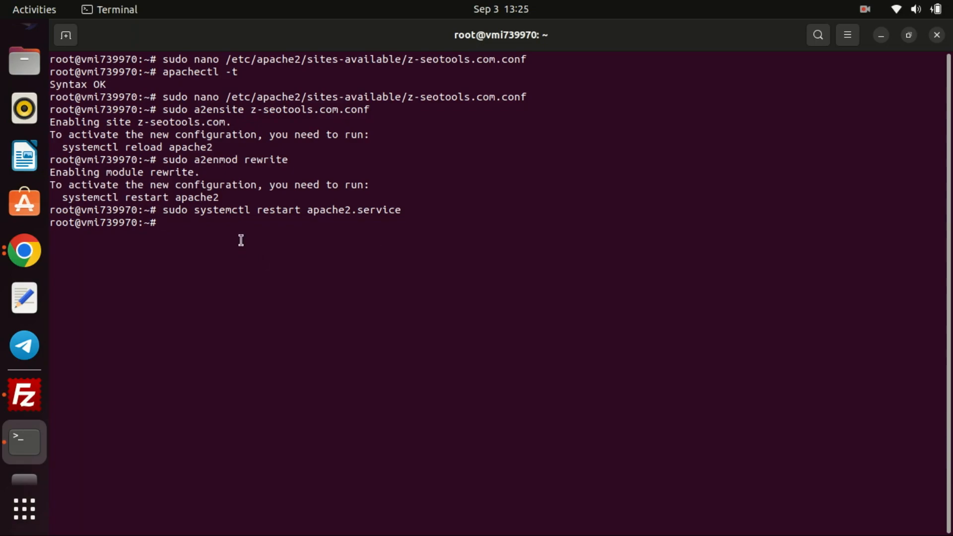
text(clear)
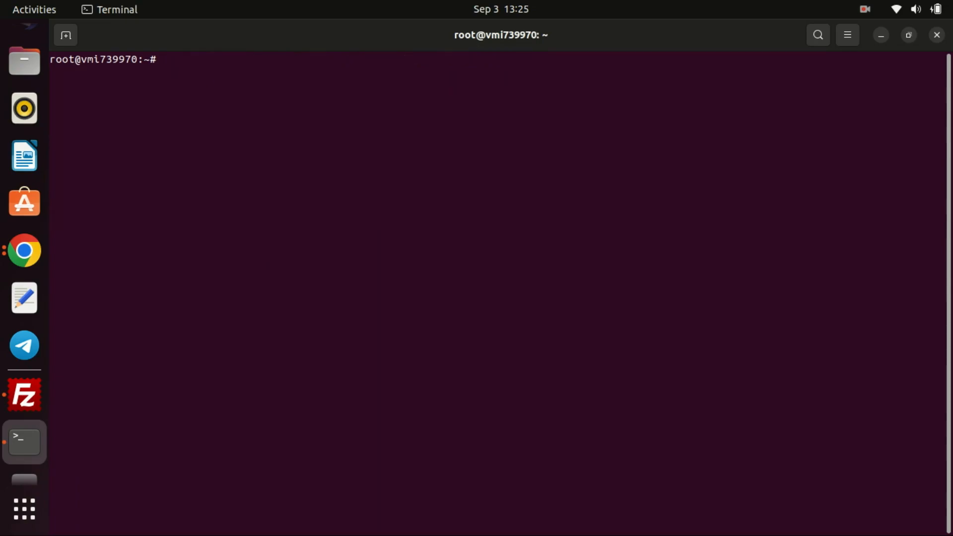
mouse_move(150, 100)
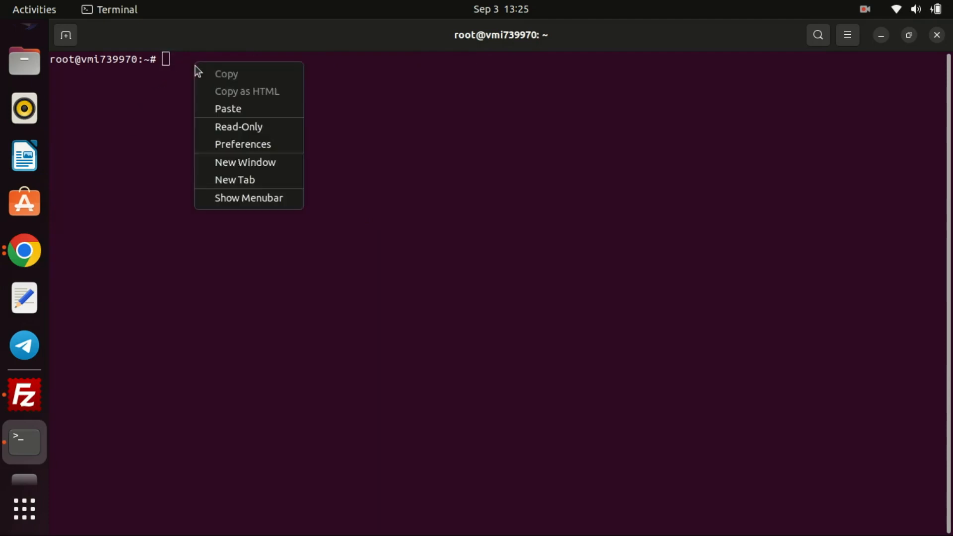
Chown /var/www/html to www-data and chmod directories 750, files 640
click(229, 109)
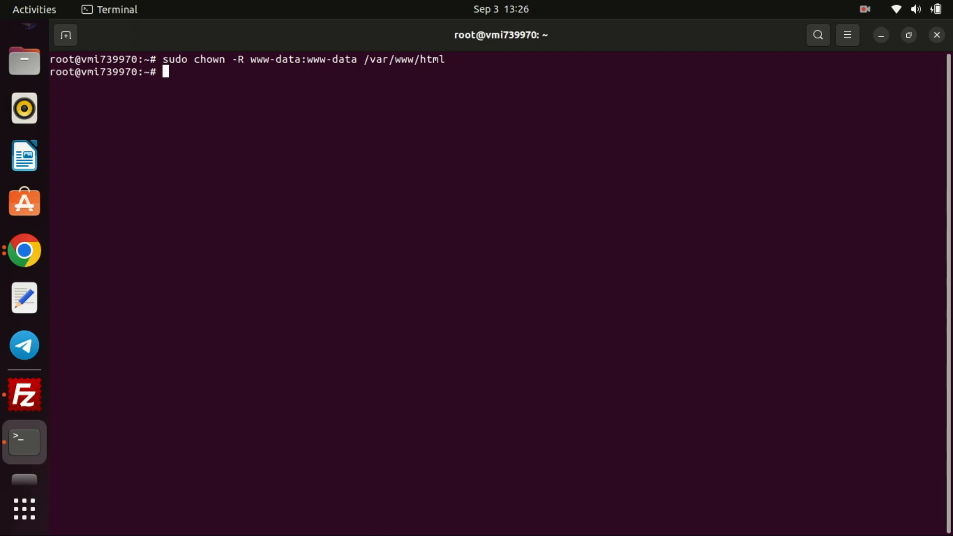
text(sudo find /var/www/html/ -type d -exec chmod 750 {} \;)
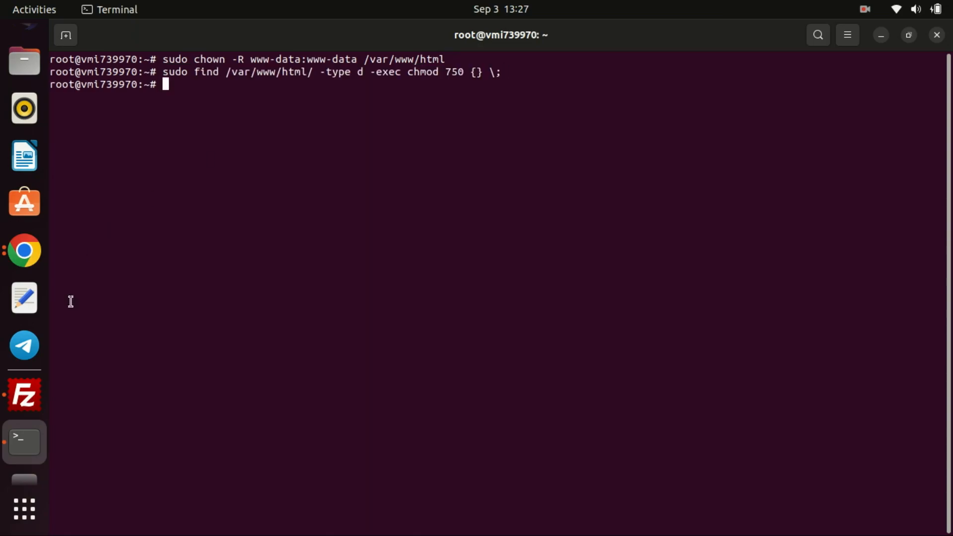
mouse_move(242, 137)
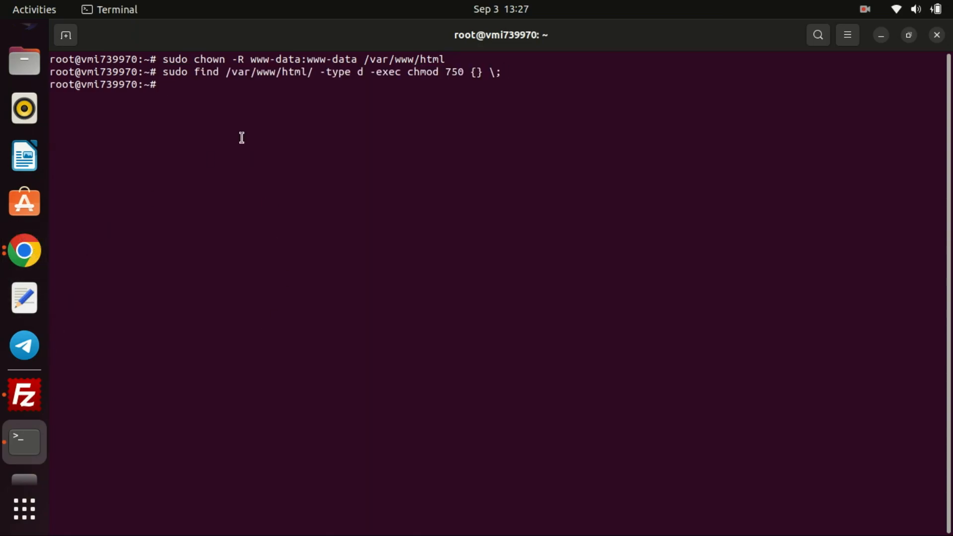
text(sudo find /var/www/html/ -type f -exec chmod 640 {} \;)
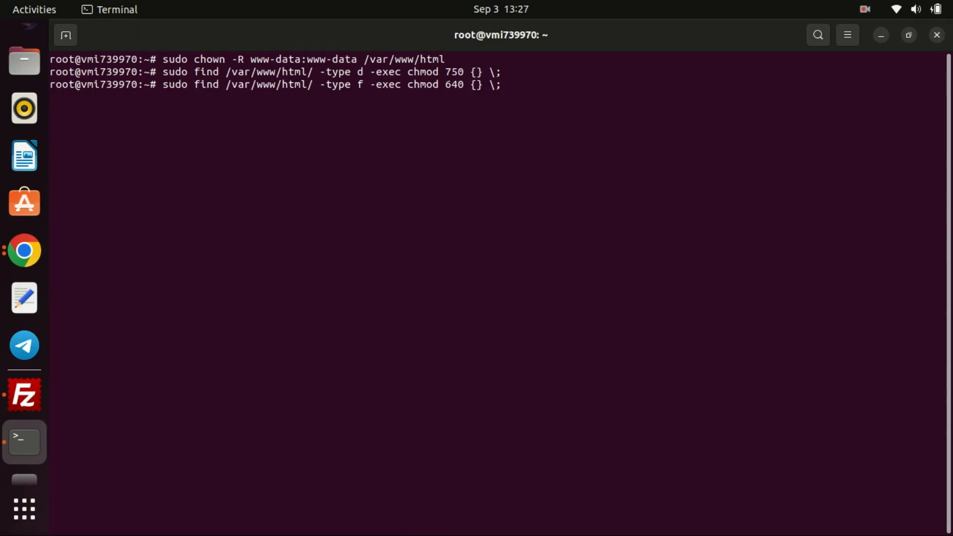
key(Return)
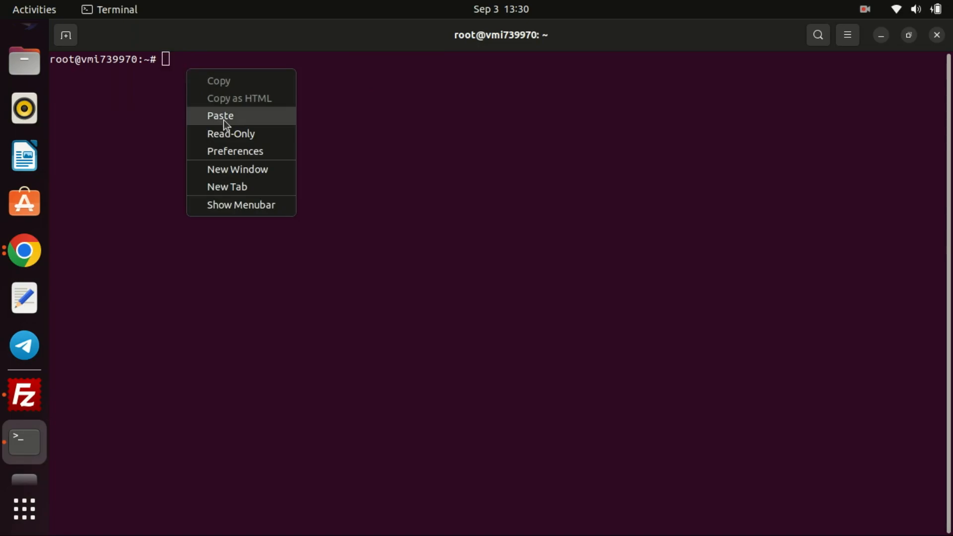
Fetch the WordPress secret keys and salts, copy them, then clear the screen
click(220, 115)
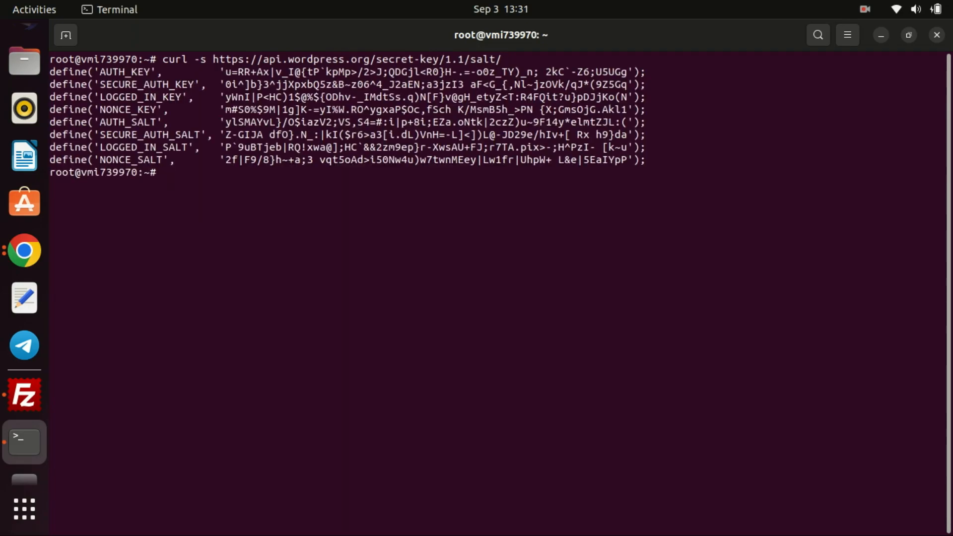
click(24, 298)
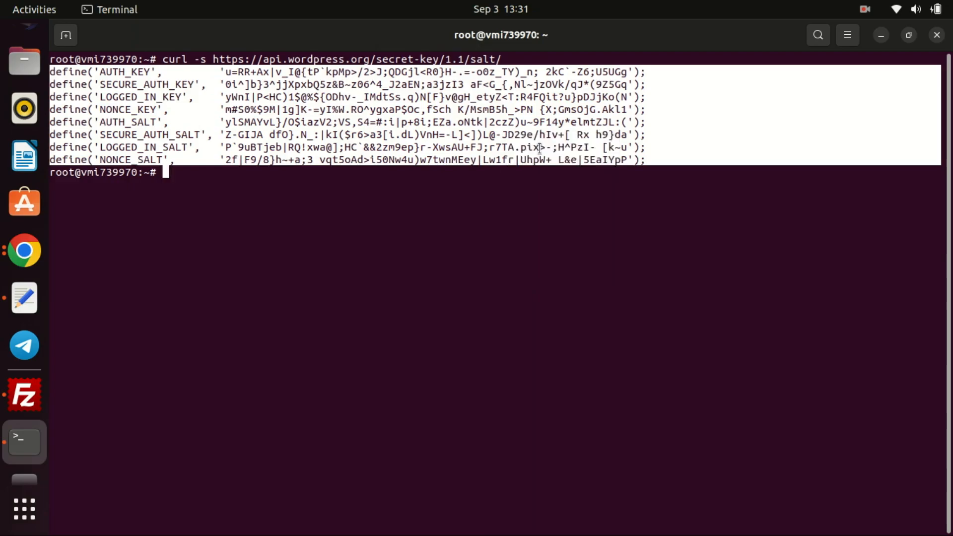
click(24, 298)
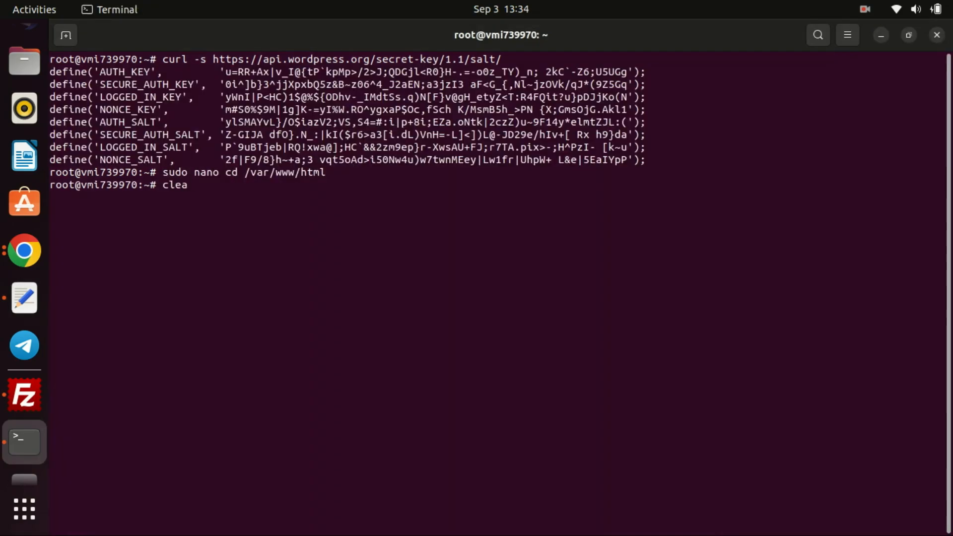
key(Return)
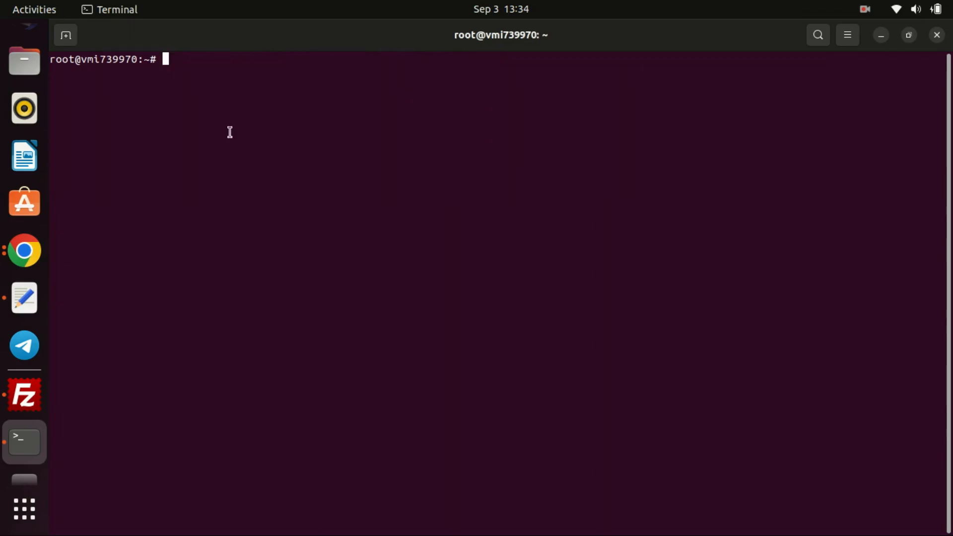
Go to /var/www/html and edit wp-config.php in nano, scrolling to the keys section
text(cd /var/www/html)
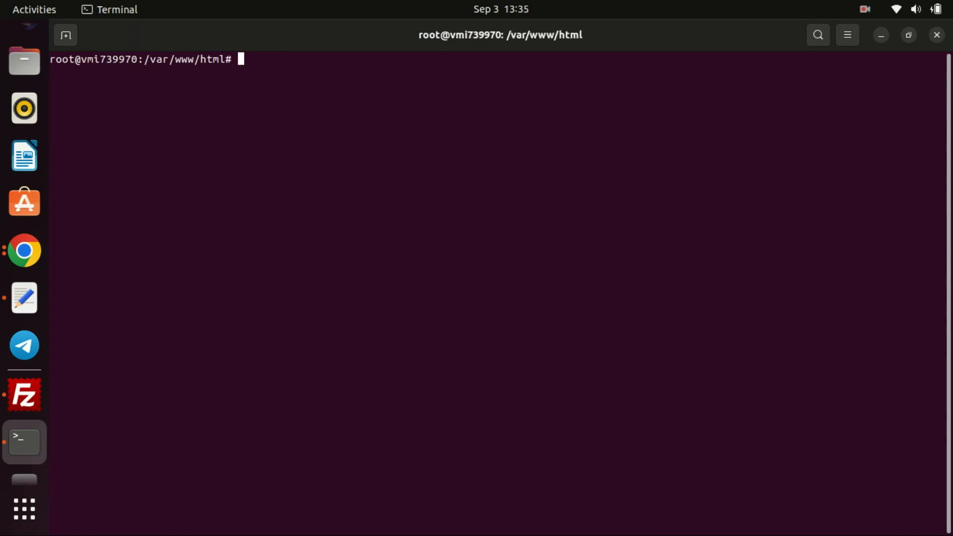
text(ls)
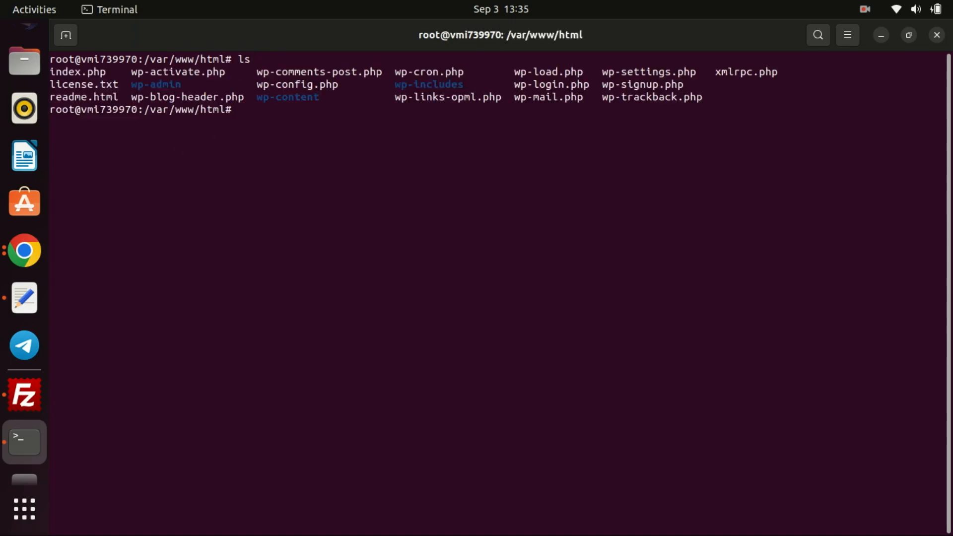
text(sudo nano wp-config.php)
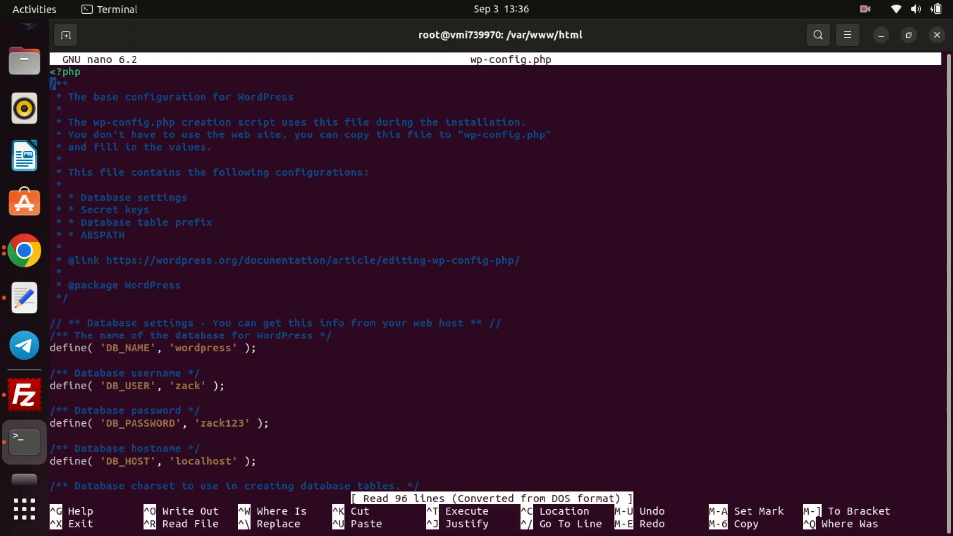
scroll(down, 3)
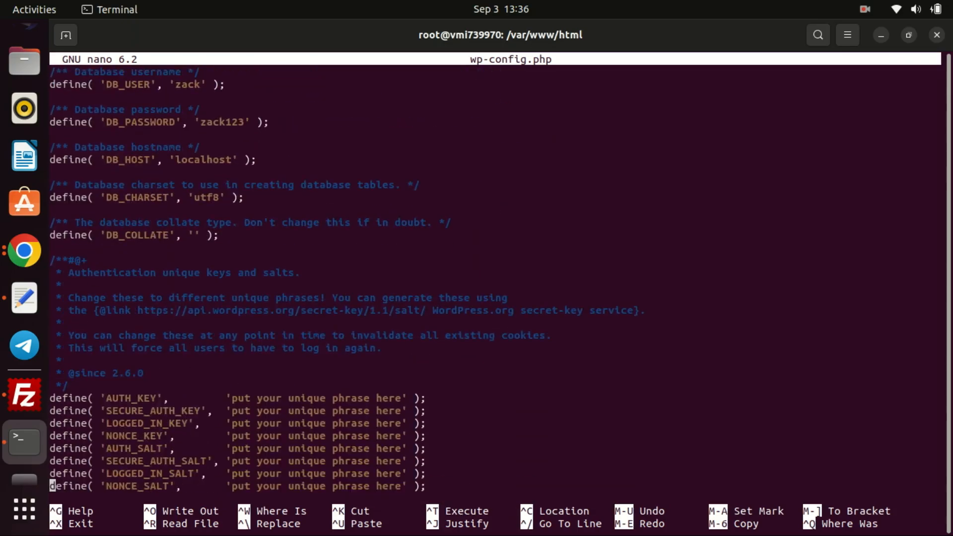
scroll(down, 3)
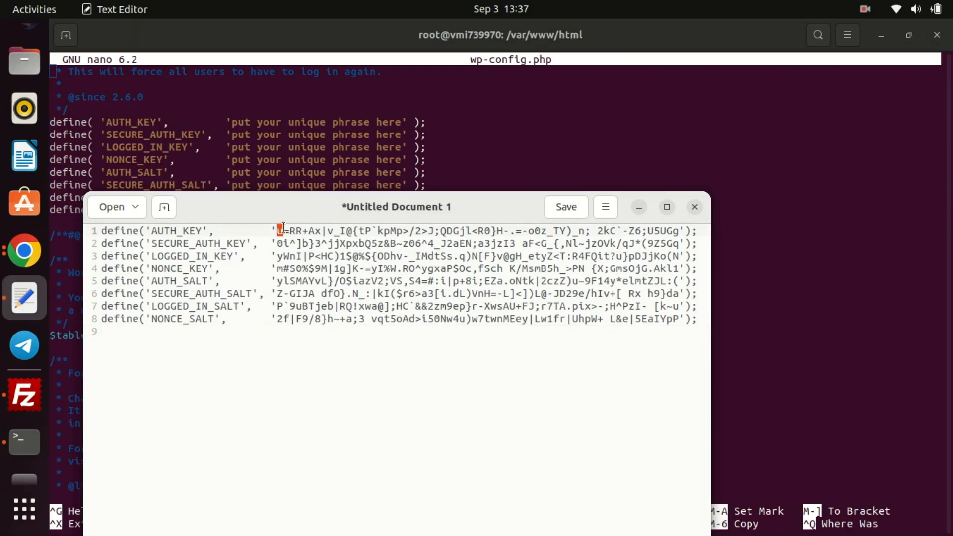
Copy the AUTH_KEY salt and start overwriting the placeholder key phrases
drag(278, 230, 461, 230)
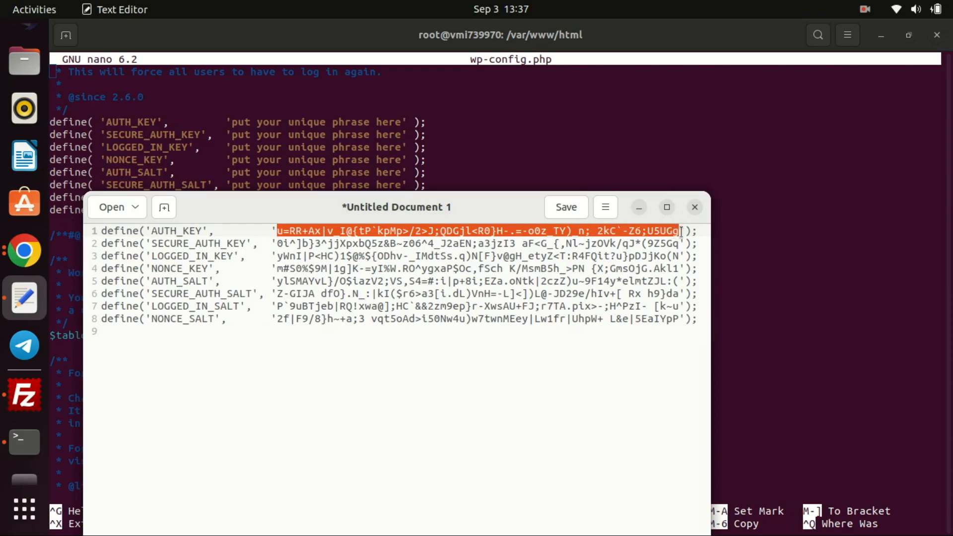
right_click(662, 237)
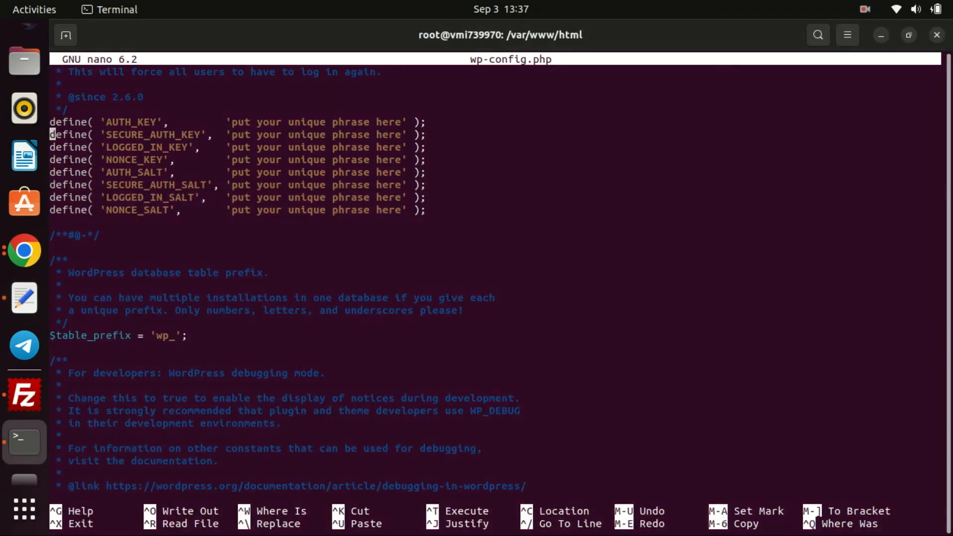
key(Up)
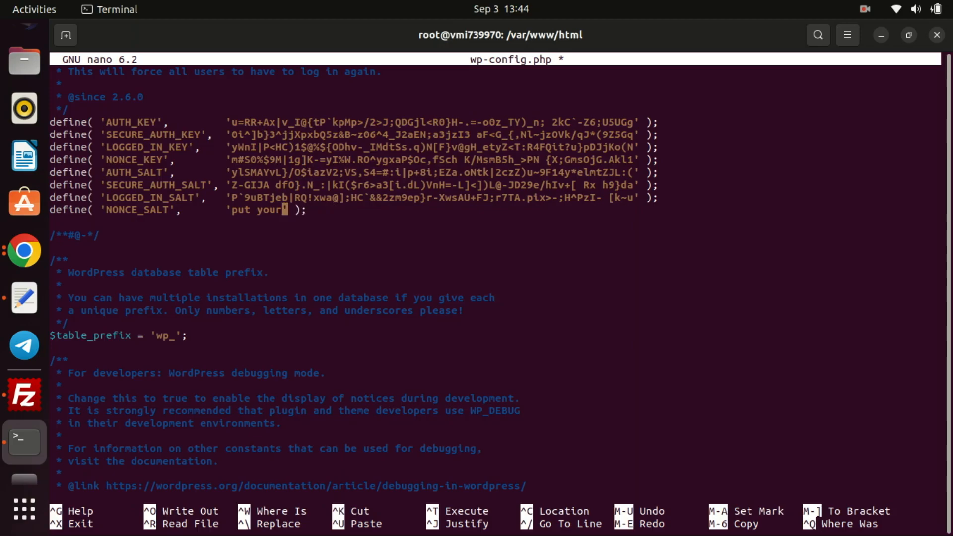
key(BackSpace)
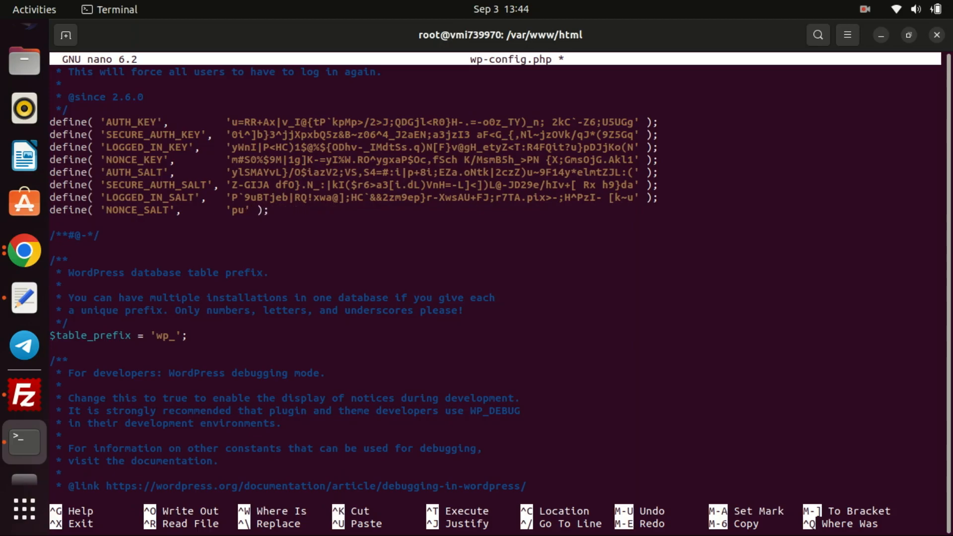
key(BackSpace)
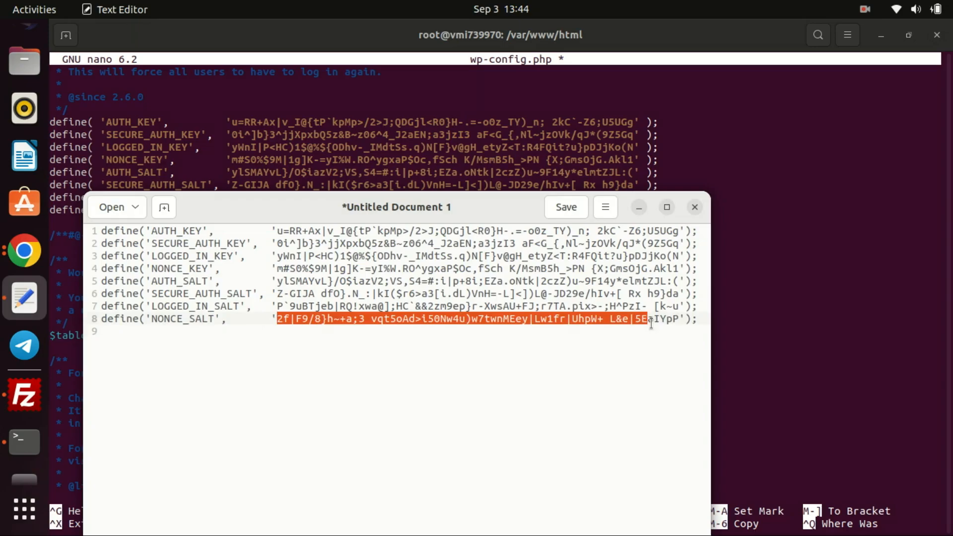
Paste the copied NONCE_SALT value over its placeholder and save wp-config.php
right_click(654, 319)
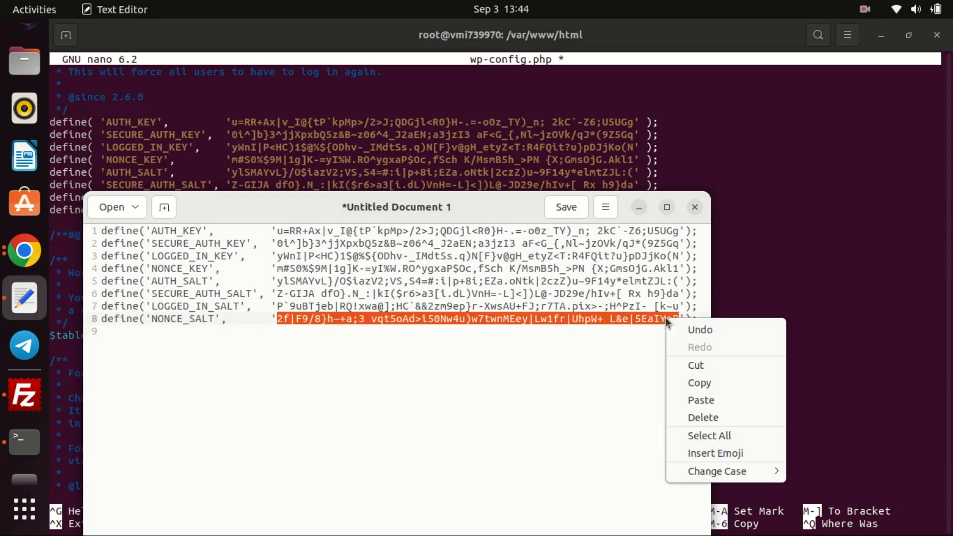
click(388, 381)
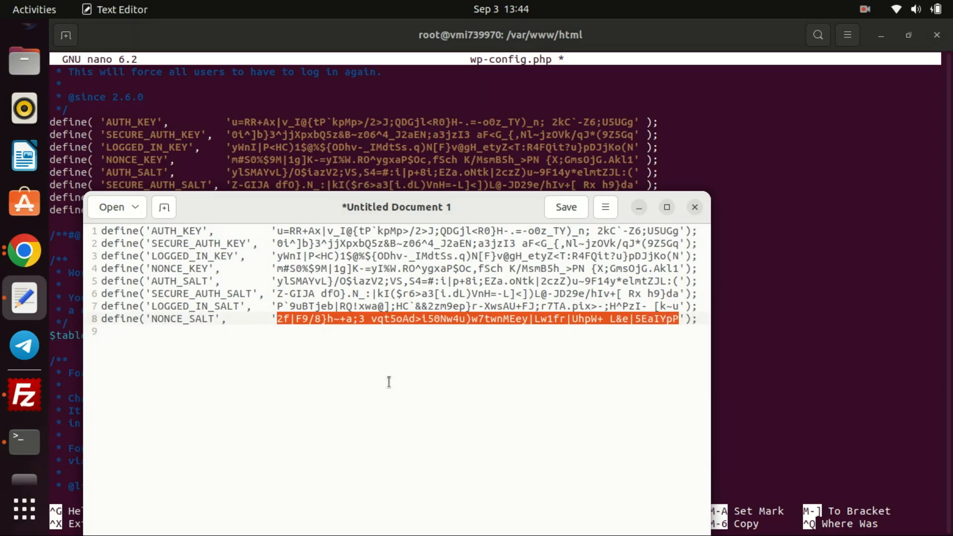
mouse_move(58, 286)
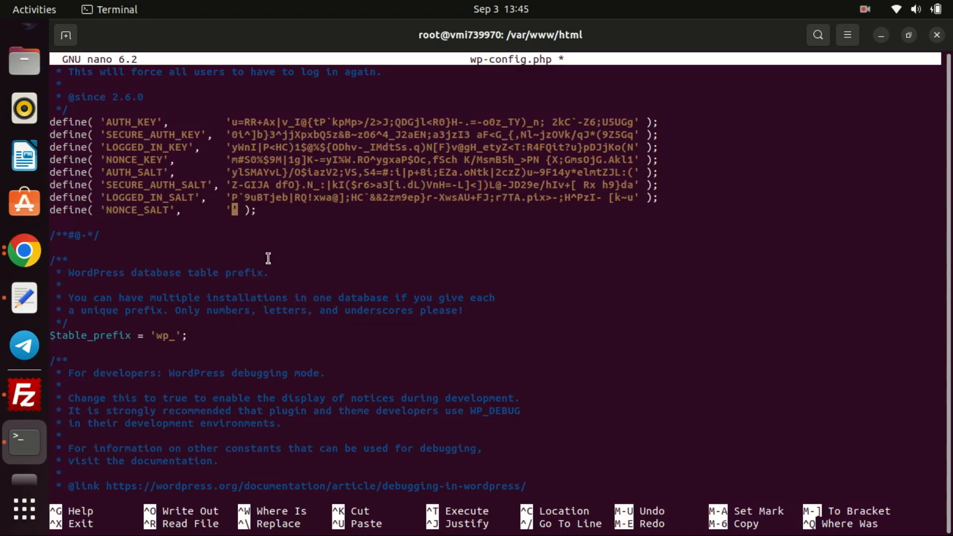
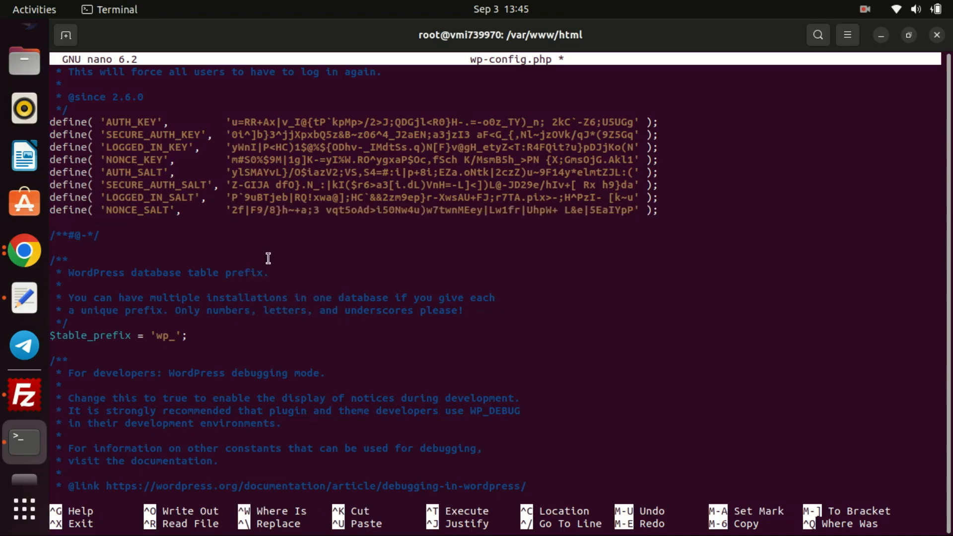
key(ctrl+x)
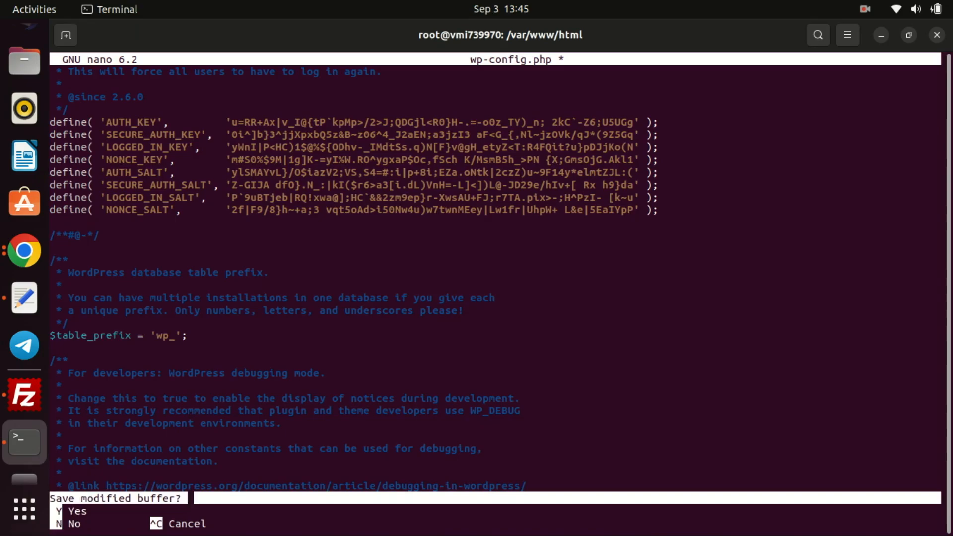
key(y)
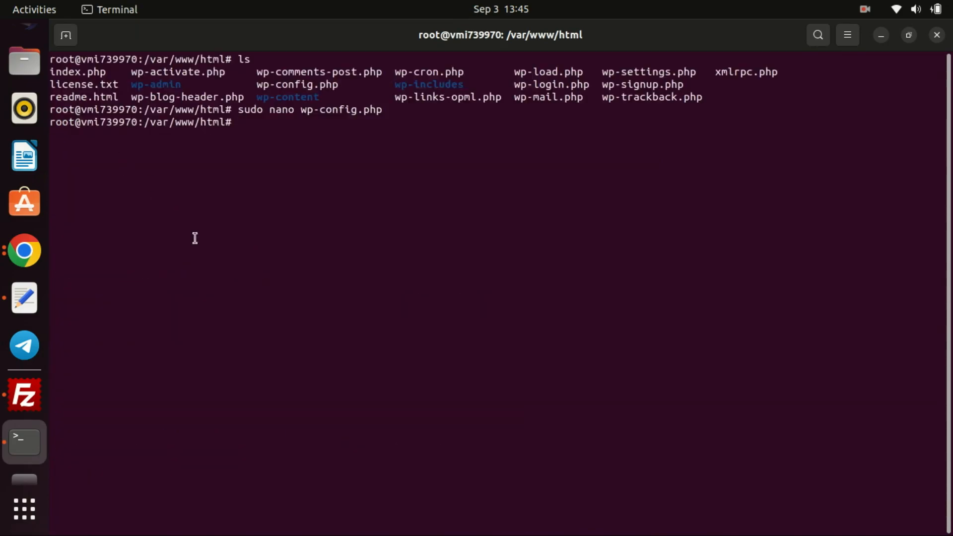
Run an A-record propagation lookup for z-seotools.com and review the per-location results
text(cle)
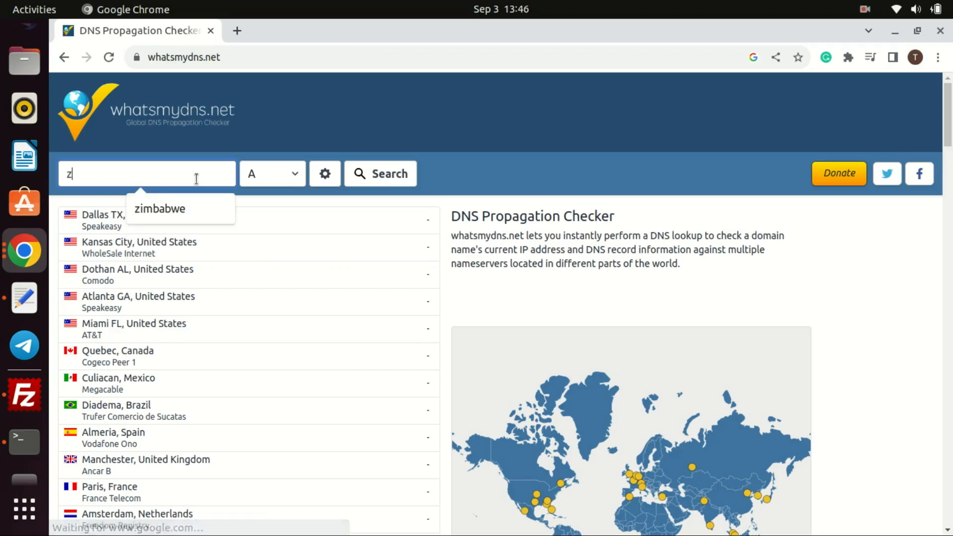
text(-seot)
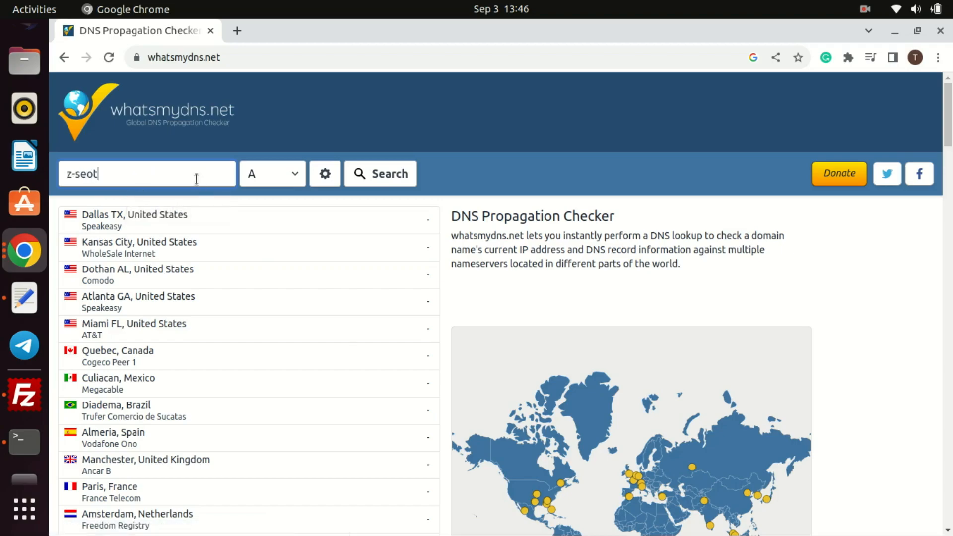
text(ools.com)
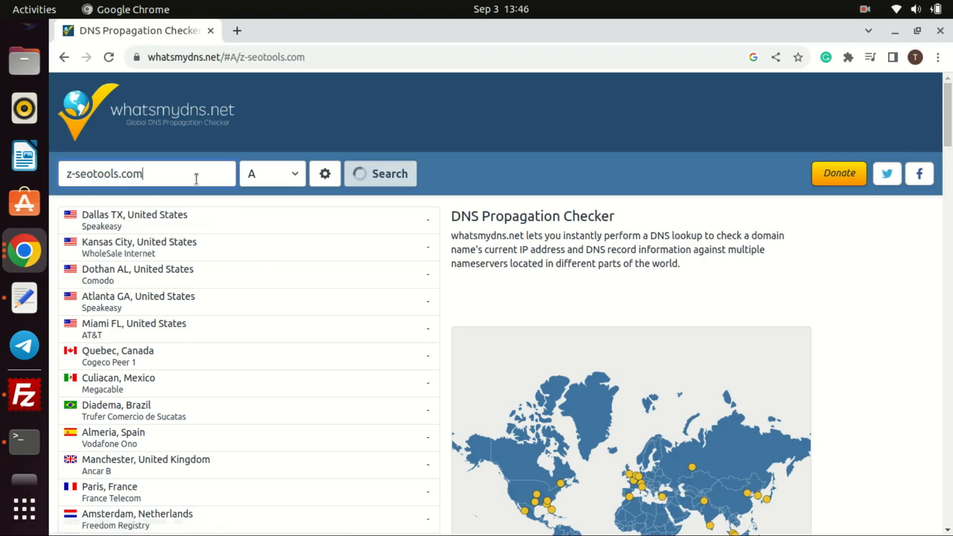
click(380, 172)
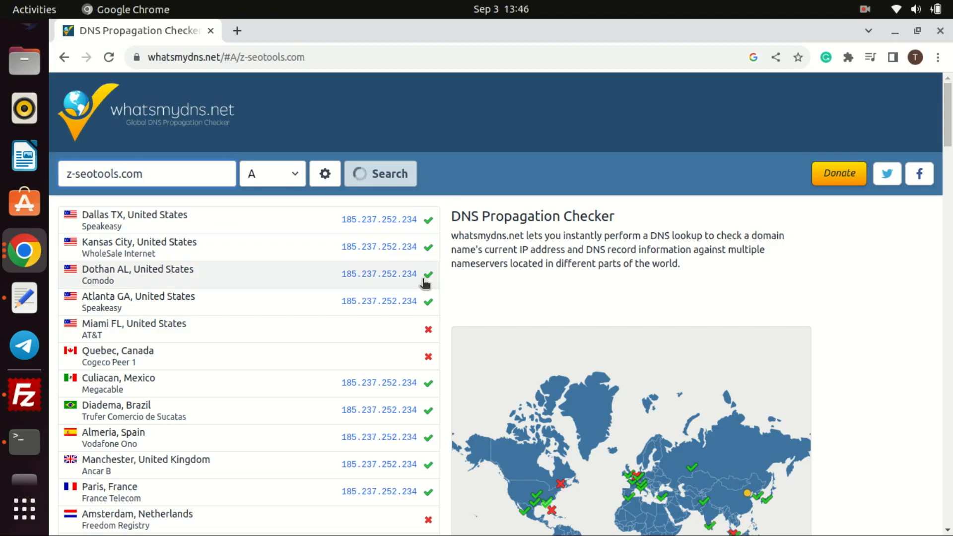
click(146, 173)
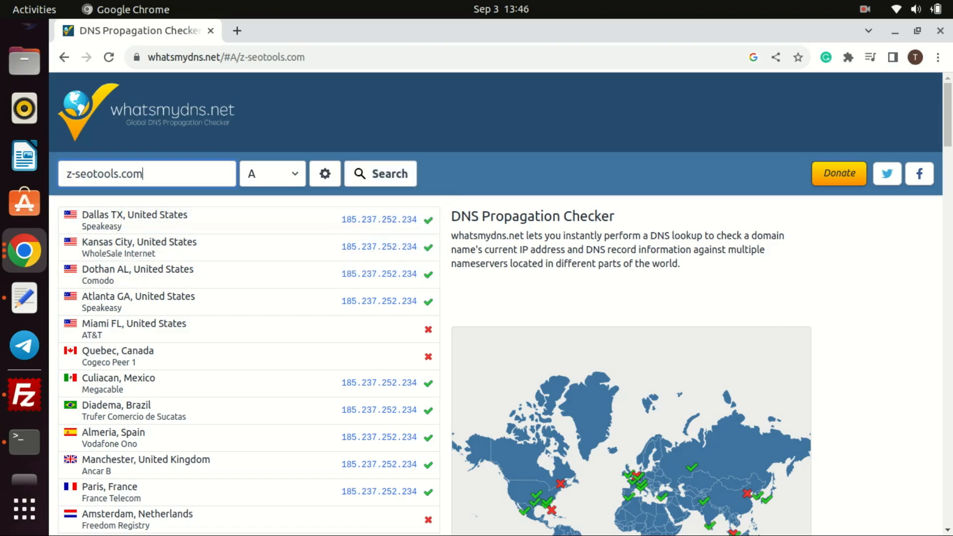
scroll(down, 3)
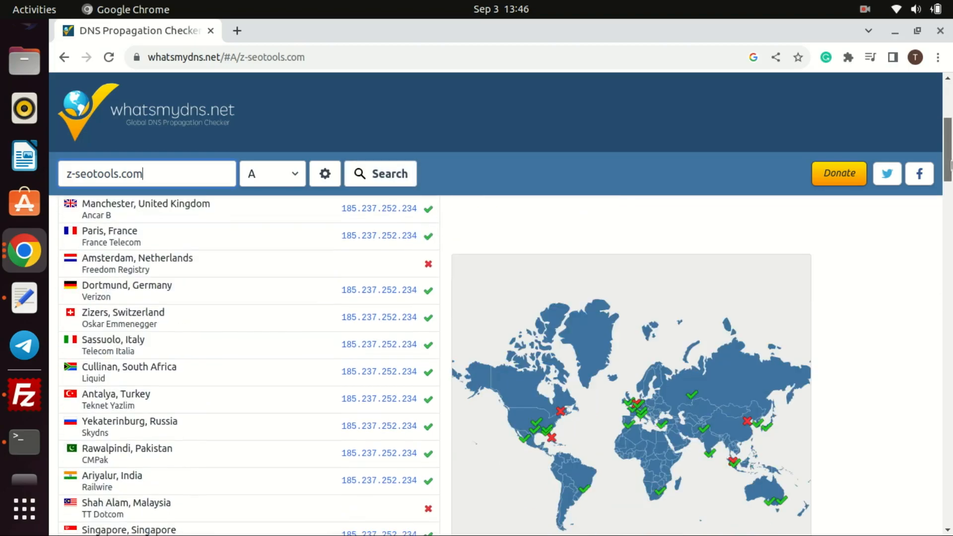
scroll(down, 3)
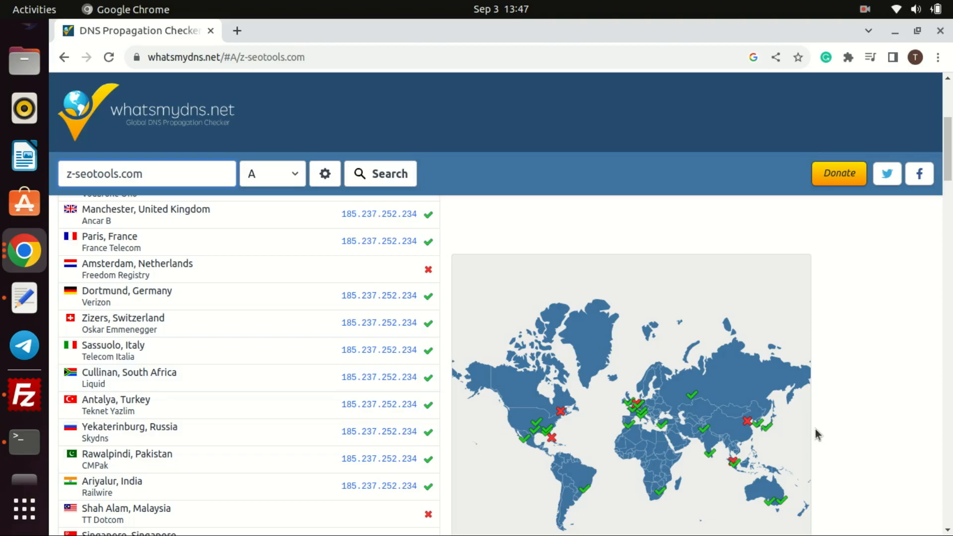
mouse_move(941, 31)
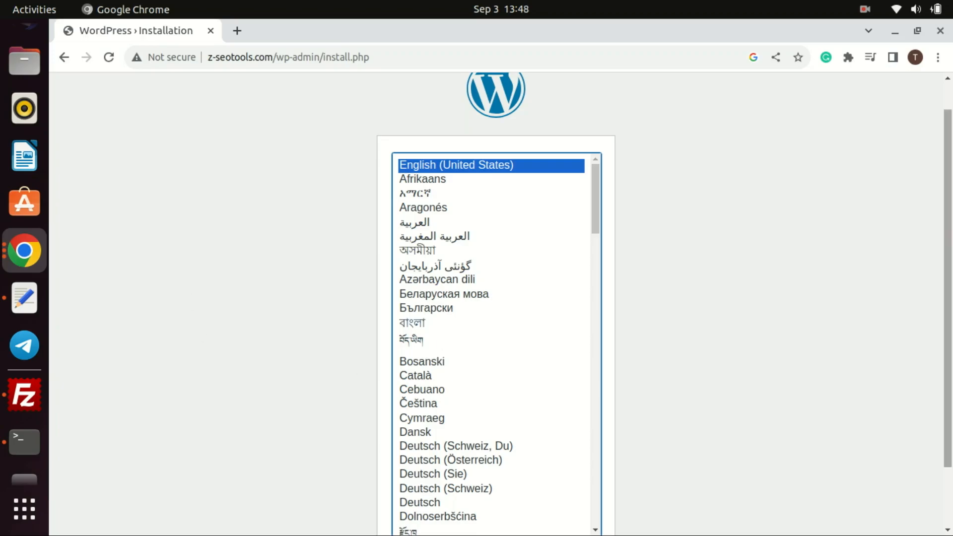
Continue in English and set the admin password to Chrome's suggested strong password
scroll(down, 3)
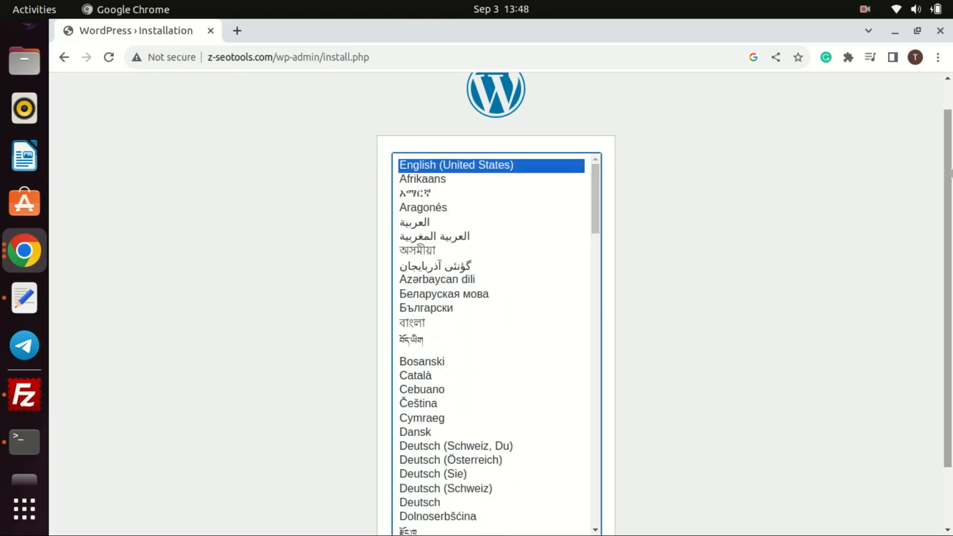
scroll(down, 3)
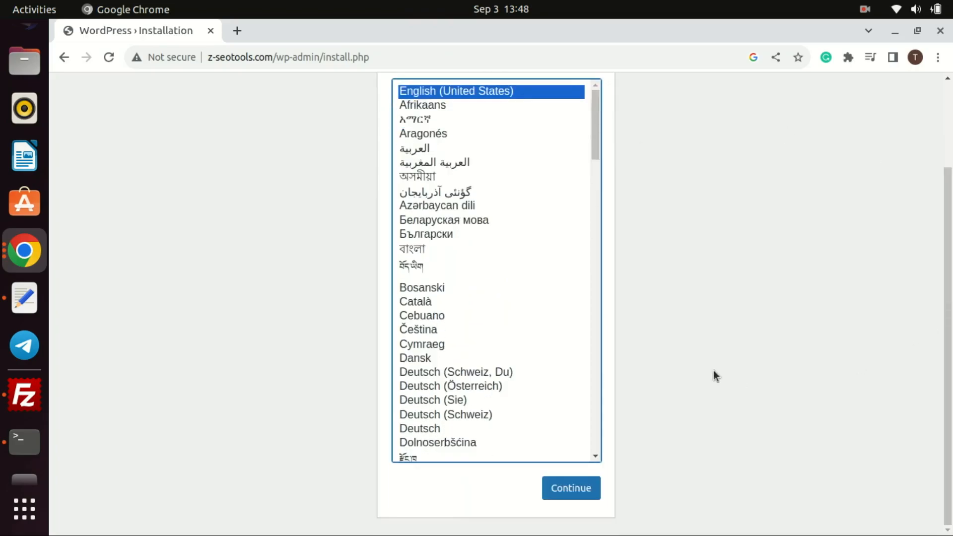
click(570, 489)
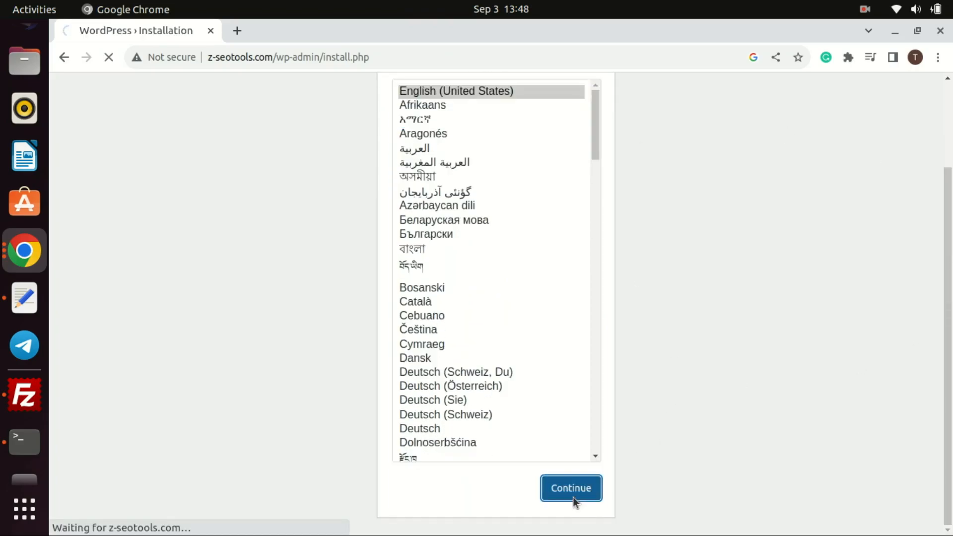
click(570, 489)
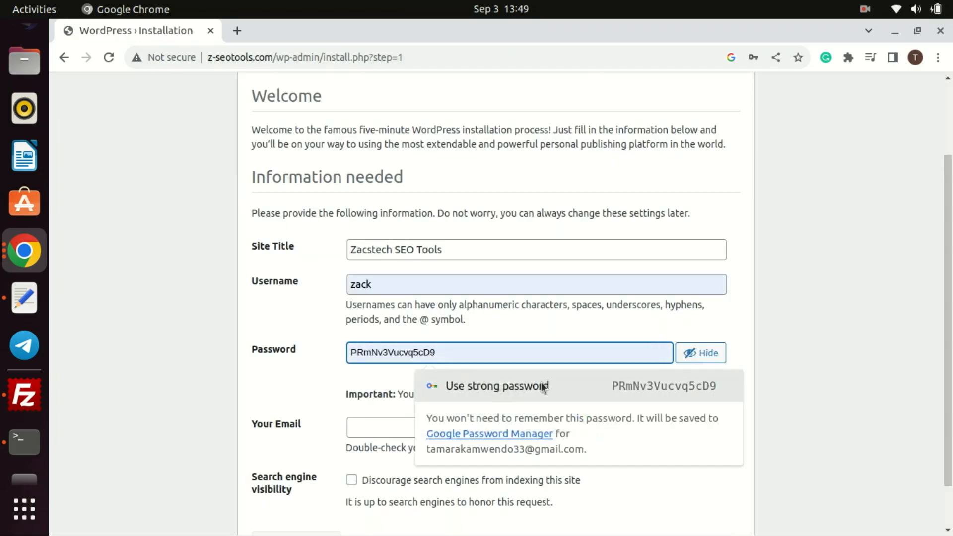
click(496, 385)
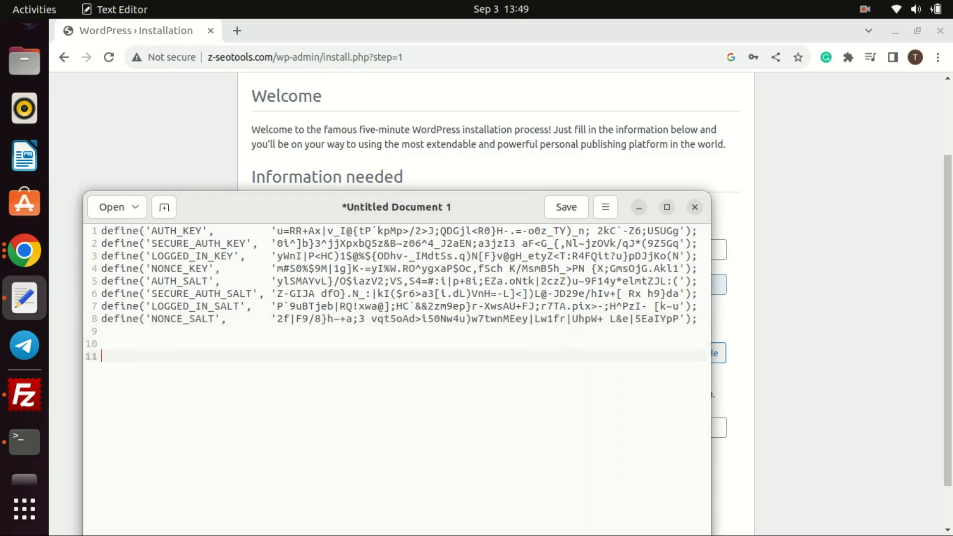
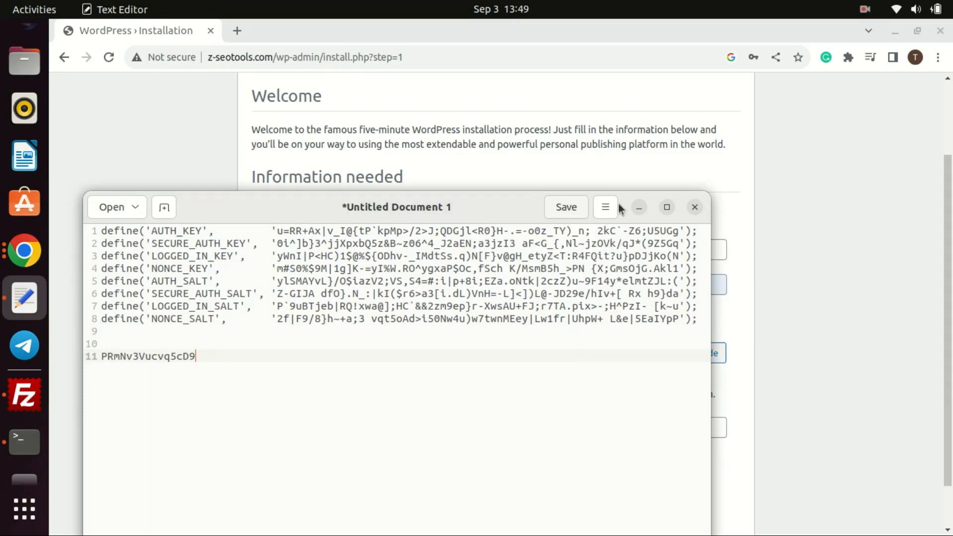
click(24, 250)
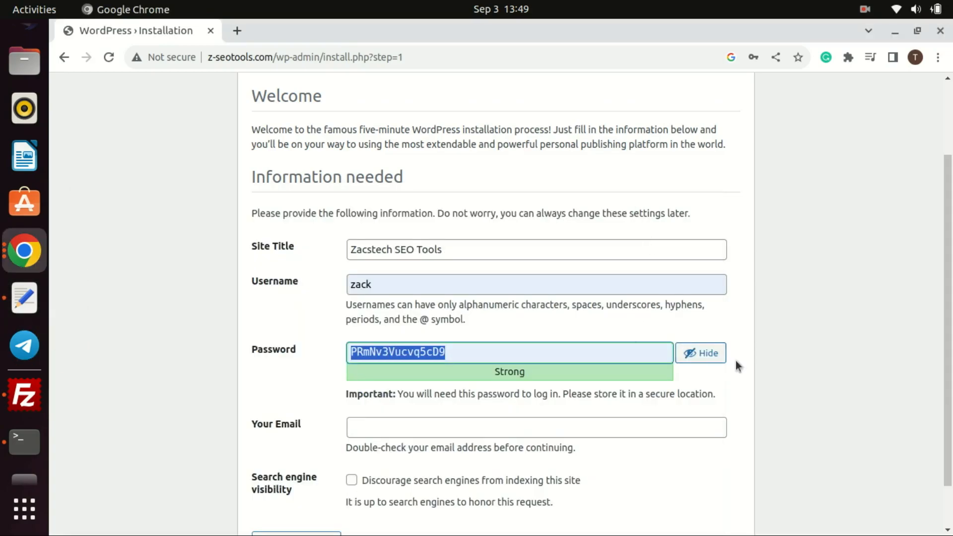
scroll(down, 3)
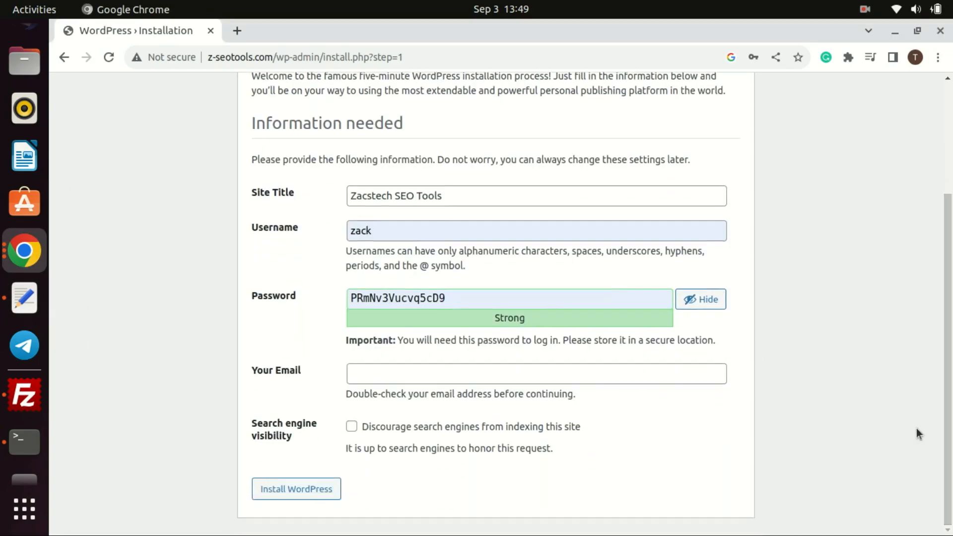
Enter the admin email, discourage search-engine indexing, and run the WordPress installation
click(535, 374)
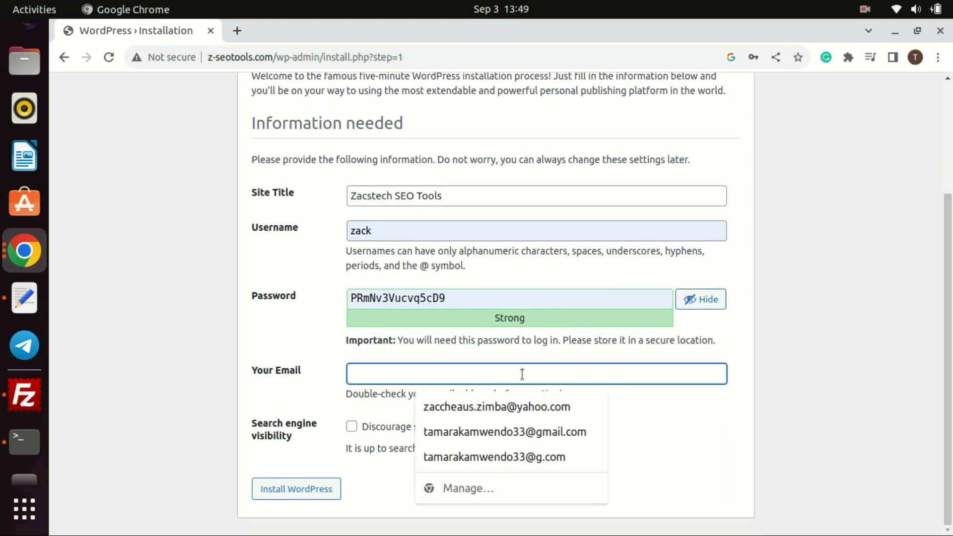
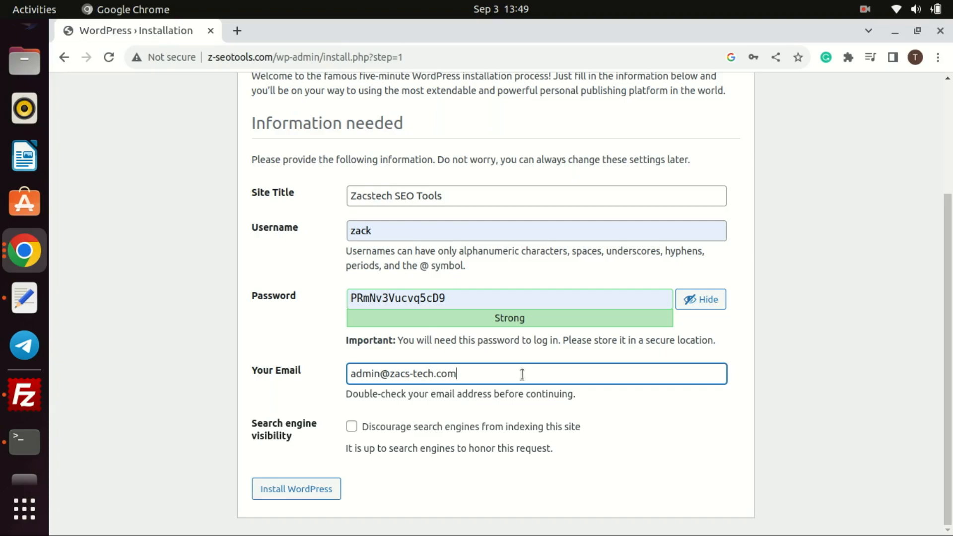
mouse_move(522, 373)
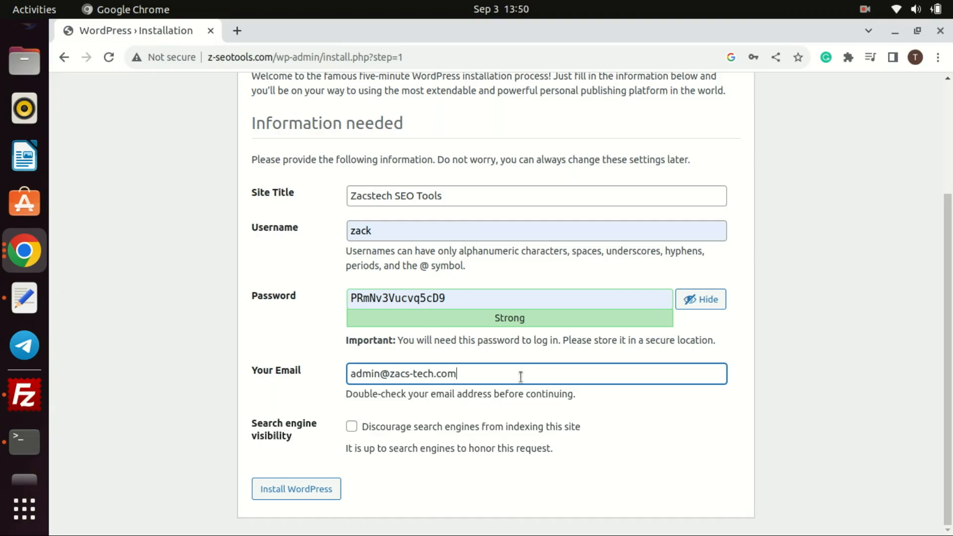
mouse_move(336, 452)
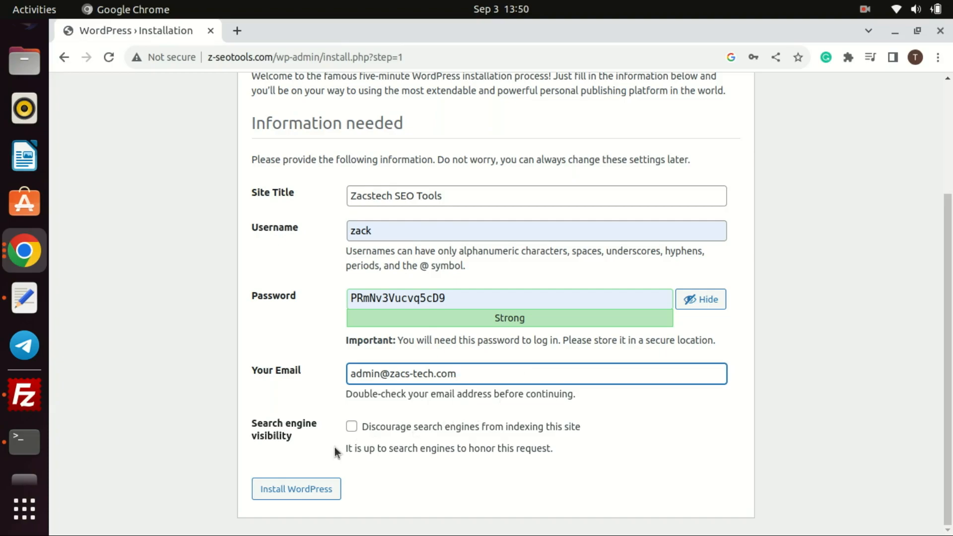
mouse_move(487, 452)
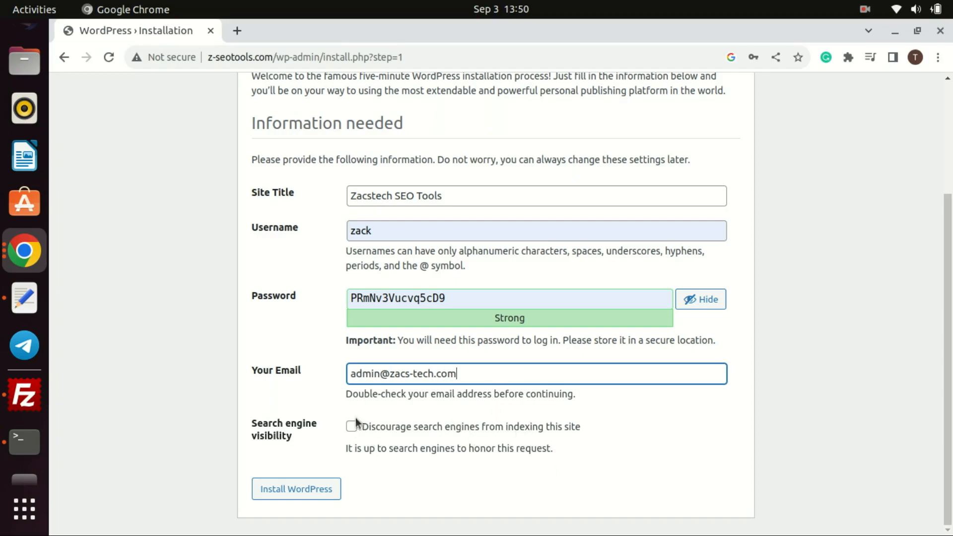
click(351, 426)
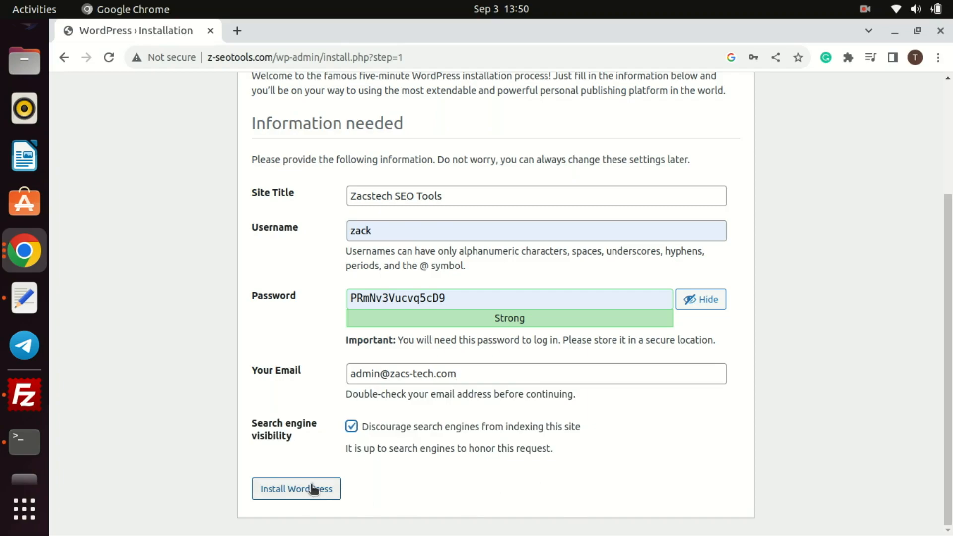
click(296, 488)
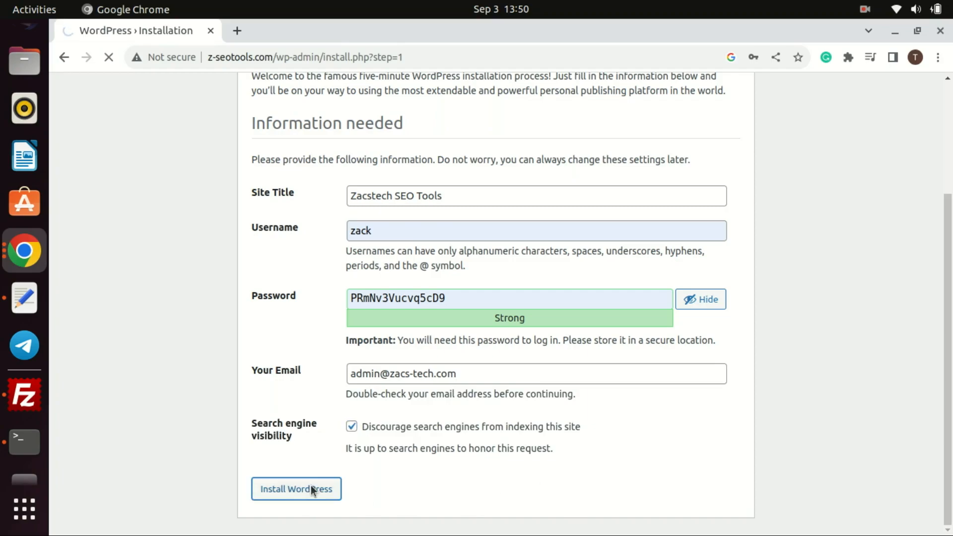
click(296, 489)
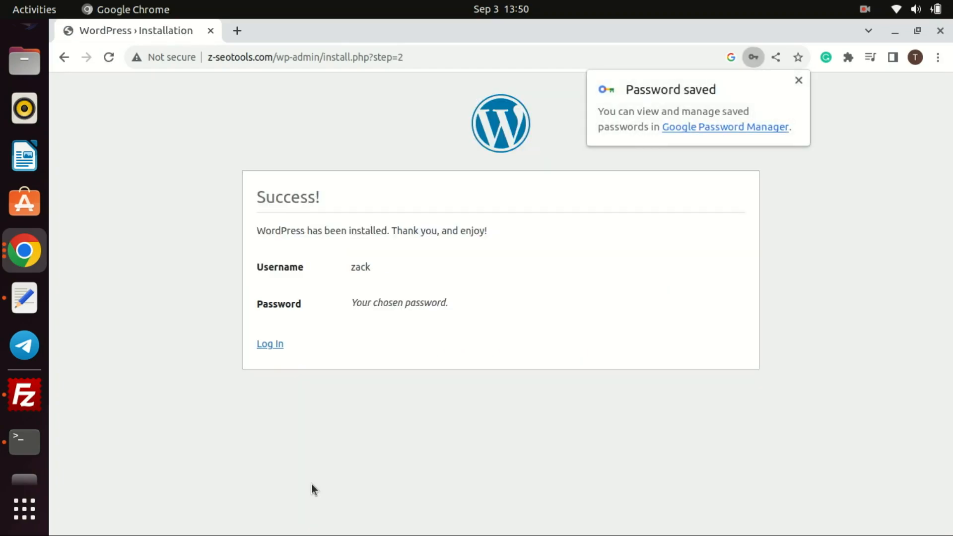
mouse_move(458, 445)
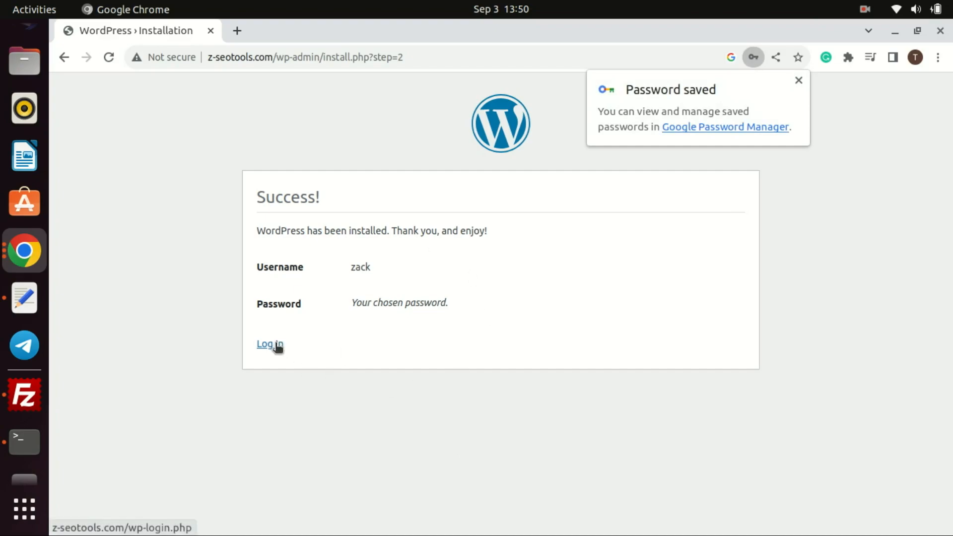
Log in to wp-admin as zack with the saved password, revealed to verify, with Remember Me ticked
click(268, 345)
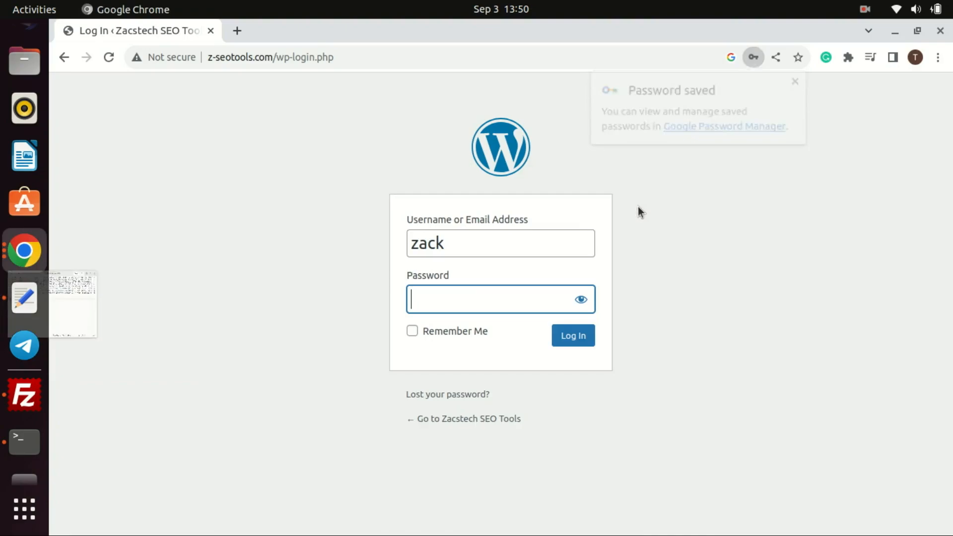
text(password)
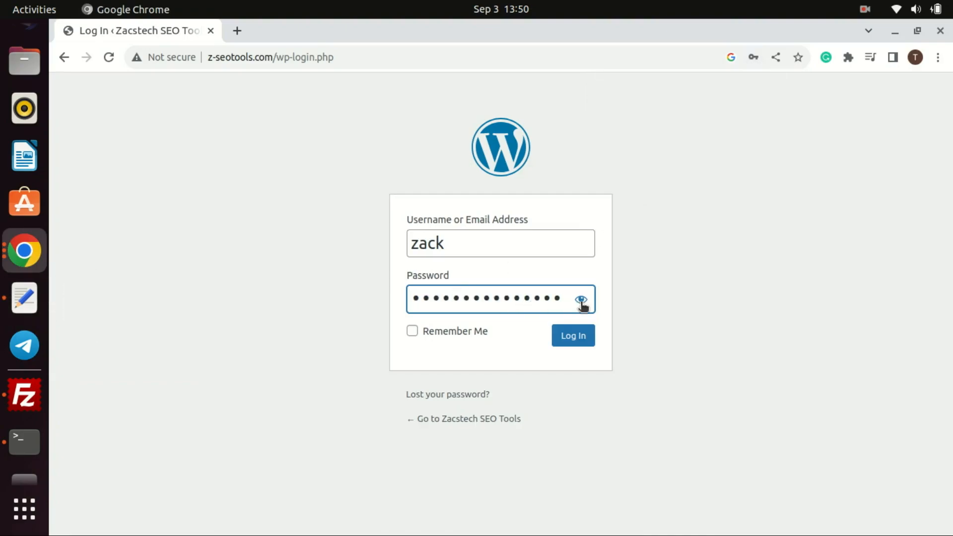
click(581, 299)
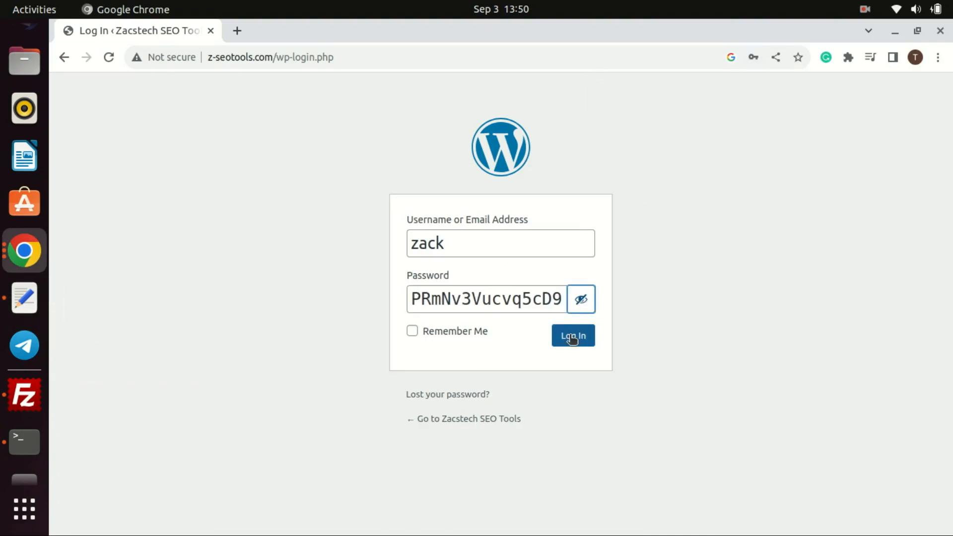
click(412, 330)
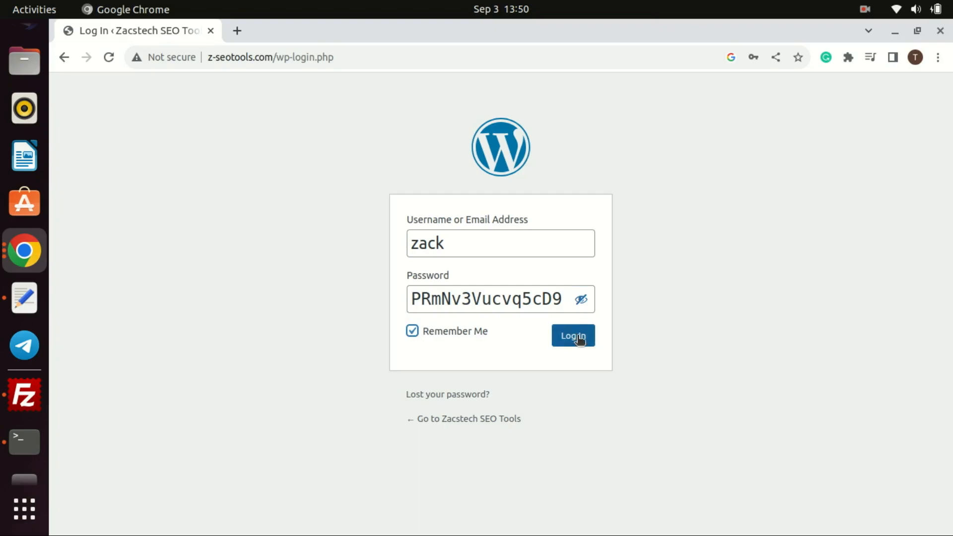
click(572, 336)
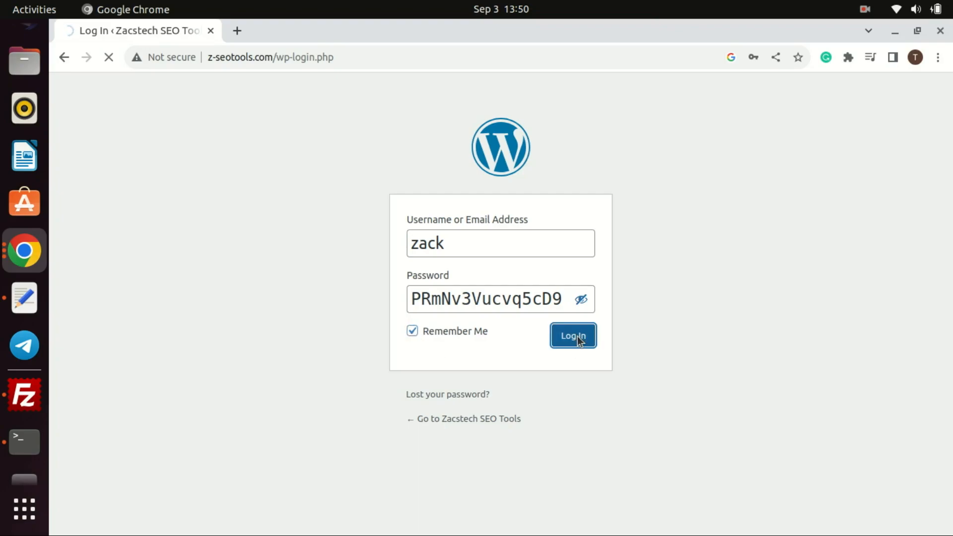